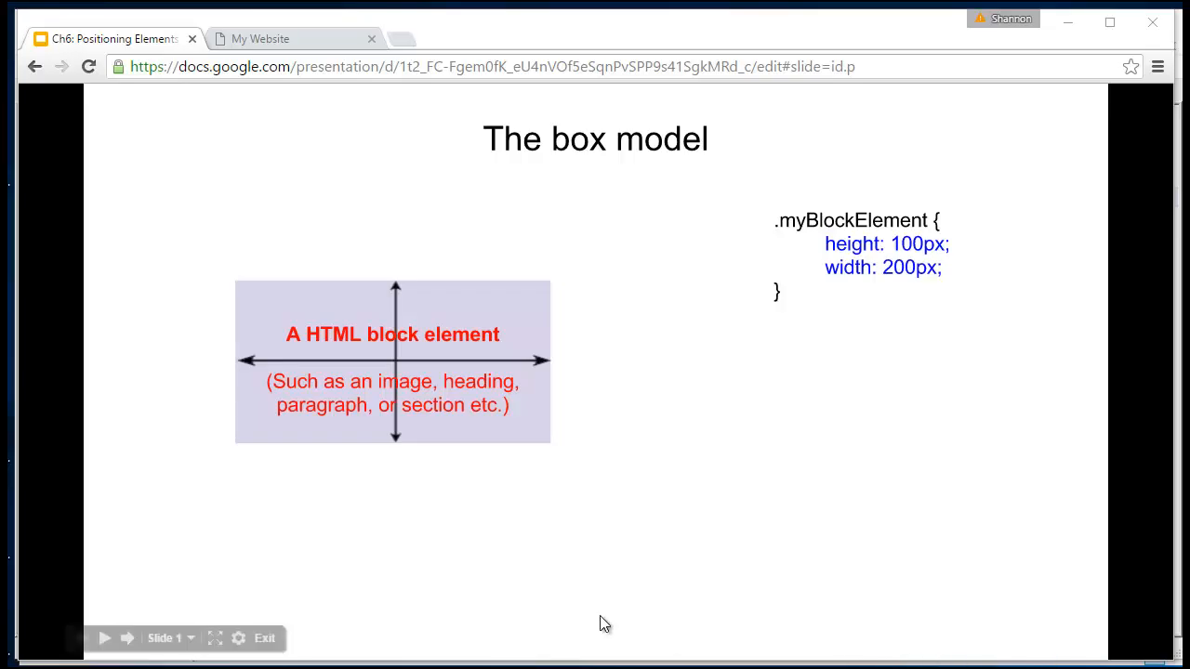
{"action": "mouse_move", "coordinate": [561, 454]}
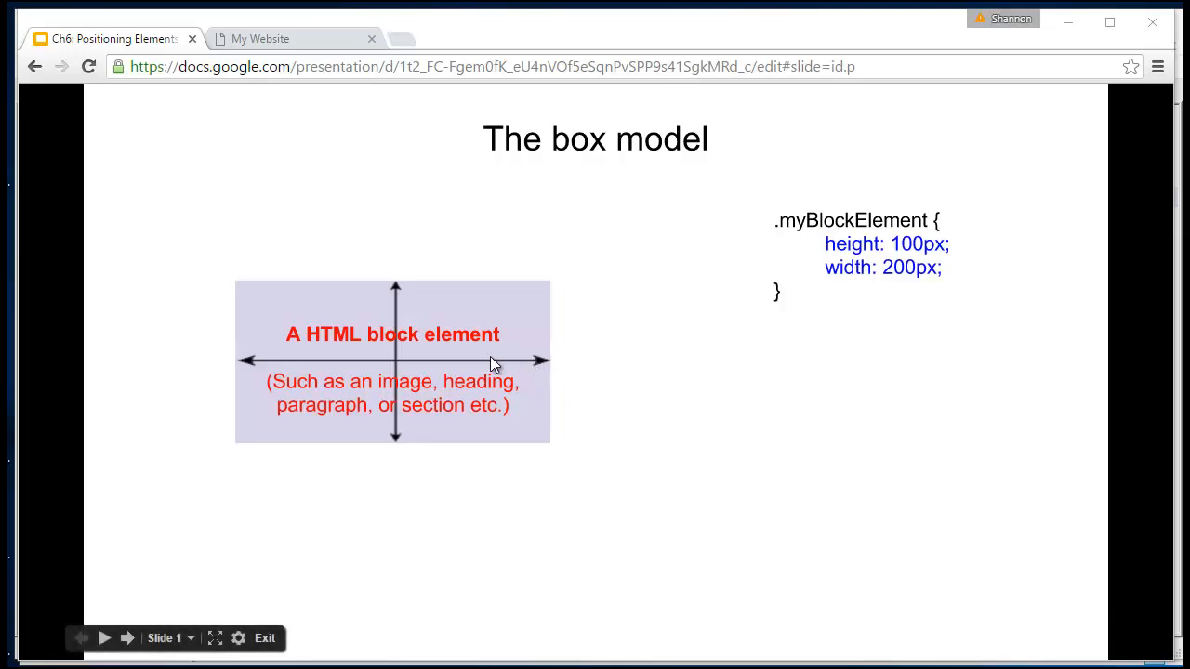
{"action": "mouse_move", "coordinate": [405, 463]}
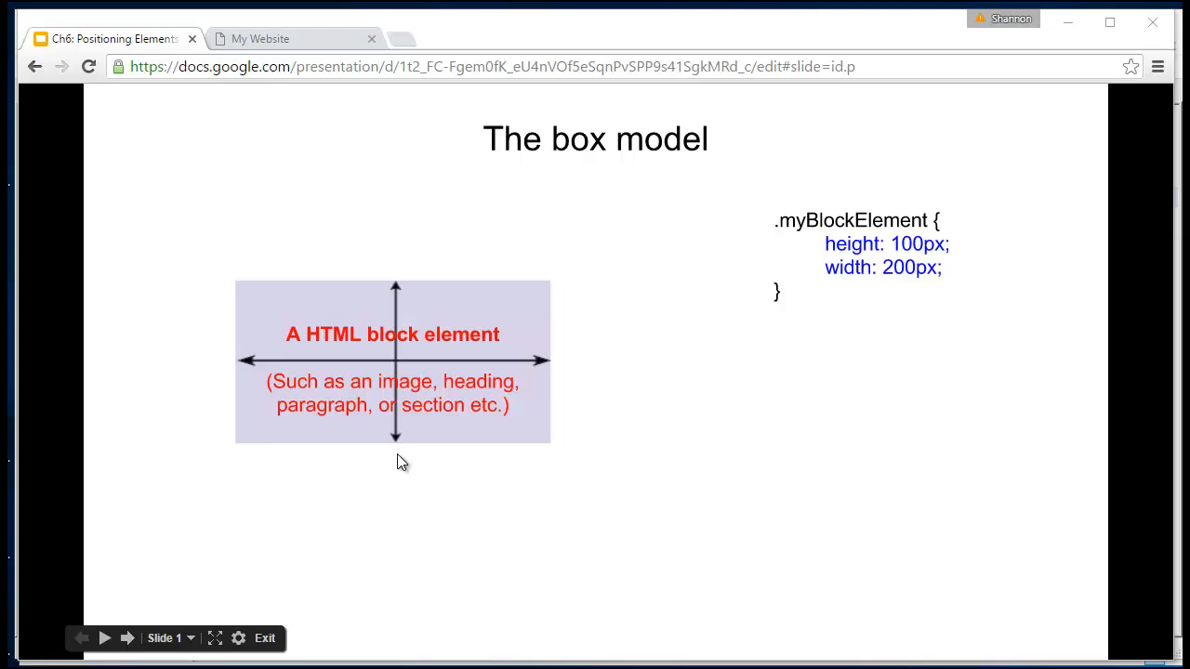
{"action": "mouse_move", "coordinate": [769, 197]}
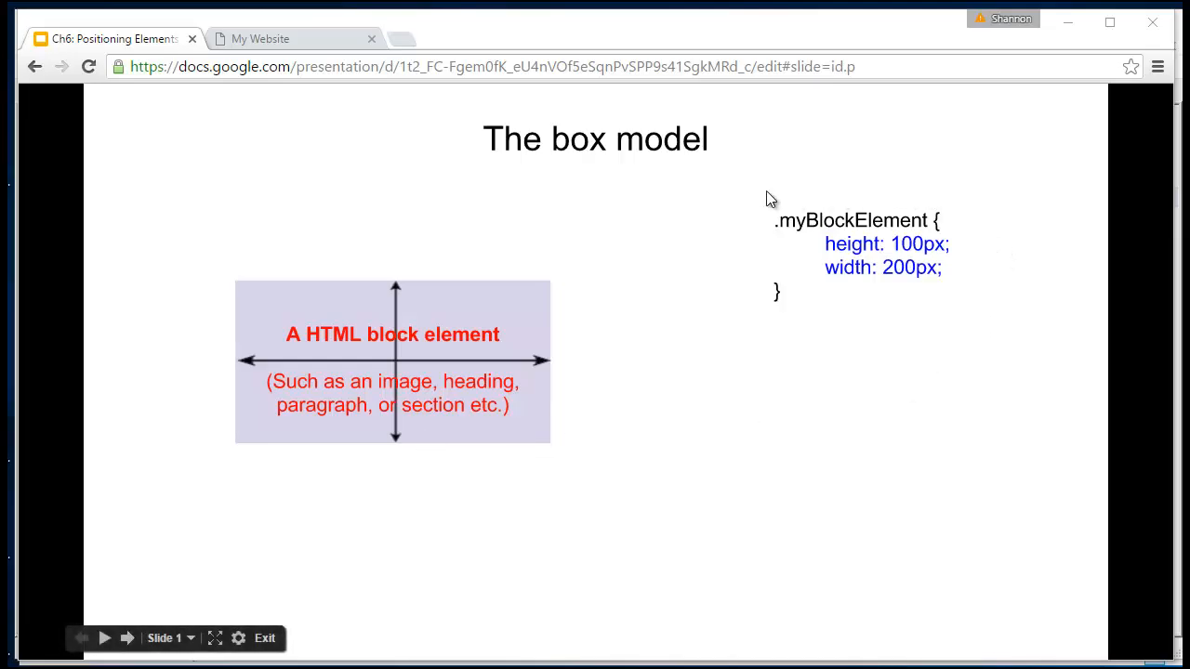
{"action": "mouse_move", "coordinate": [921, 309]}
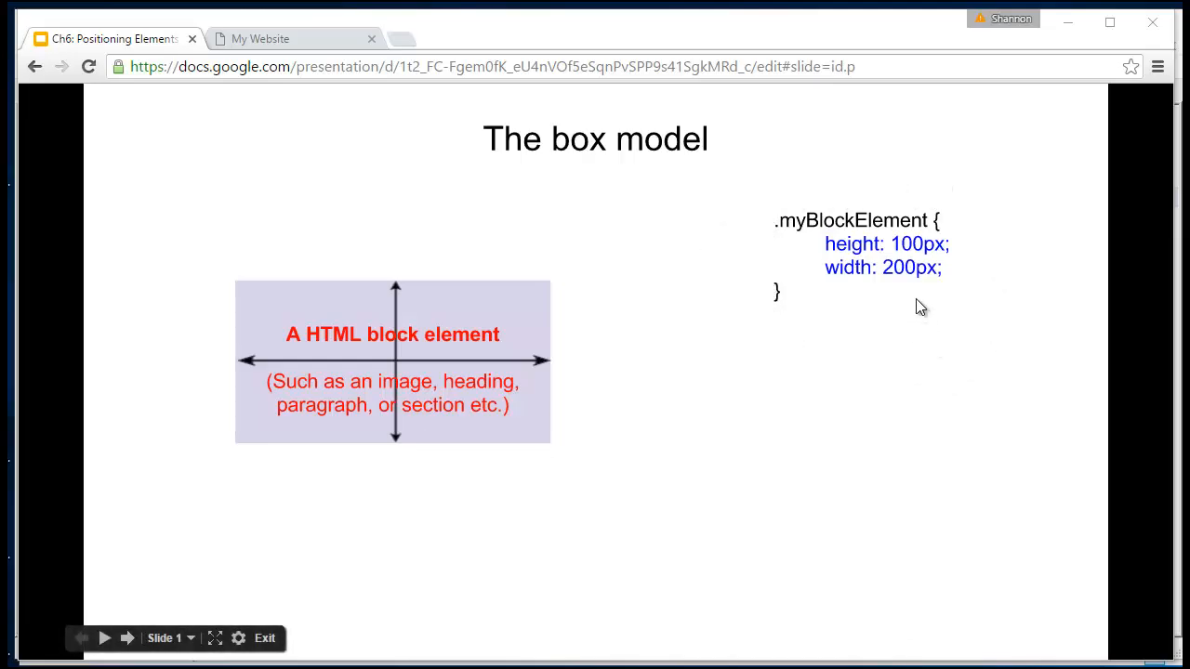
{"action": "mouse_move", "coordinate": [784, 224]}
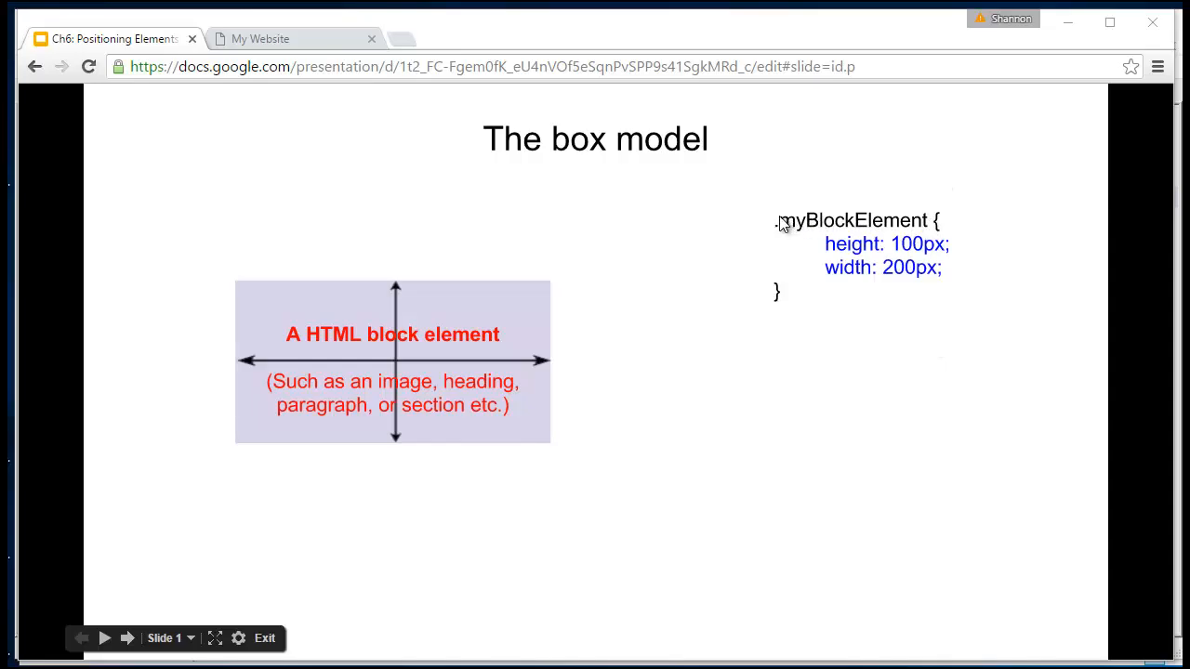
{"action": "mouse_move", "coordinate": [893, 223]}
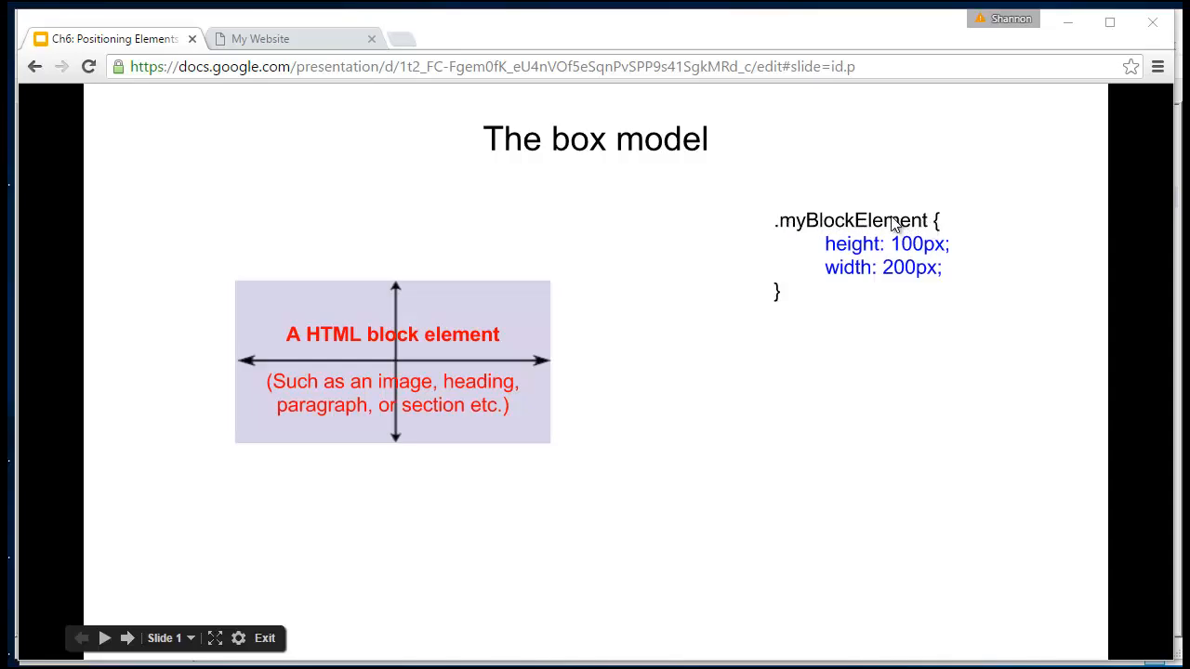
{"action": "mouse_move", "coordinate": [809, 242]}
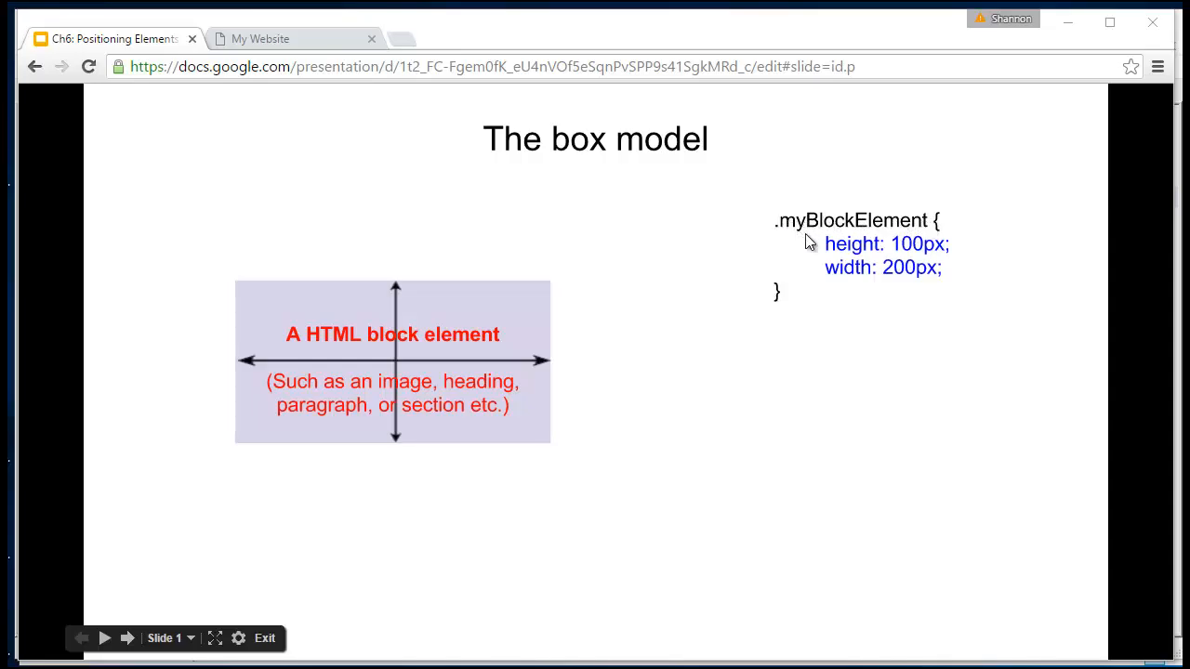
{"action": "mouse_move", "coordinate": [829, 258]}
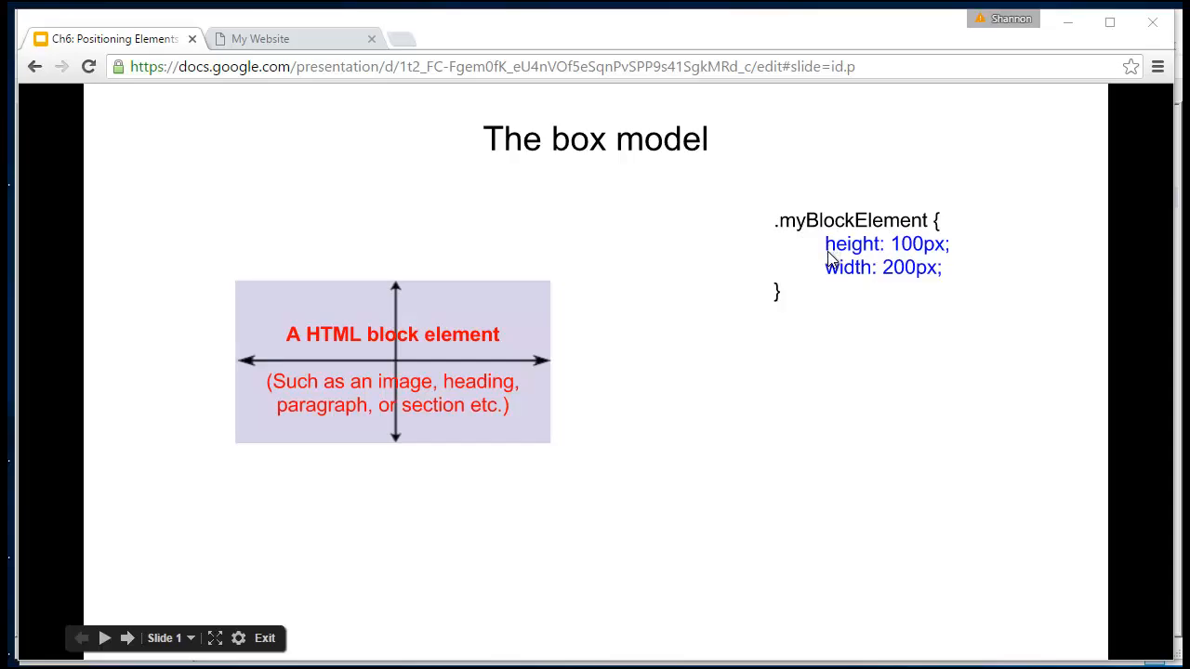
{"action": "mouse_move", "coordinate": [810, 437]}
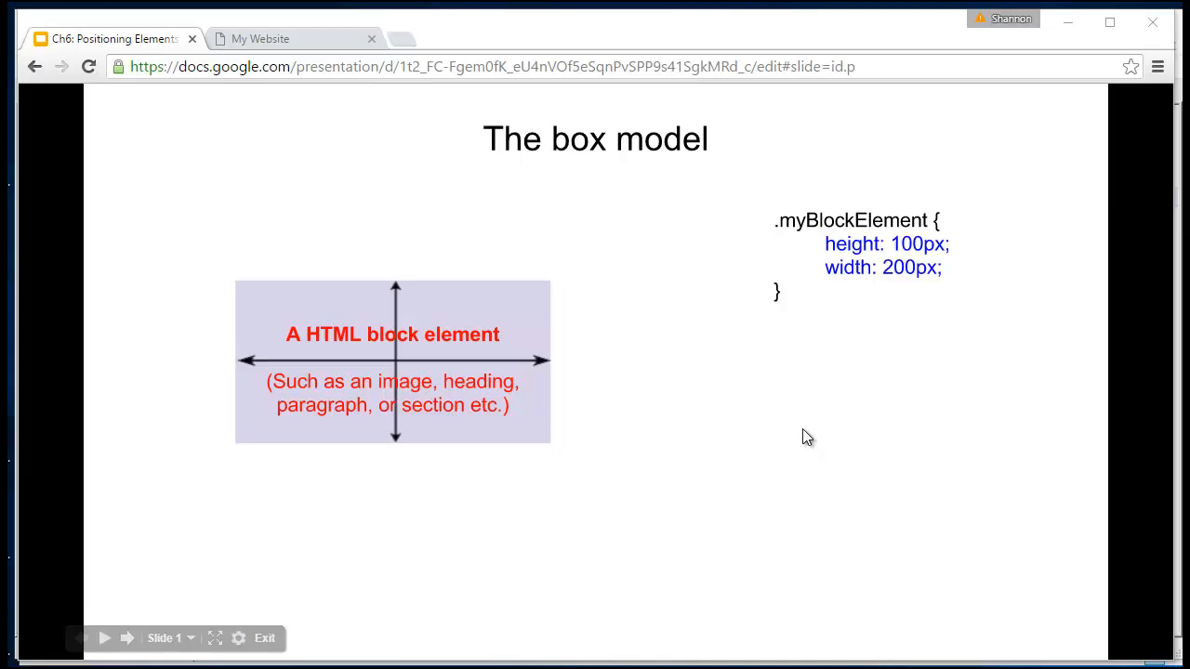
{"action": "mouse_move", "coordinate": [344, 595]}
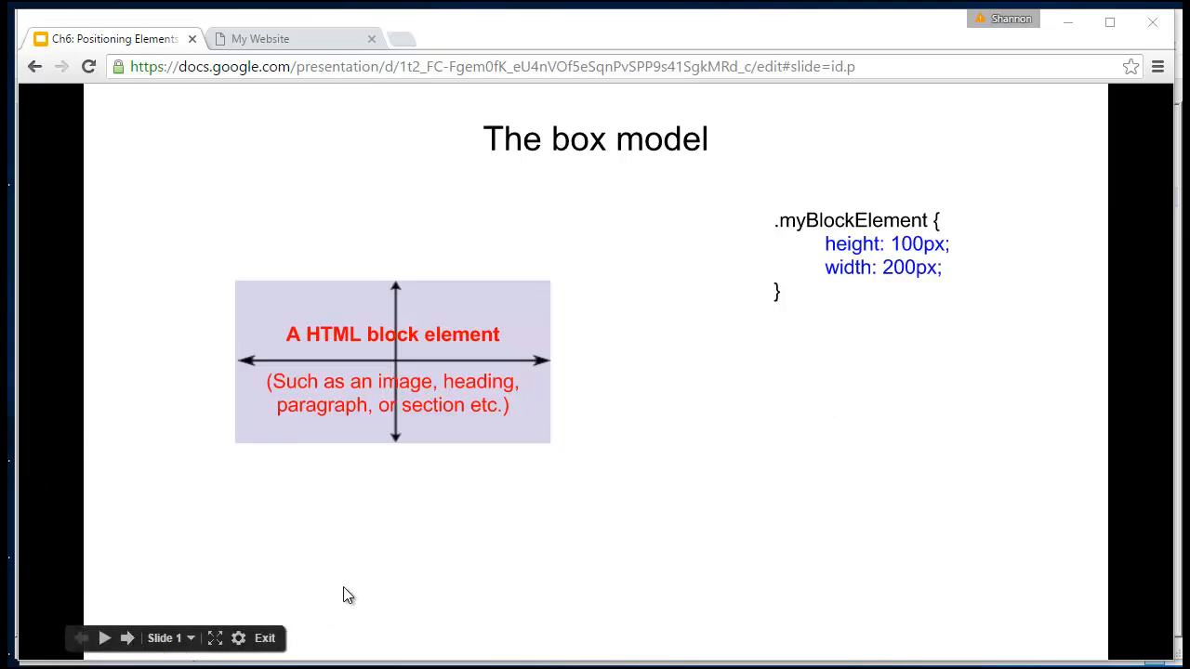
Advance to slide 2, which adds padding: 10px to the box model.
{"action": "left_click", "coordinate": [127, 638]}
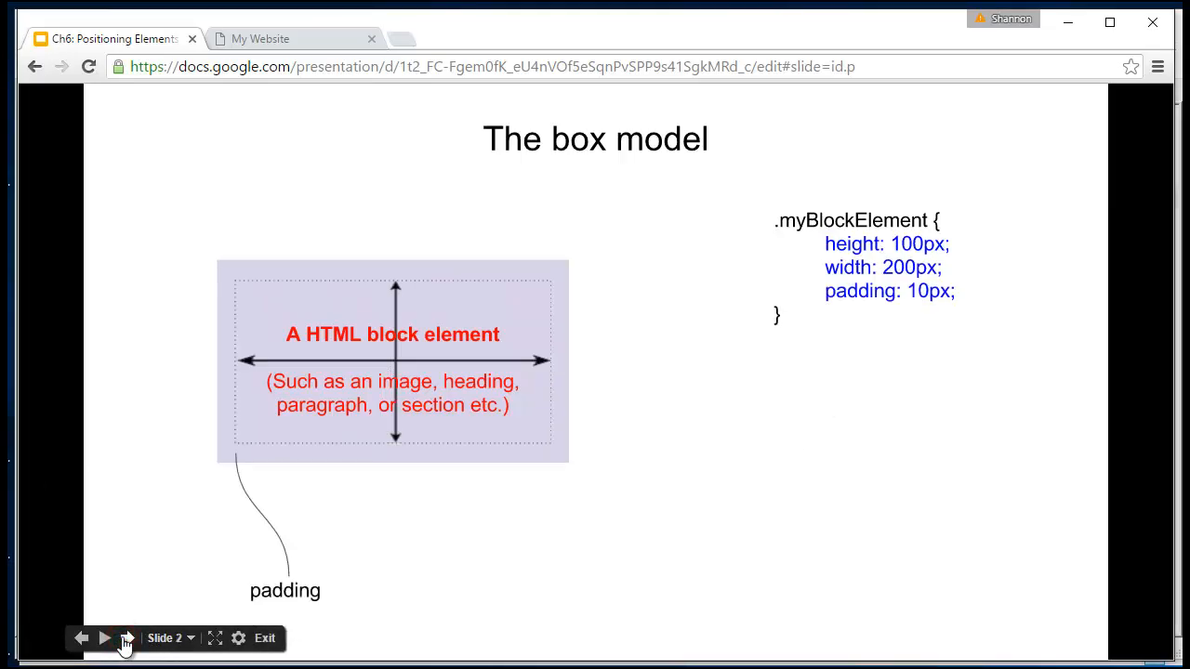
{"action": "mouse_move", "coordinate": [221, 279]}
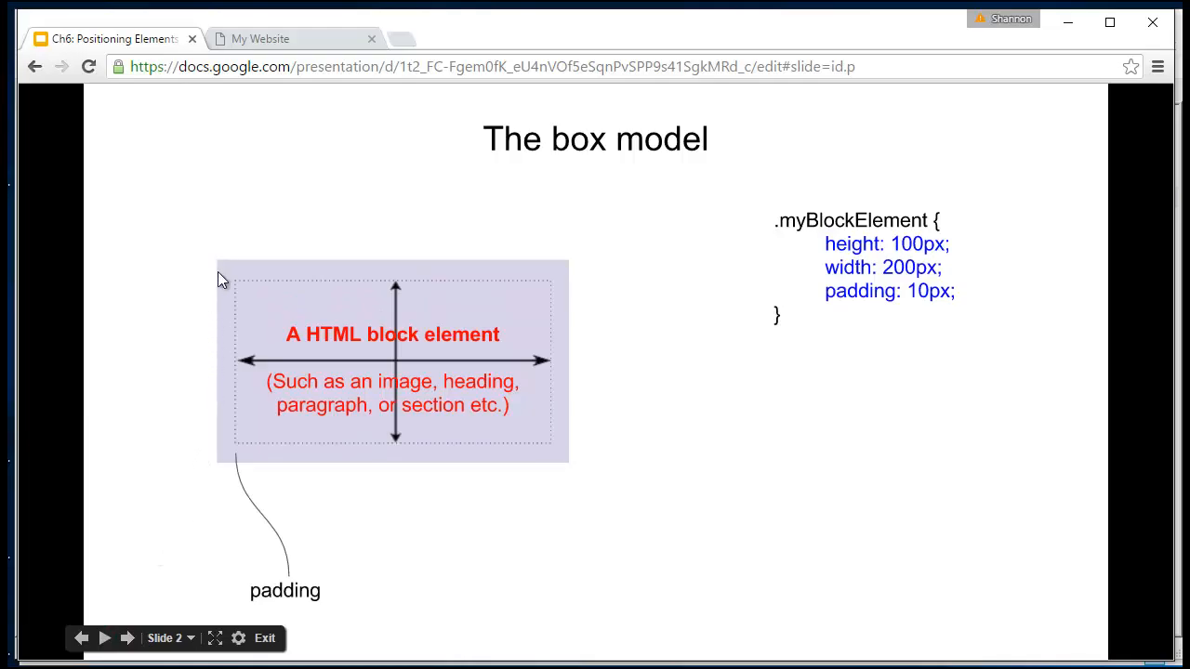
{"action": "mouse_move", "coordinate": [926, 294]}
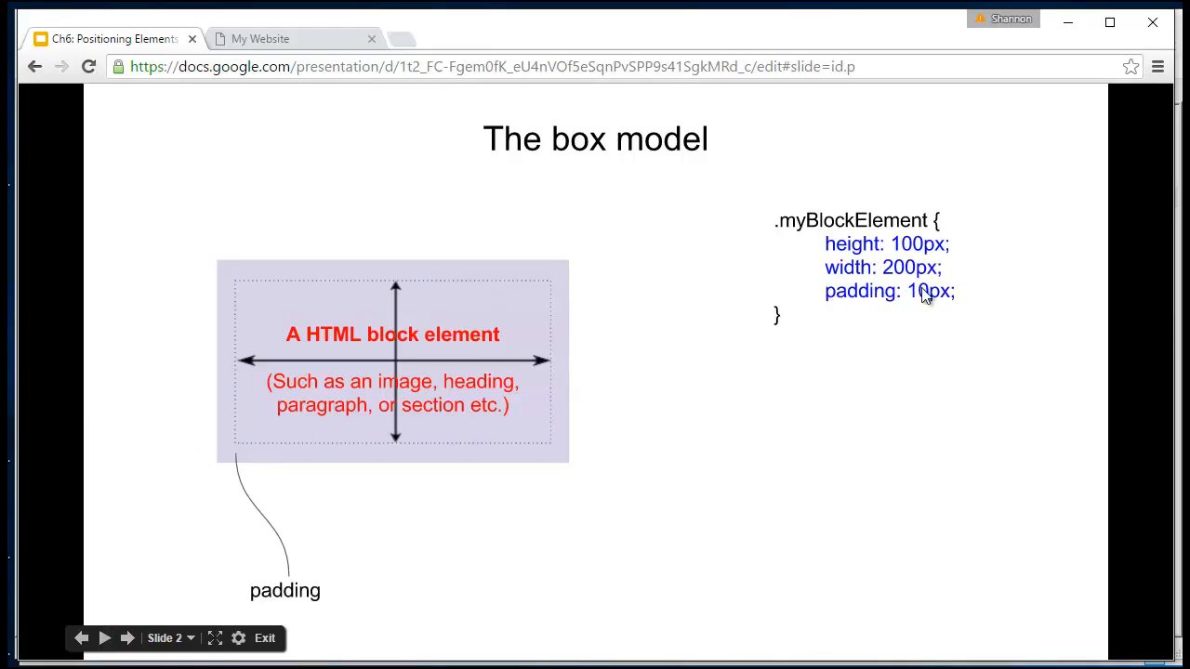
{"action": "mouse_move", "coordinate": [937, 295]}
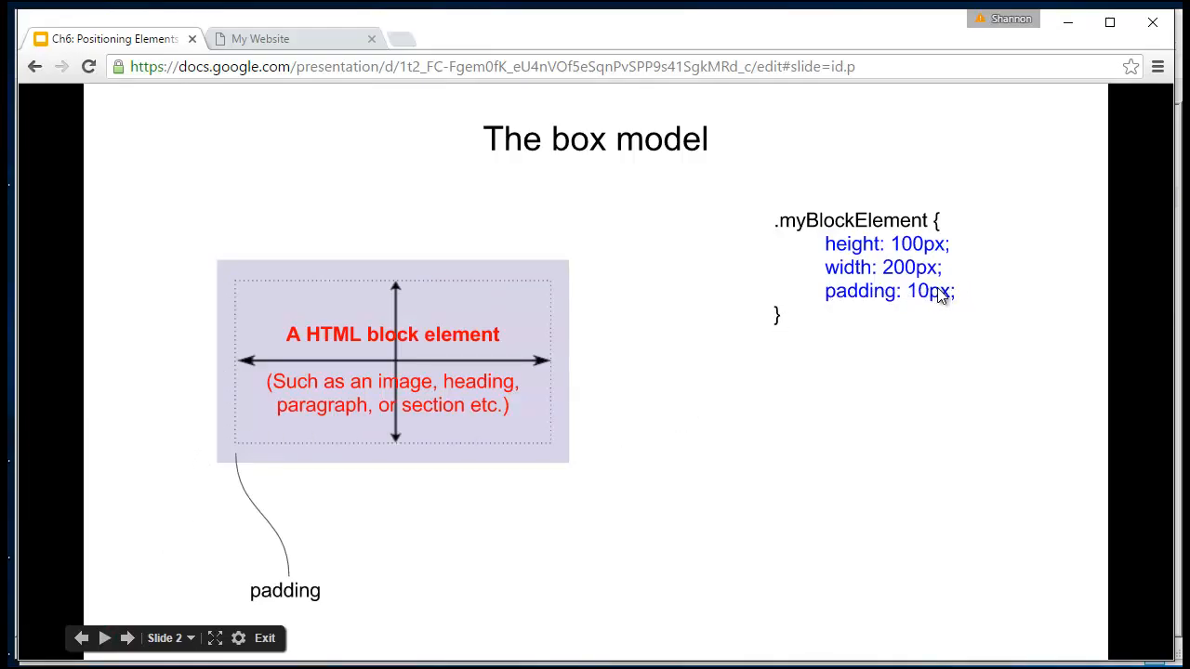
{"action": "mouse_move", "coordinate": [576, 279]}
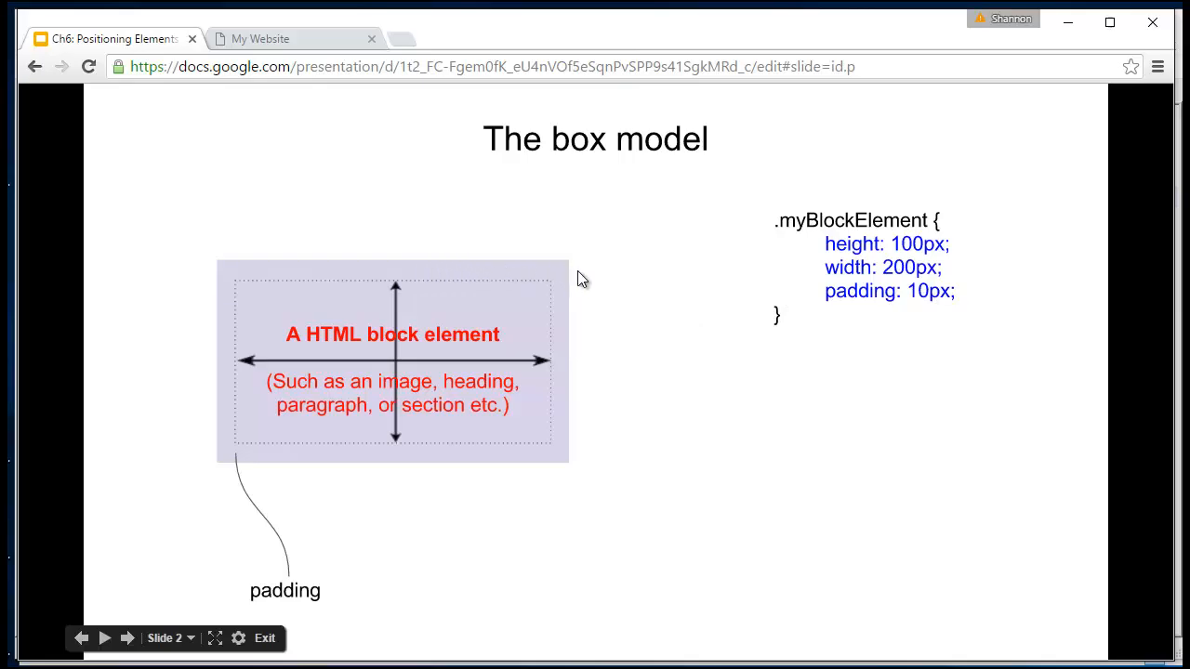
{"action": "mouse_move", "coordinate": [573, 286]}
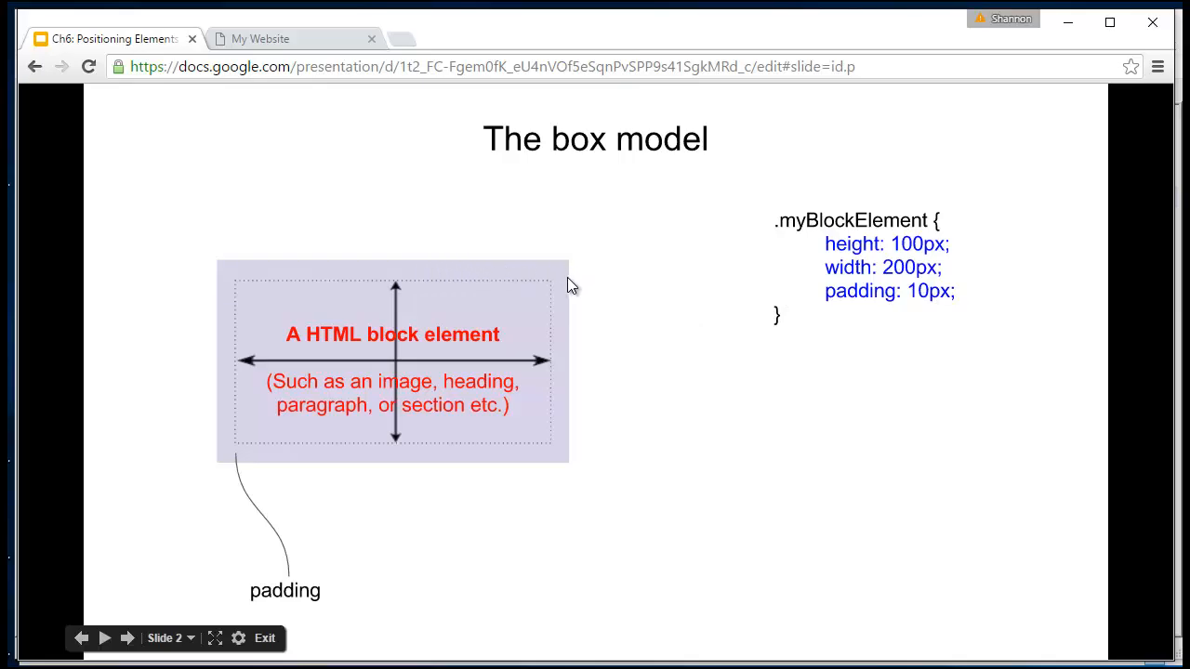
{"action": "mouse_move", "coordinate": [877, 271]}
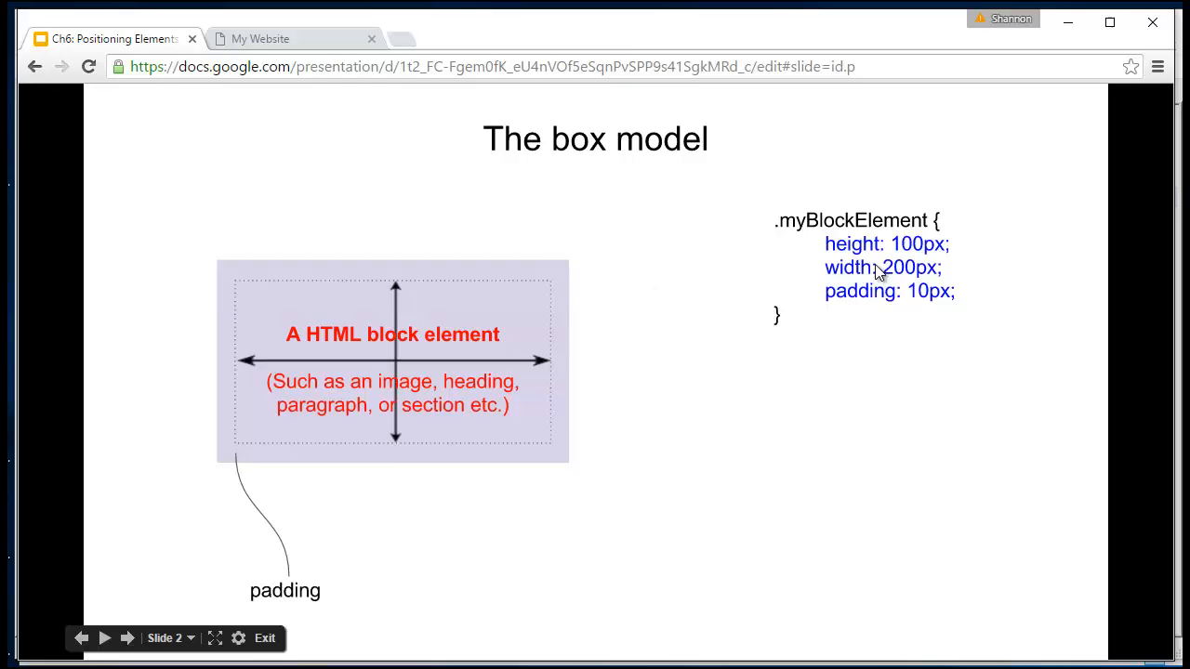
{"action": "mouse_move", "coordinate": [866, 260]}
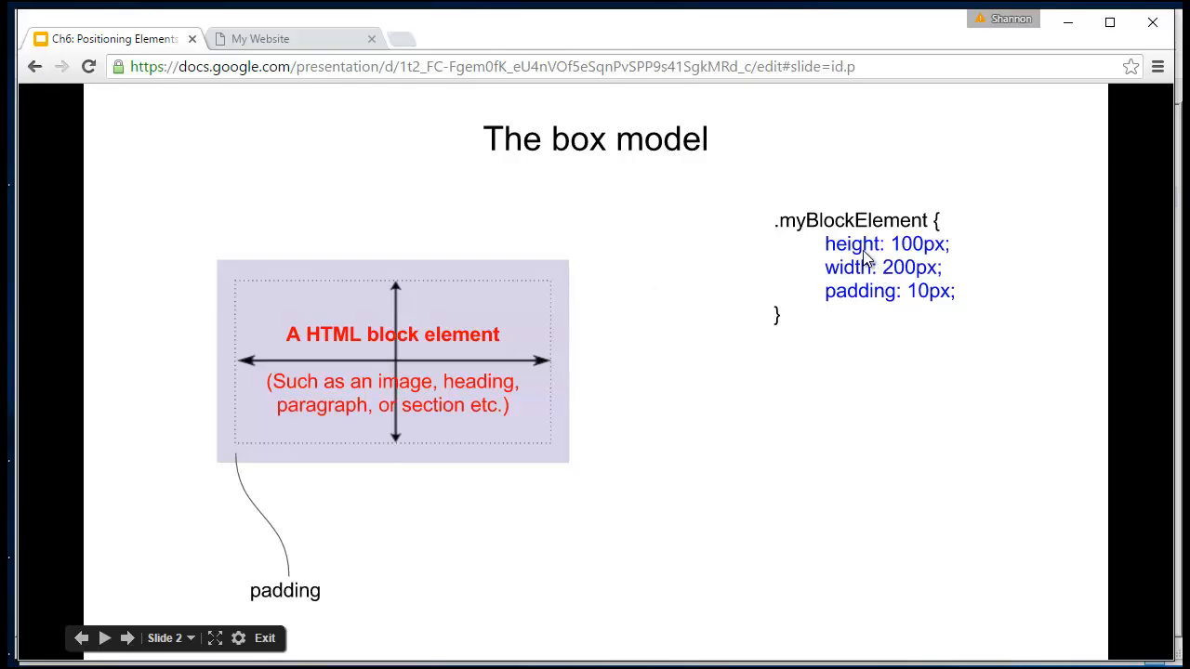
{"action": "mouse_move", "coordinate": [152, 651]}
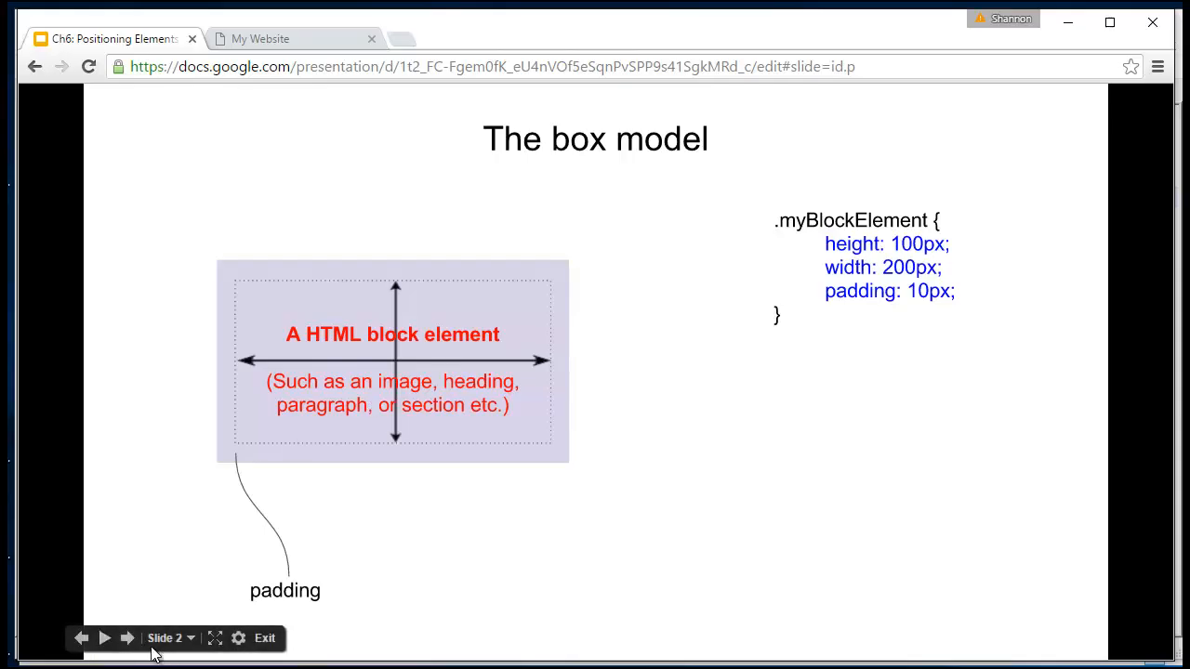
Advance to slide 3, which adds a 1px solid black border.
{"action": "left_click", "coordinate": [127, 637]}
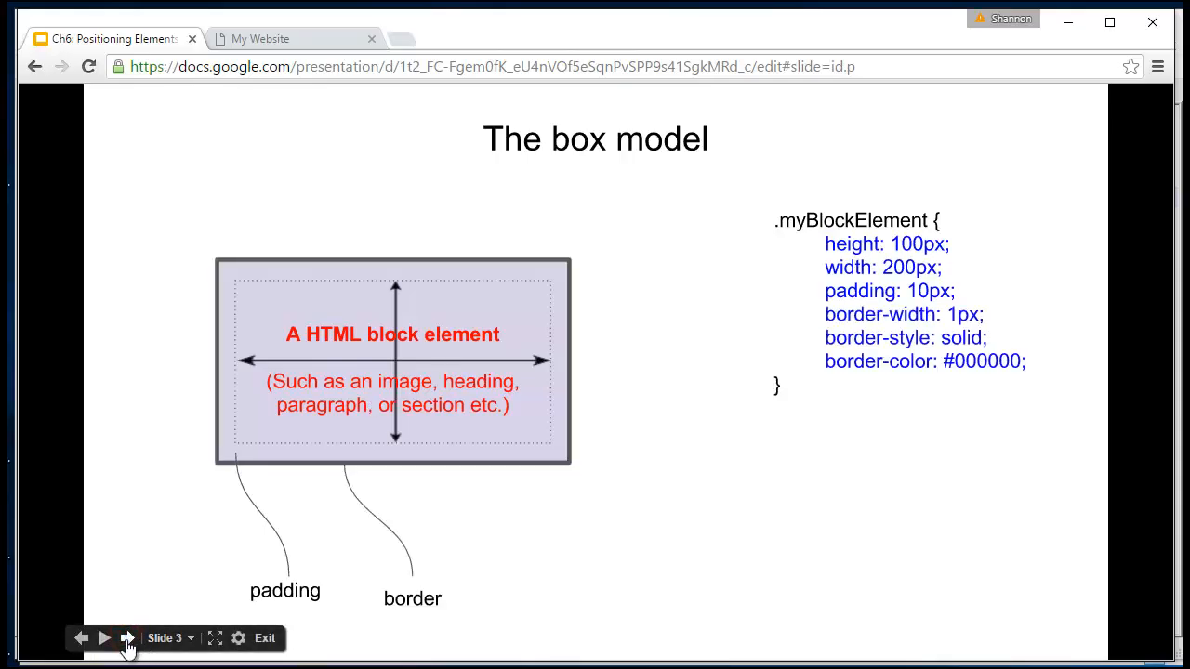
{"action": "mouse_move", "coordinate": [841, 342]}
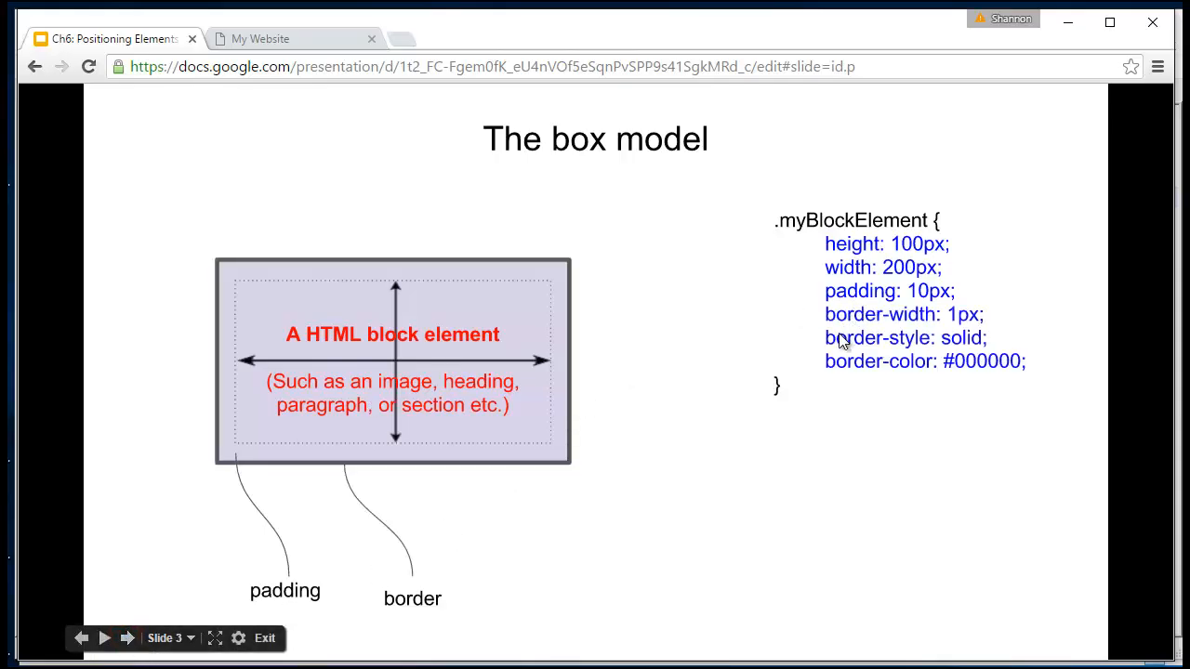
{"action": "mouse_move", "coordinate": [989, 326]}
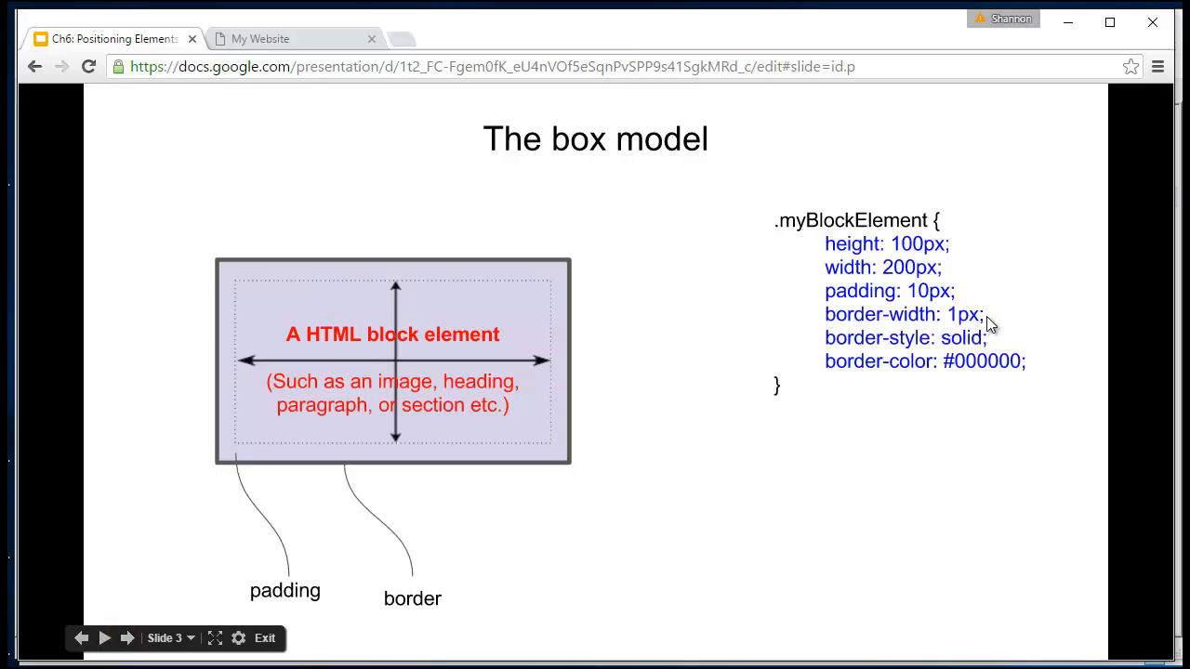
{"action": "mouse_move", "coordinate": [982, 355]}
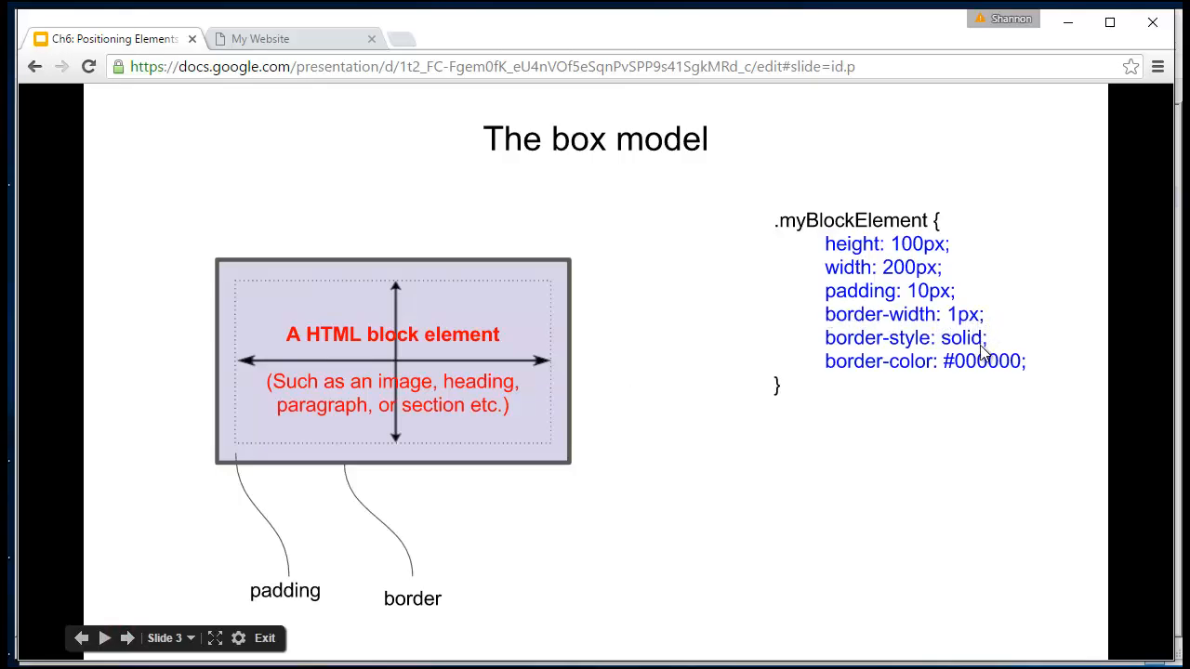
{"action": "mouse_move", "coordinate": [988, 383]}
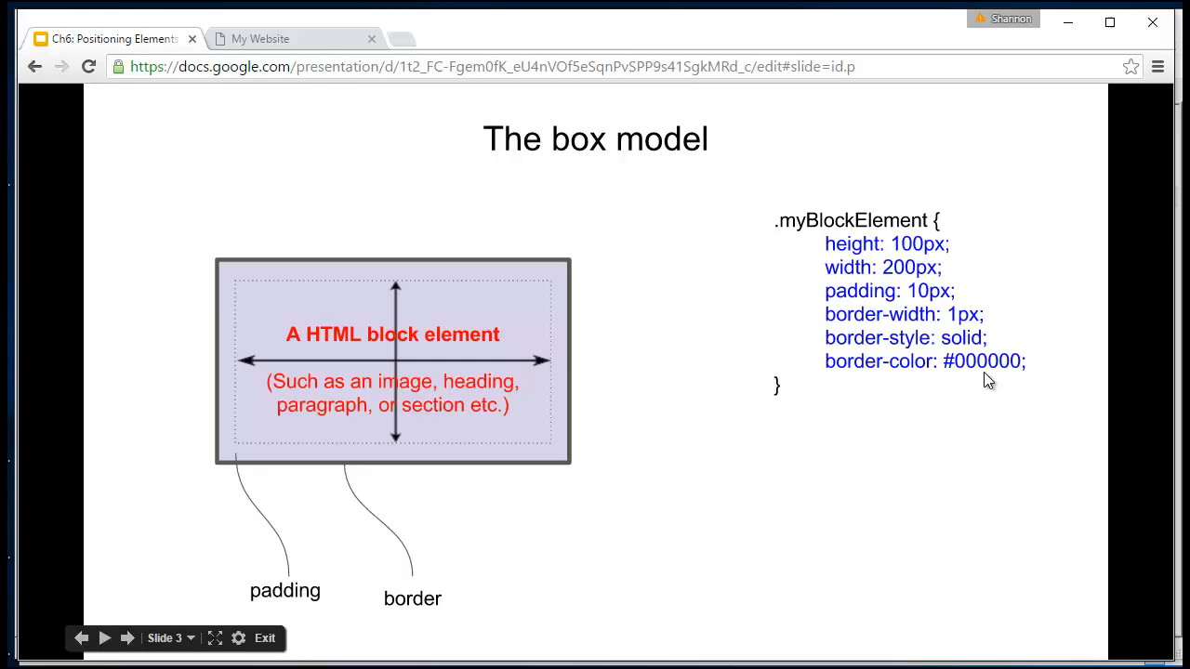
{"action": "mouse_move", "coordinate": [491, 468]}
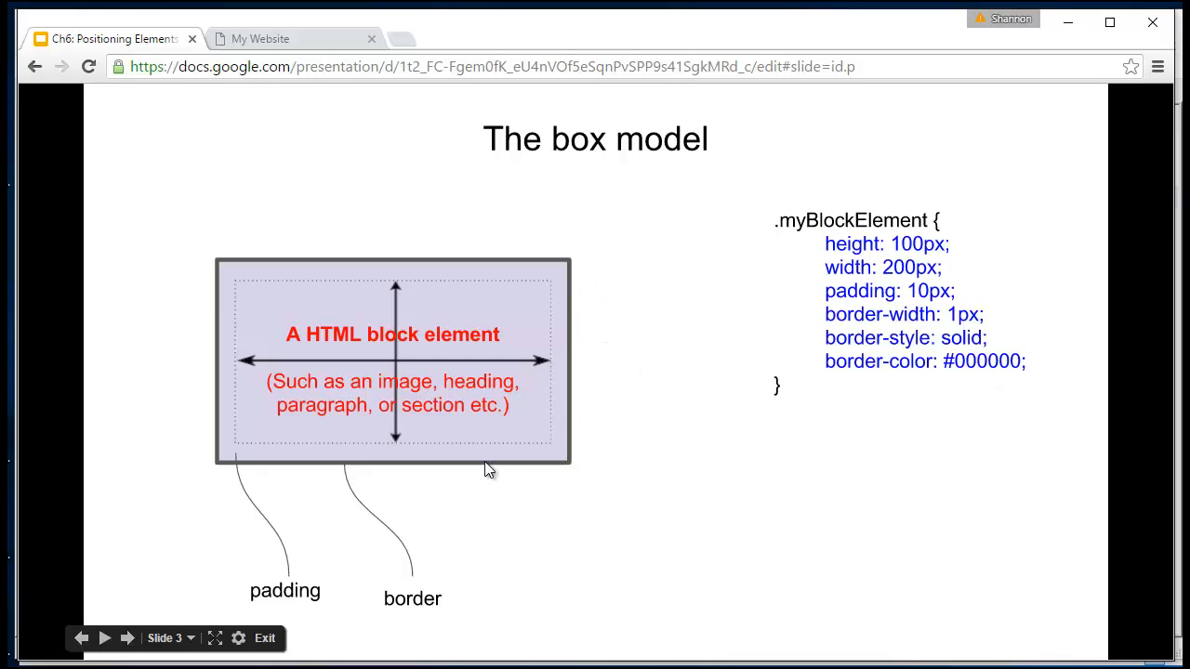
{"action": "mouse_move", "coordinate": [204, 469]}
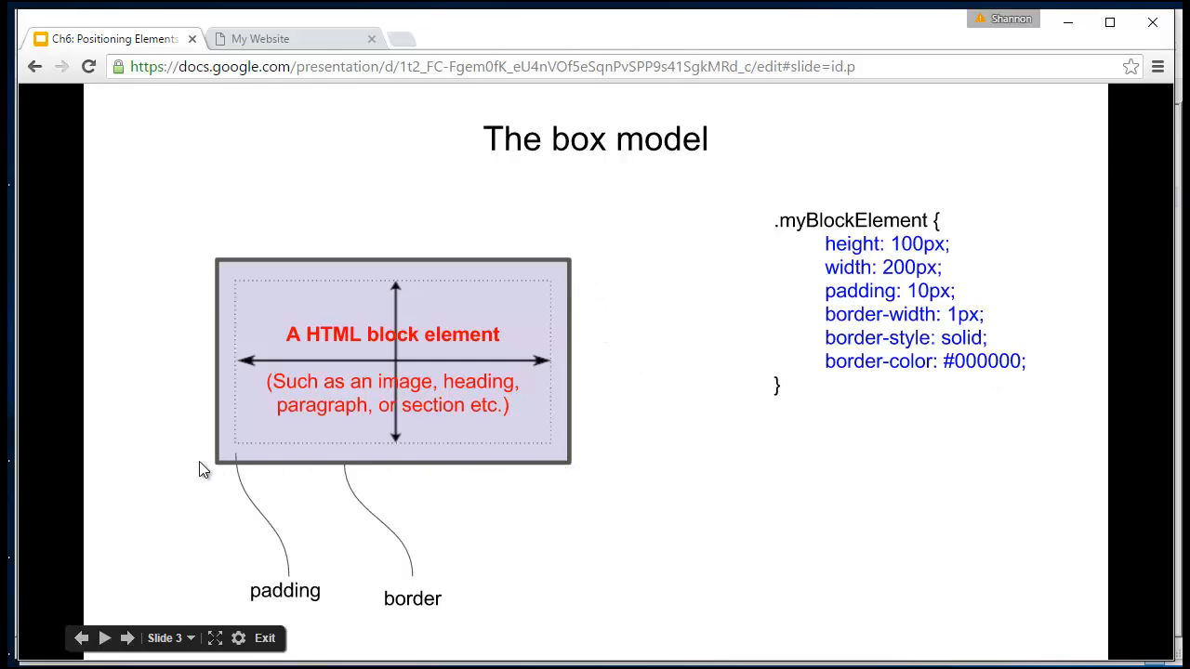
{"action": "mouse_move", "coordinate": [126, 638]}
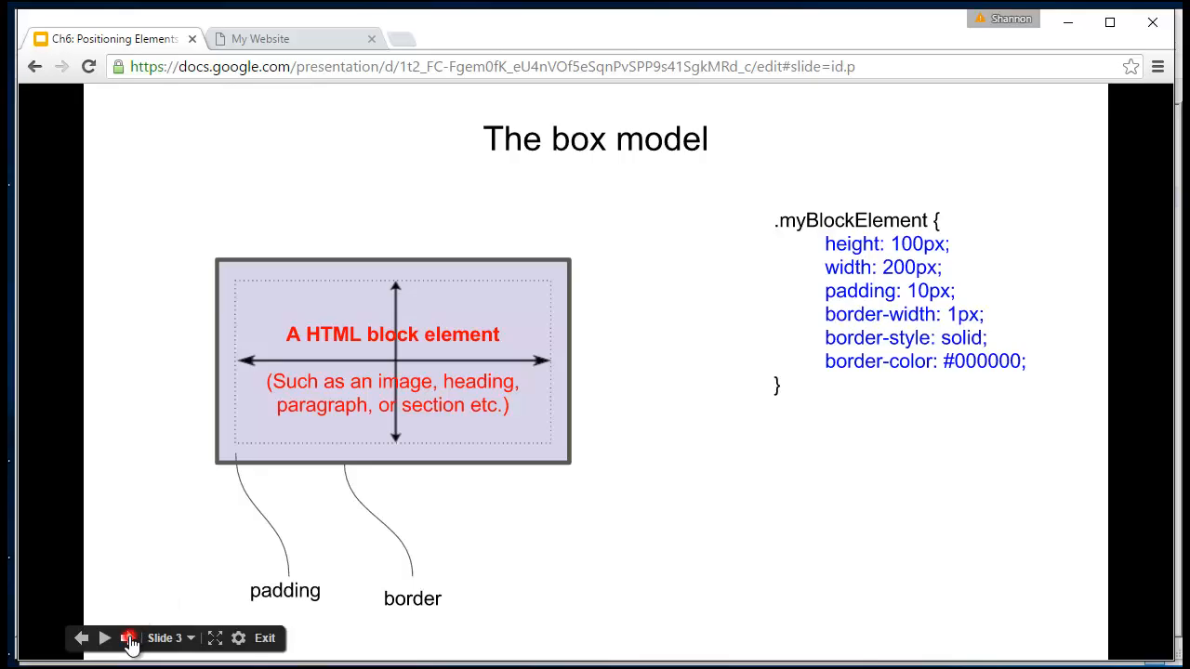
{"action": "left_click", "coordinate": [104, 638]}
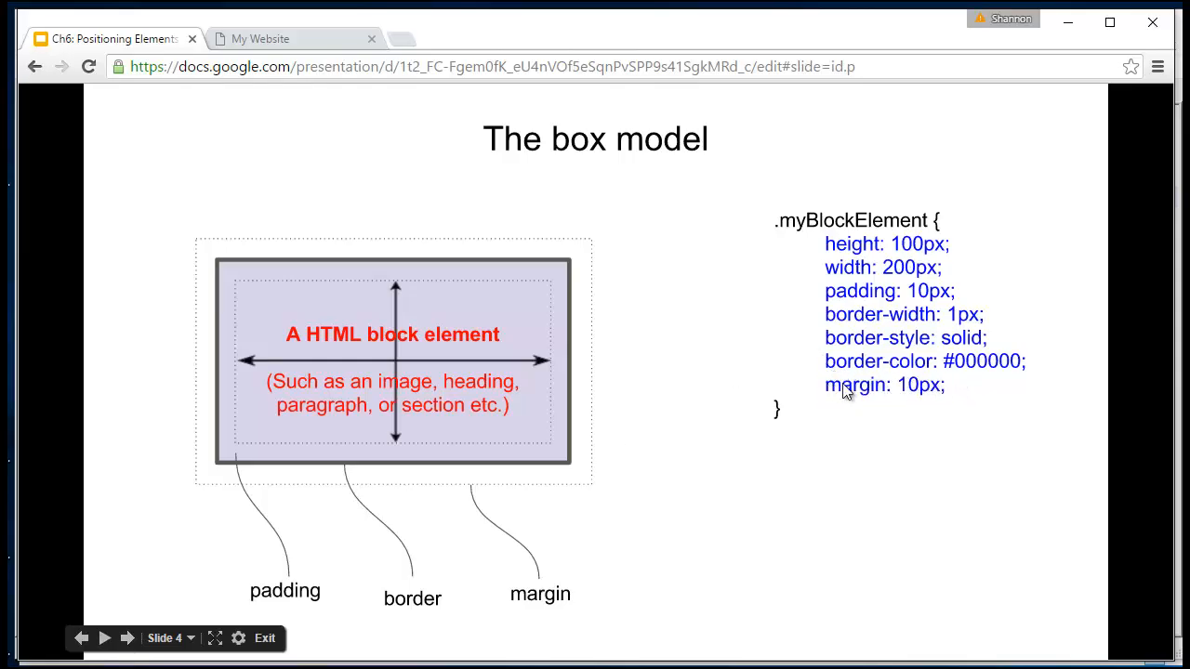
{"action": "mouse_move", "coordinate": [915, 400]}
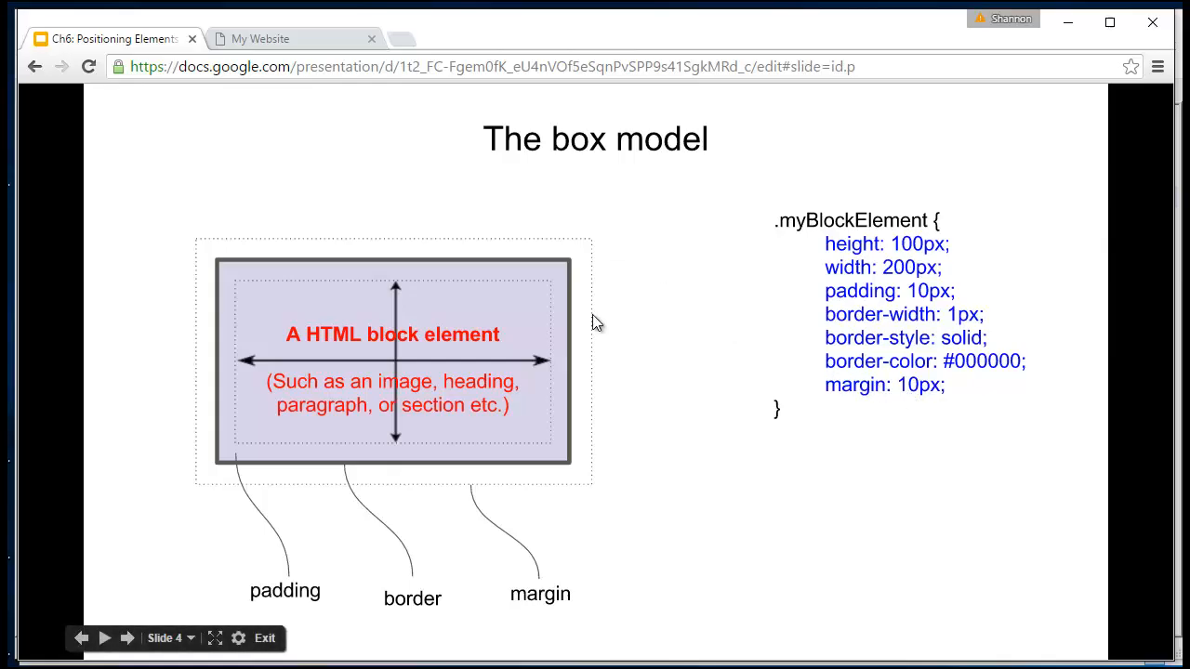
{"action": "mouse_move", "coordinate": [586, 262]}
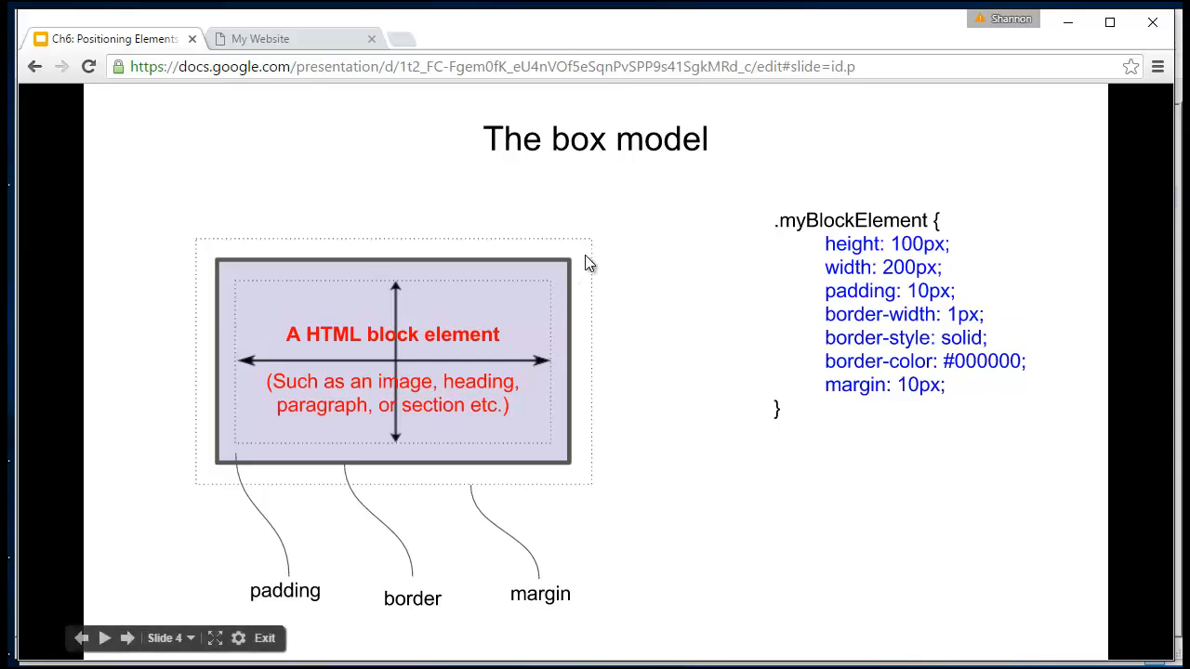
{"action": "mouse_move", "coordinate": [561, 406]}
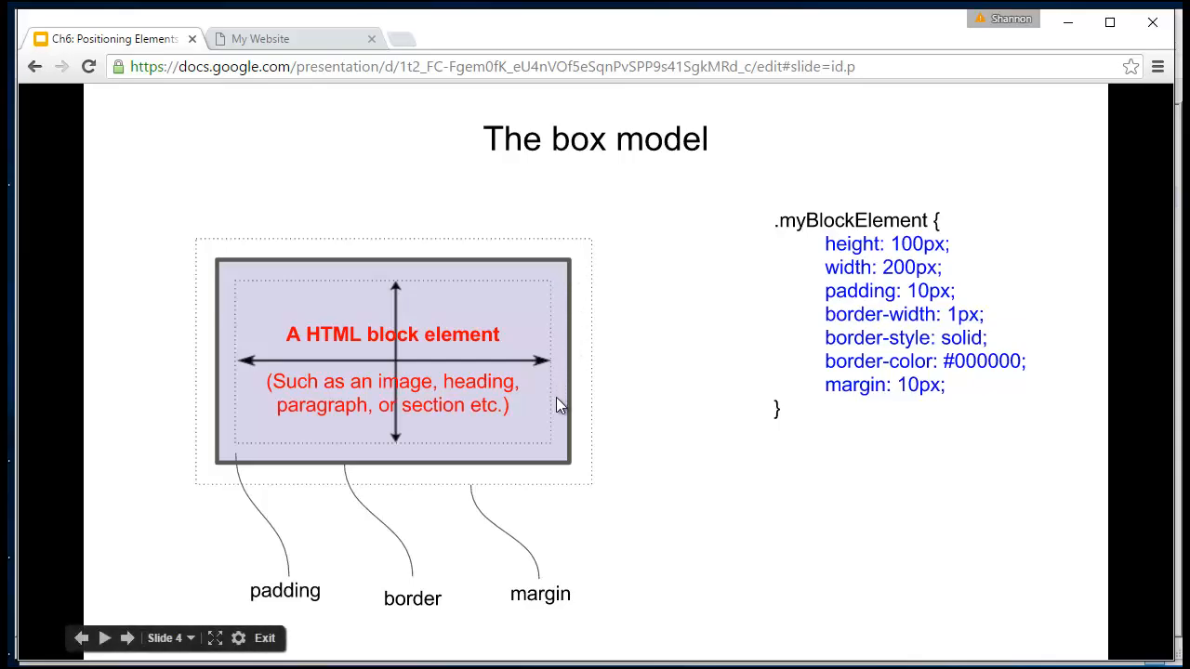
{"action": "mouse_move", "coordinate": [540, 391]}
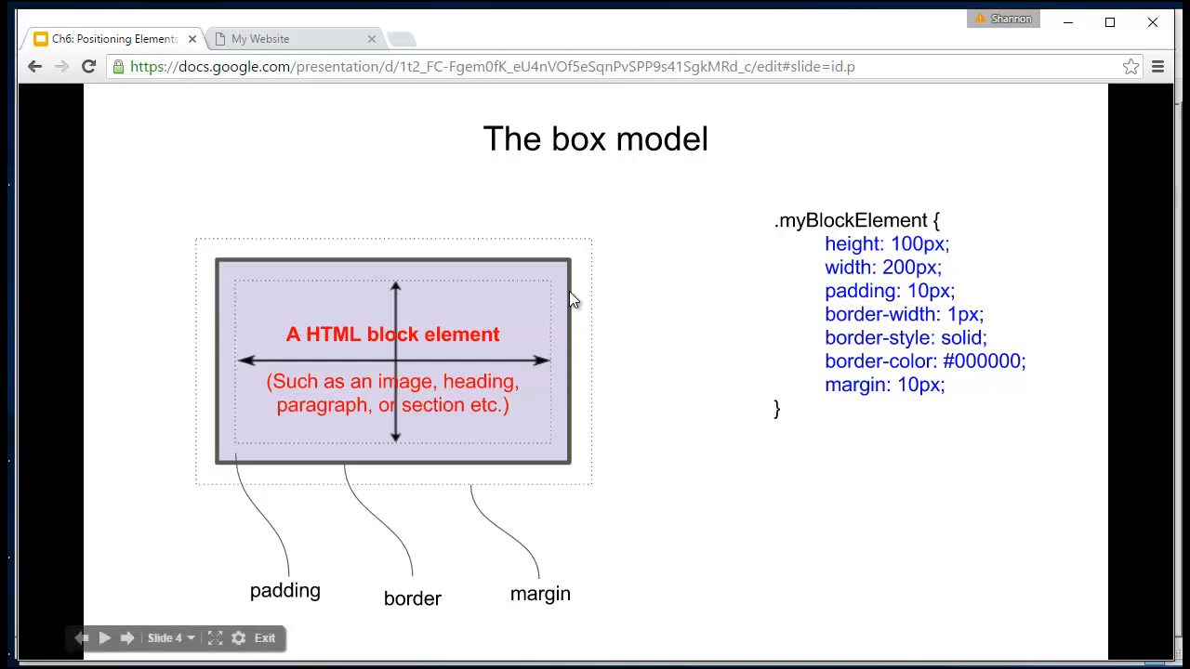
{"action": "mouse_move", "coordinate": [851, 313]}
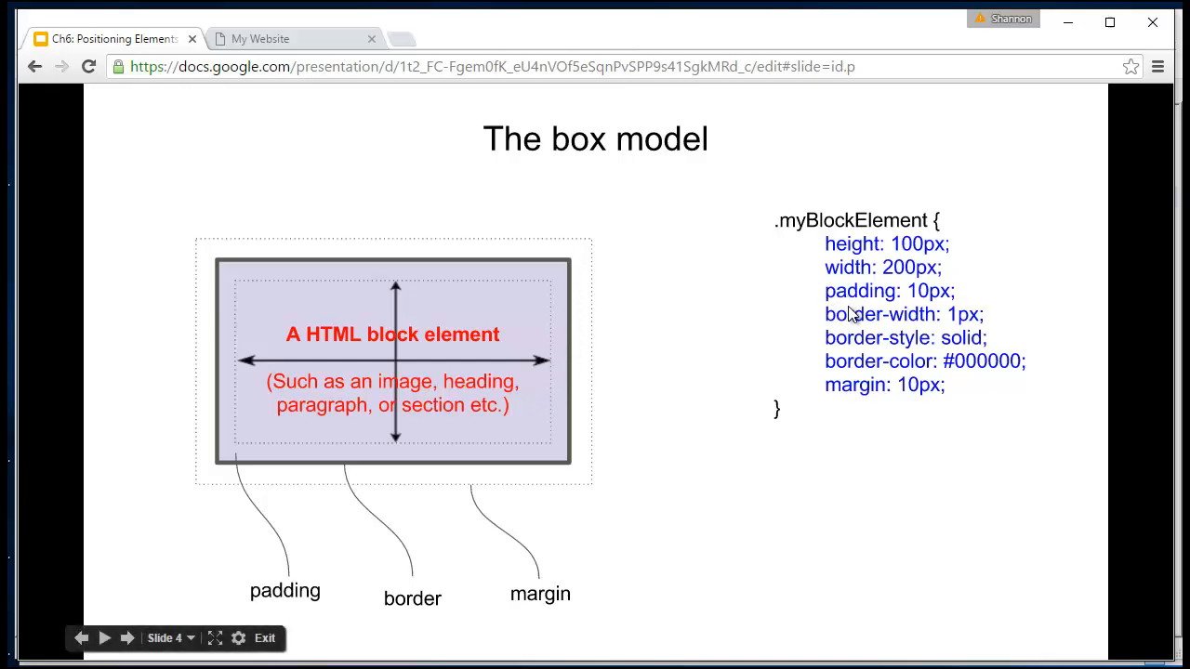
{"action": "mouse_move", "coordinate": [409, 342]}
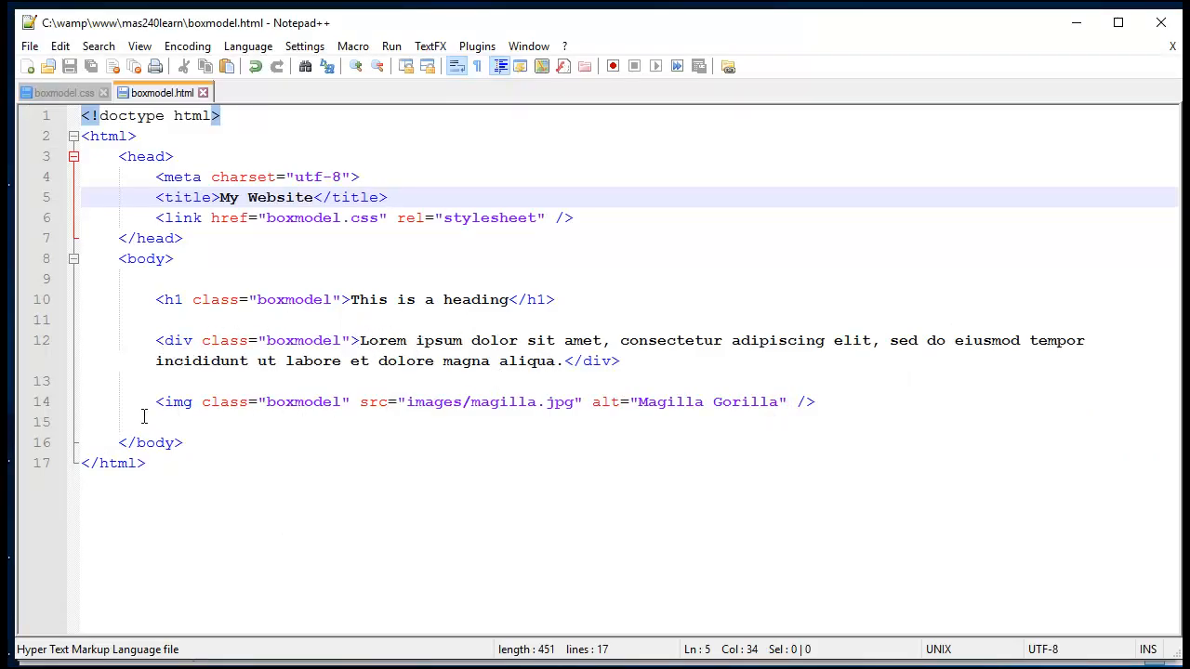
{"action": "mouse_move", "coordinate": [301, 313]}
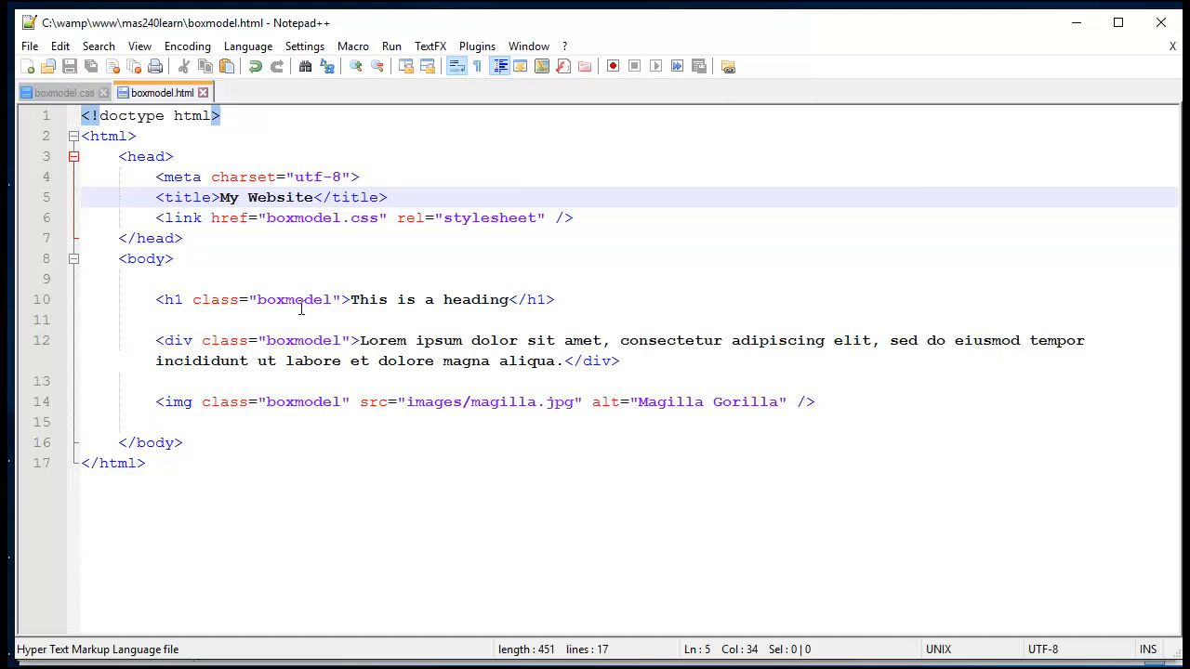
{"action": "mouse_move", "coordinate": [169, 299]}
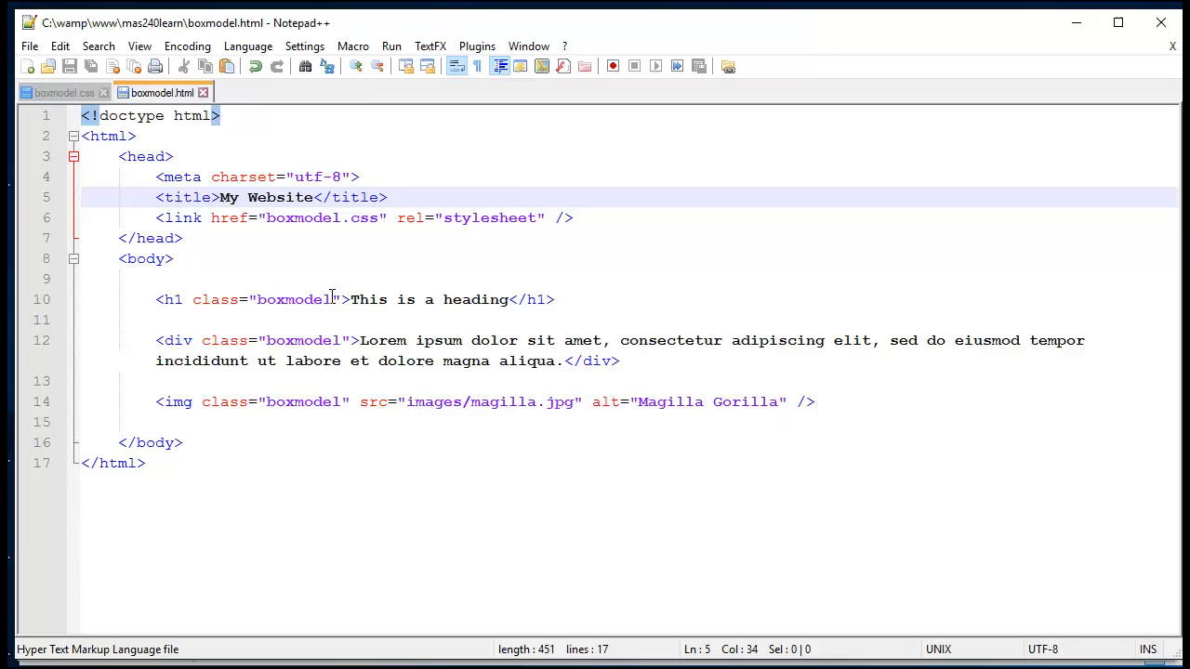
Highlight the boxmodel class name on the h1 line, then deselect it.
{"action": "double_click", "coordinate": [294, 299]}
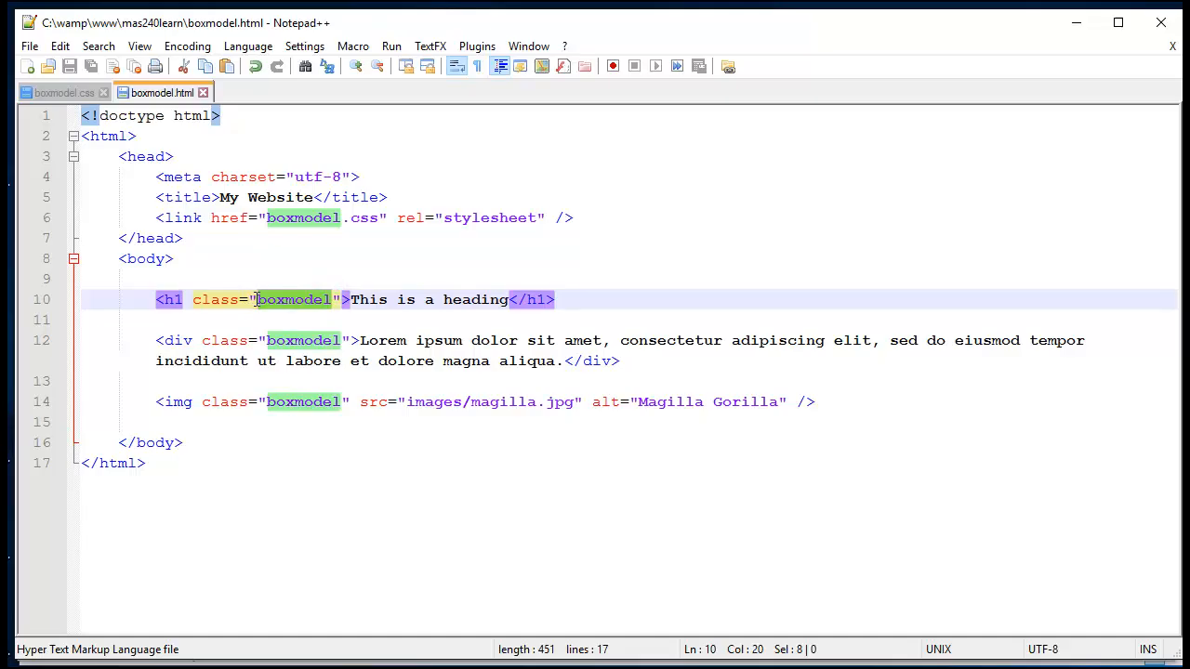
{"action": "left_click", "coordinate": [335, 297]}
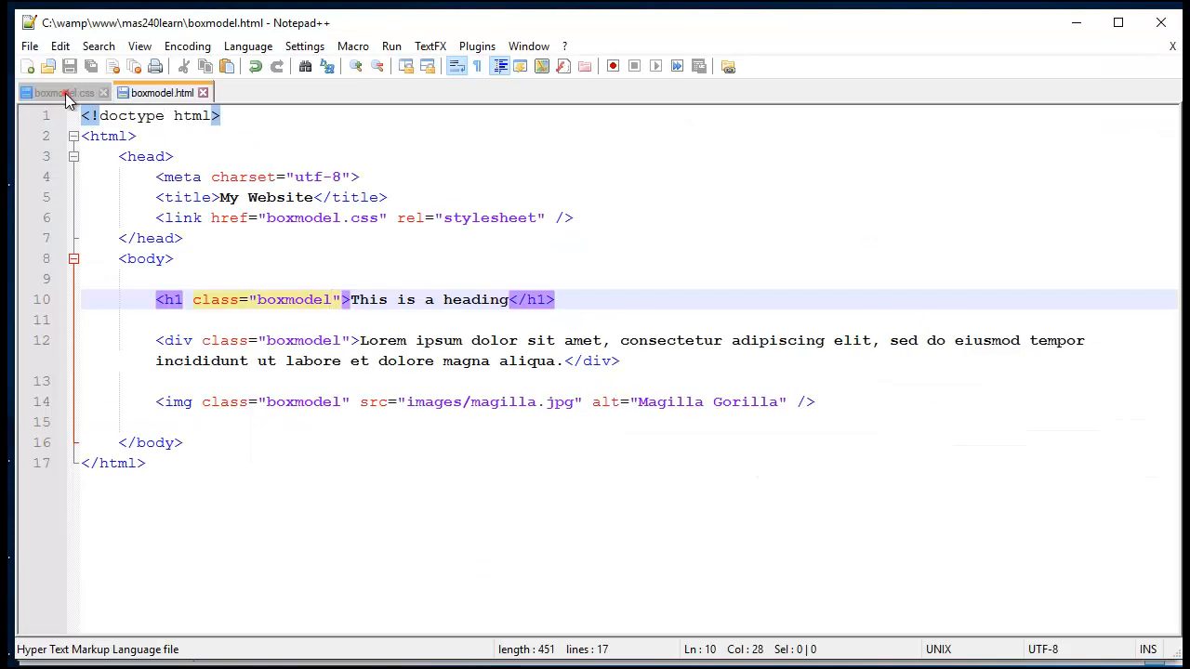
Write a .boxmodel rule in boxmodel.css with height: 100px and width: 300px.
{"action": "left_click", "coordinate": [56, 93]}
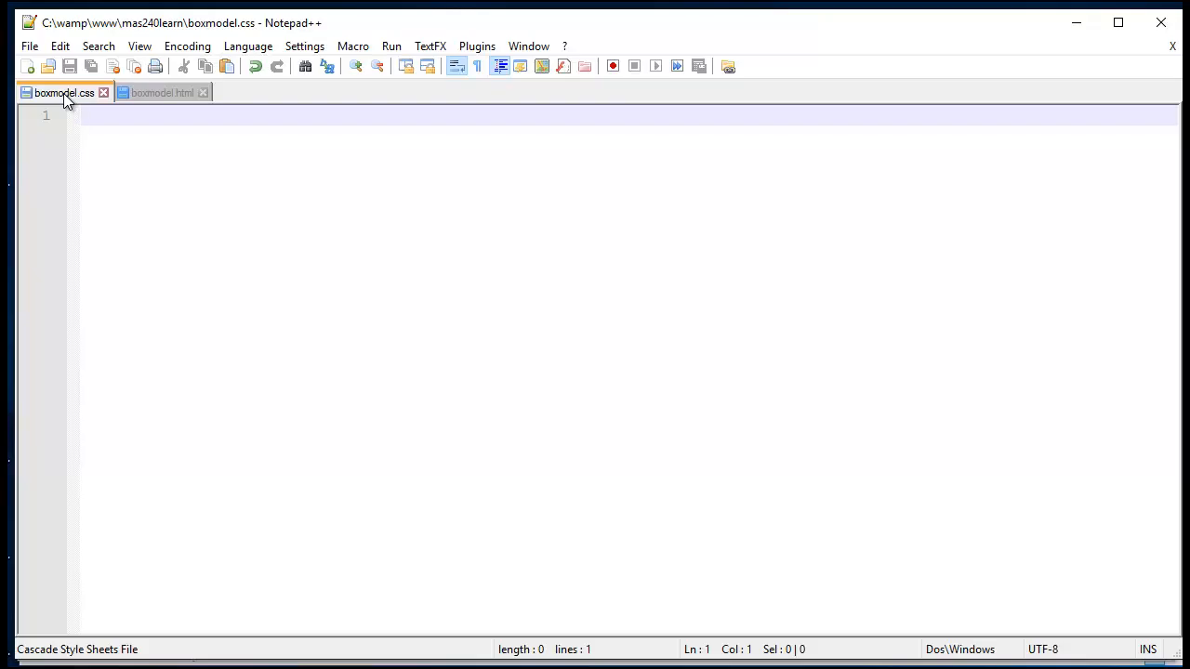
{"action": "type", "text": "."}
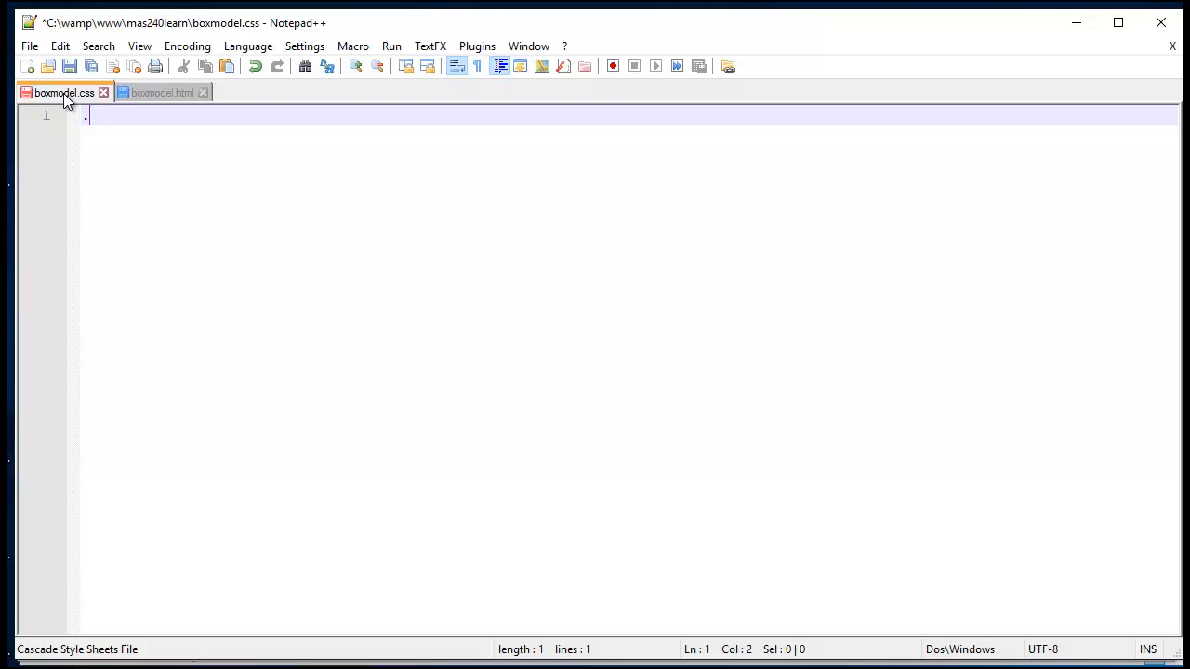
{"action": "type", "text": "boxmodel"}
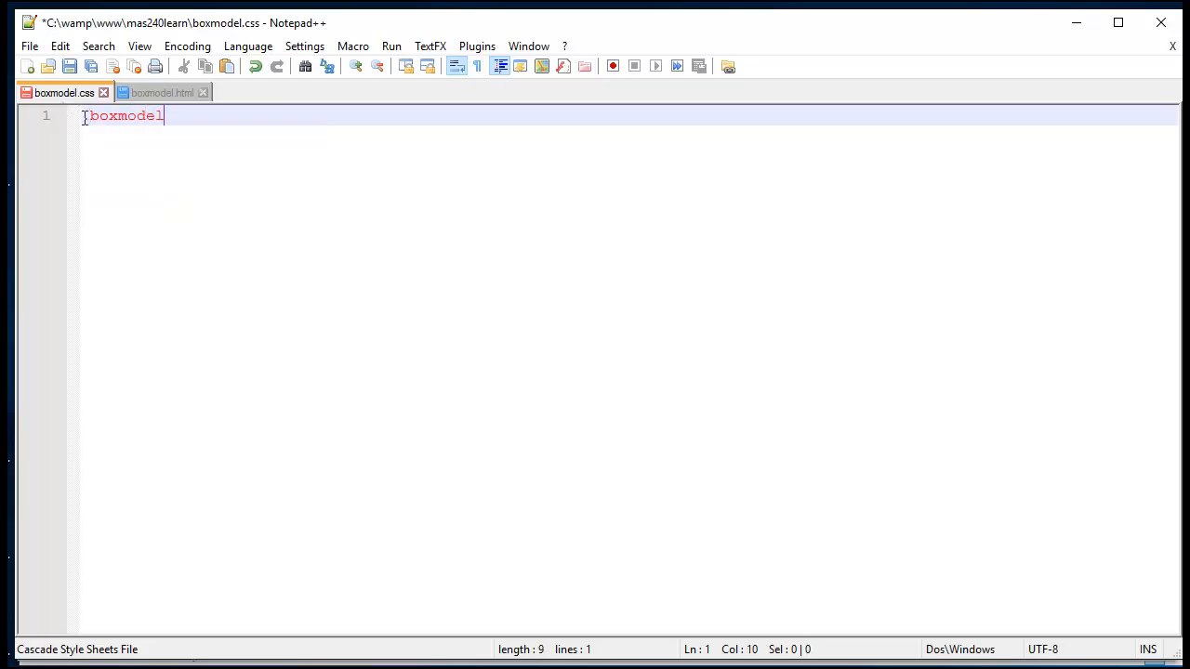
{"action": "type", "text": "."}
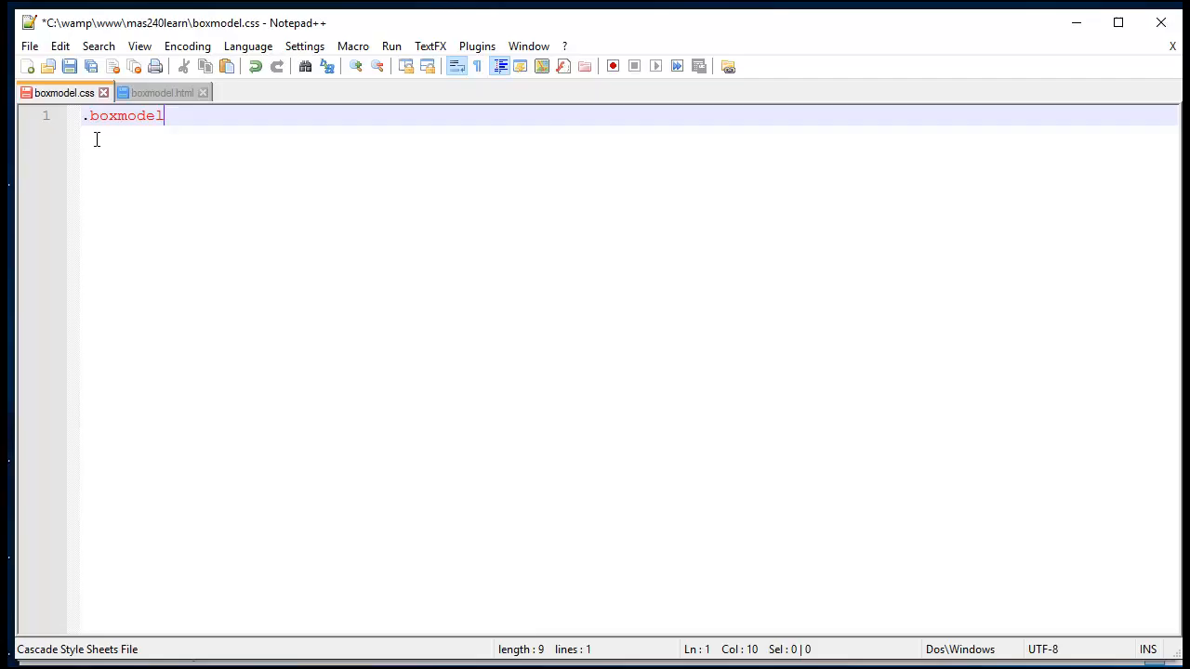
{"action": "type", "text": "{"}
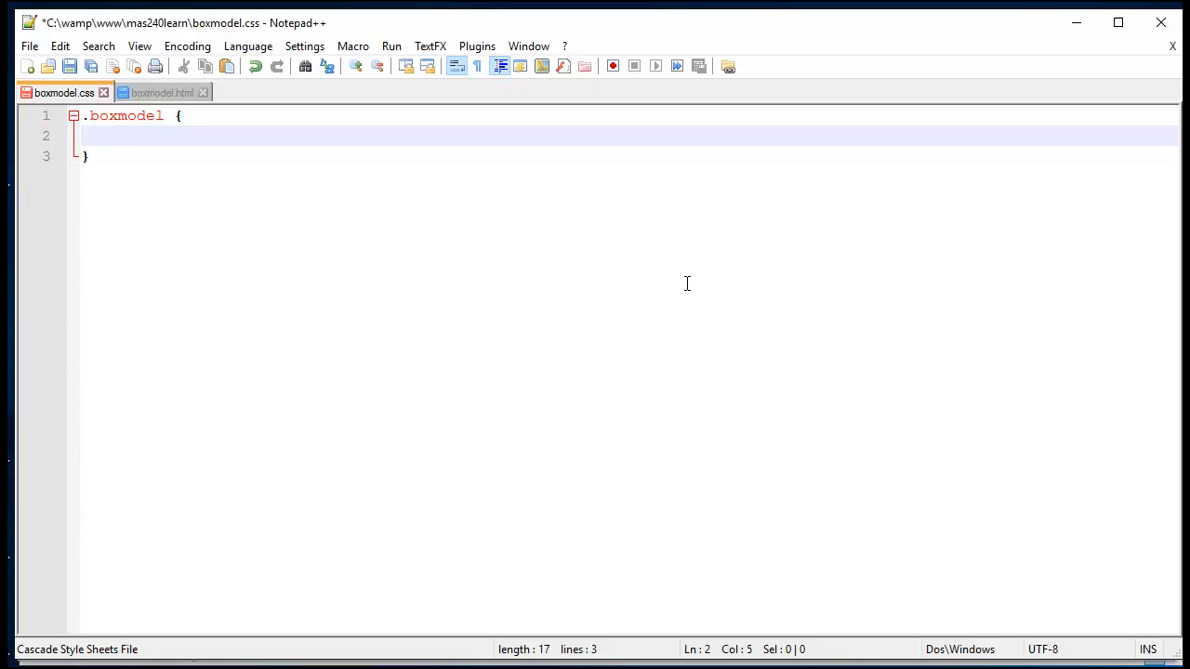
{"action": "type", "text": "height"}
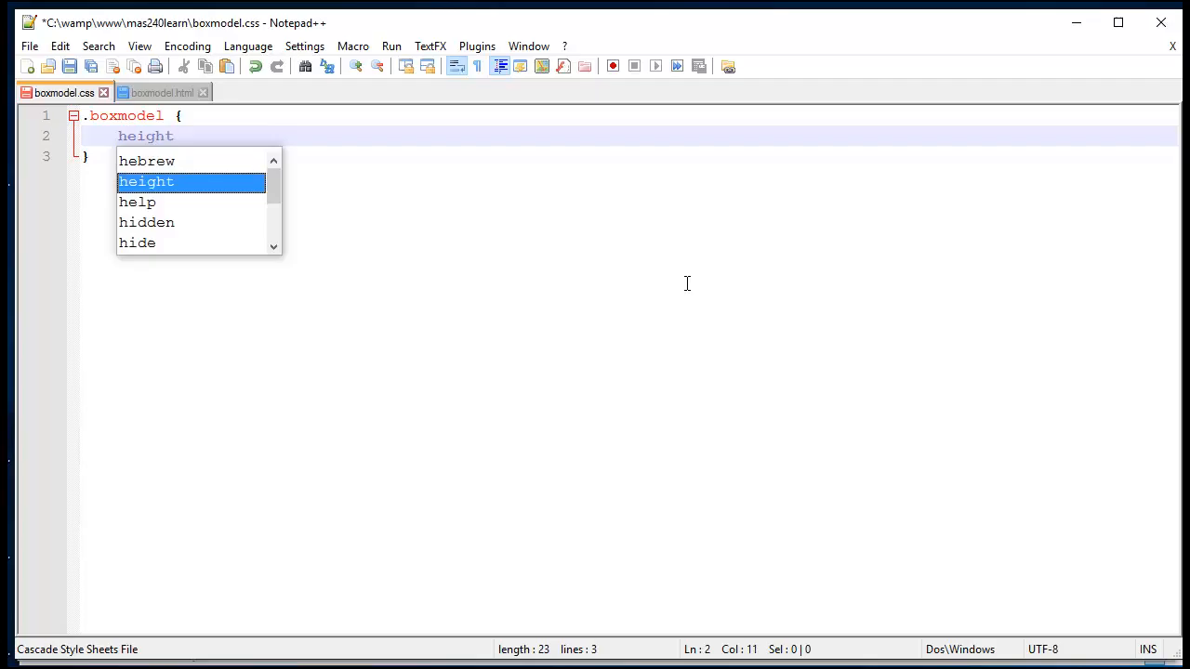
{"action": "type", "text": ": 100"}
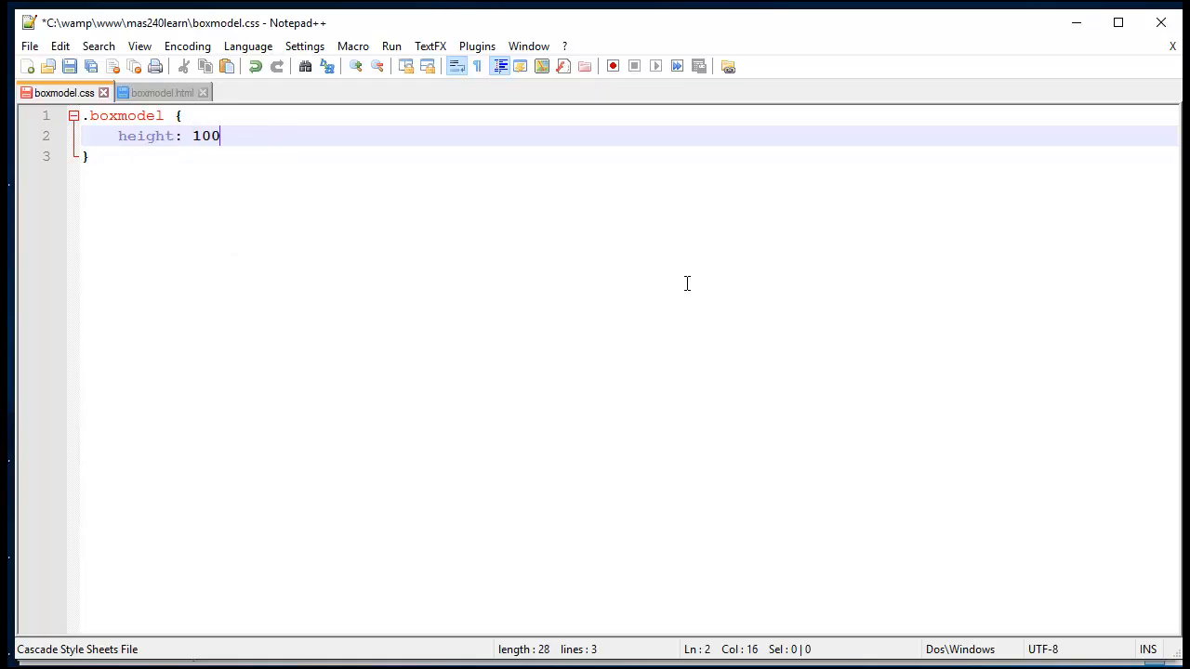
{"action": "type", "text": "px;"}
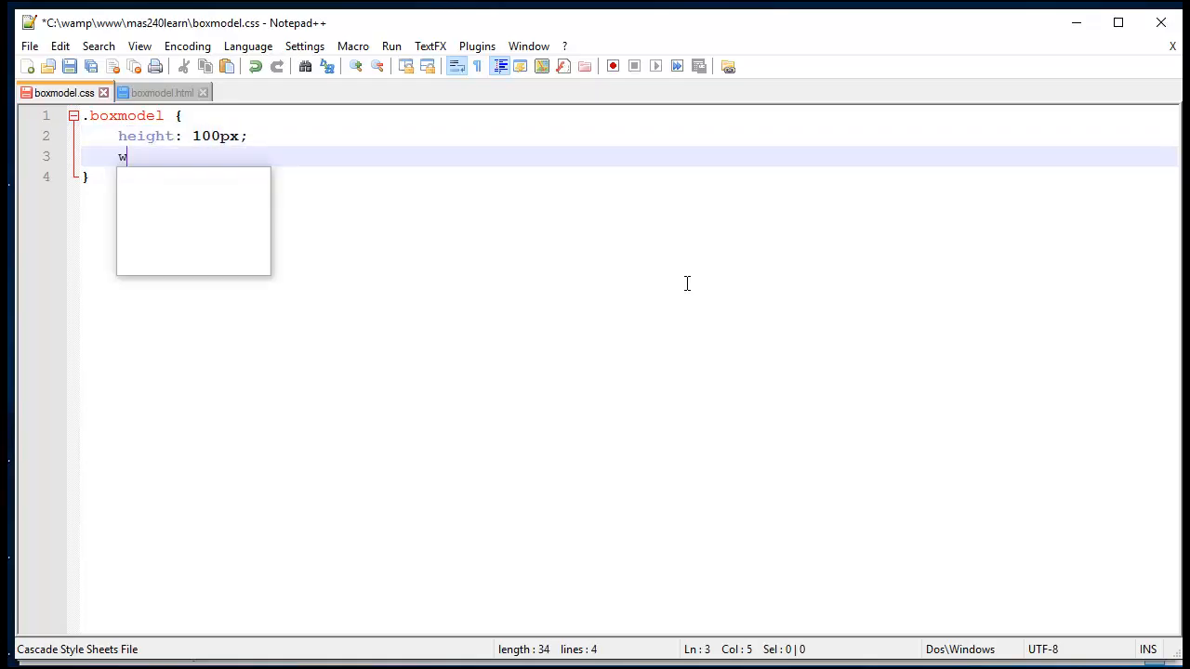
{"action": "type", "text": "idth: 30"}
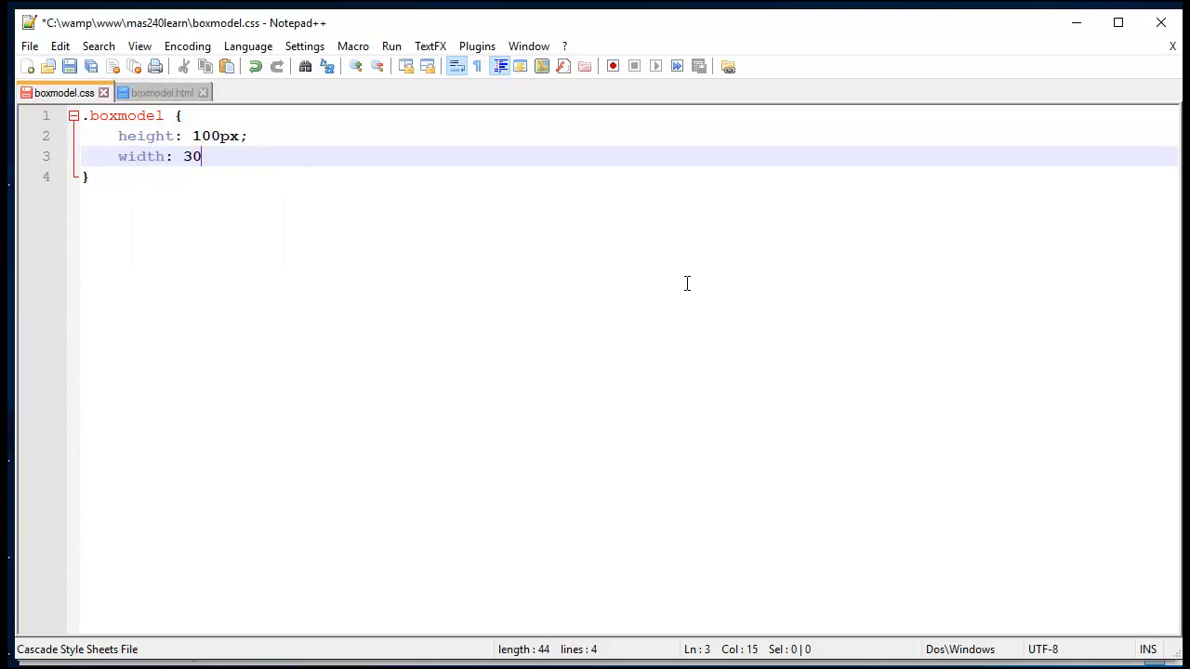
{"action": "type", "text": "0px;"}
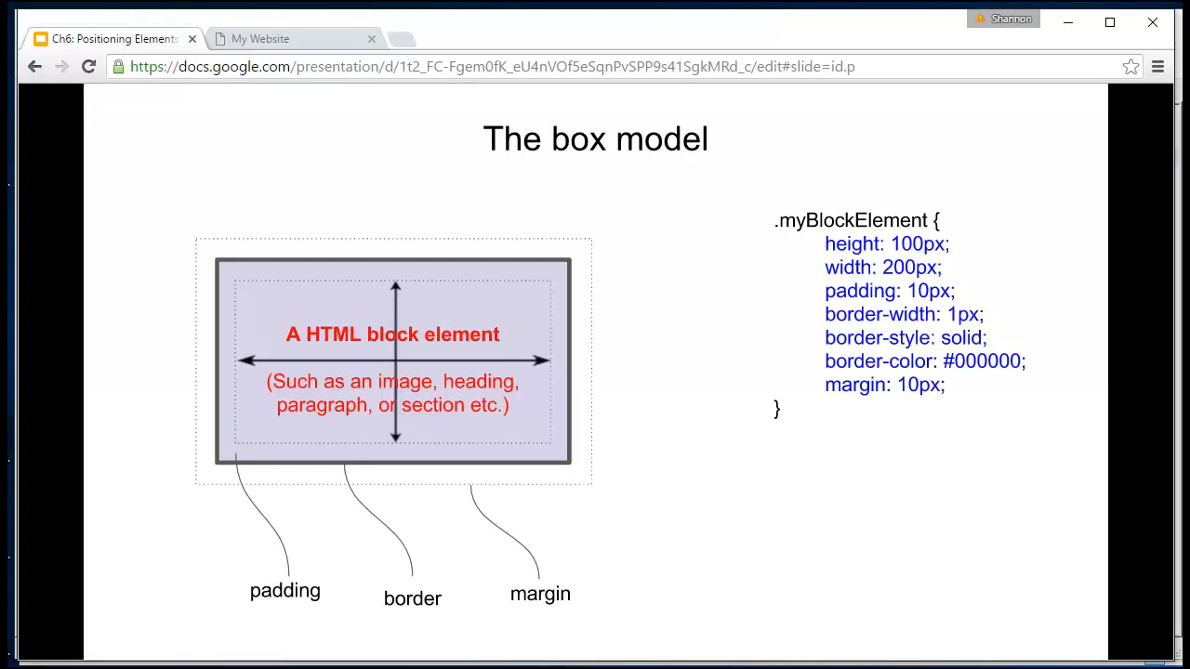
Reload the My Website page so the fixed 100x300px box sizes apply.
{"action": "left_click", "coordinate": [261, 37]}
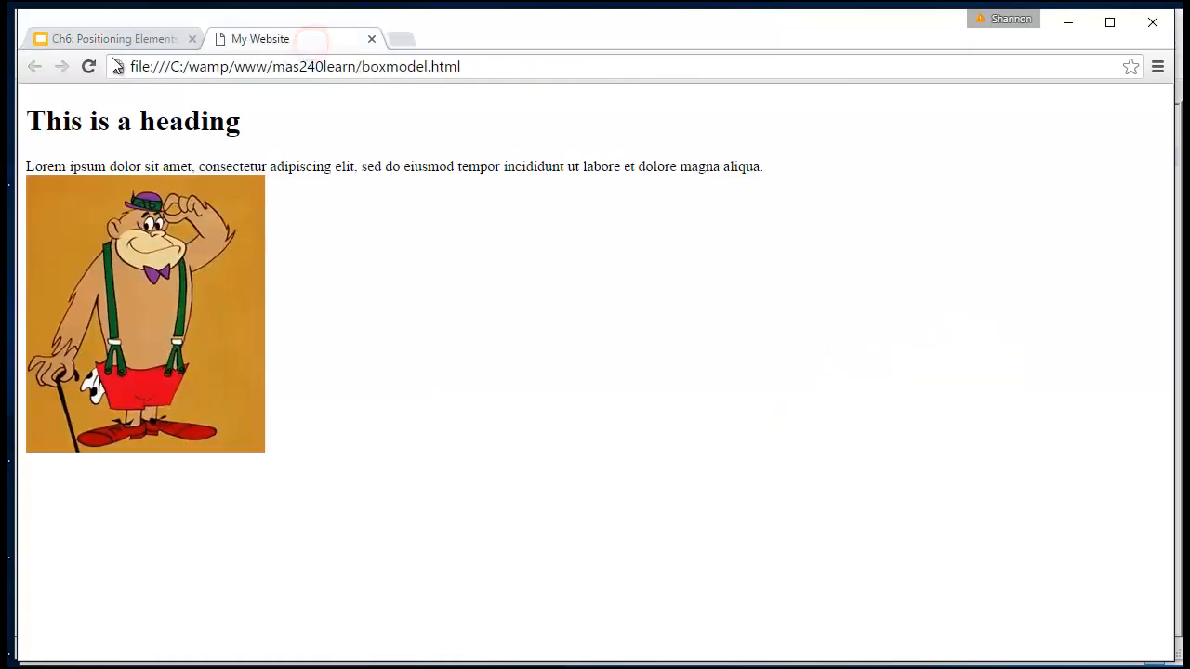
{"action": "mouse_move", "coordinate": [89, 67]}
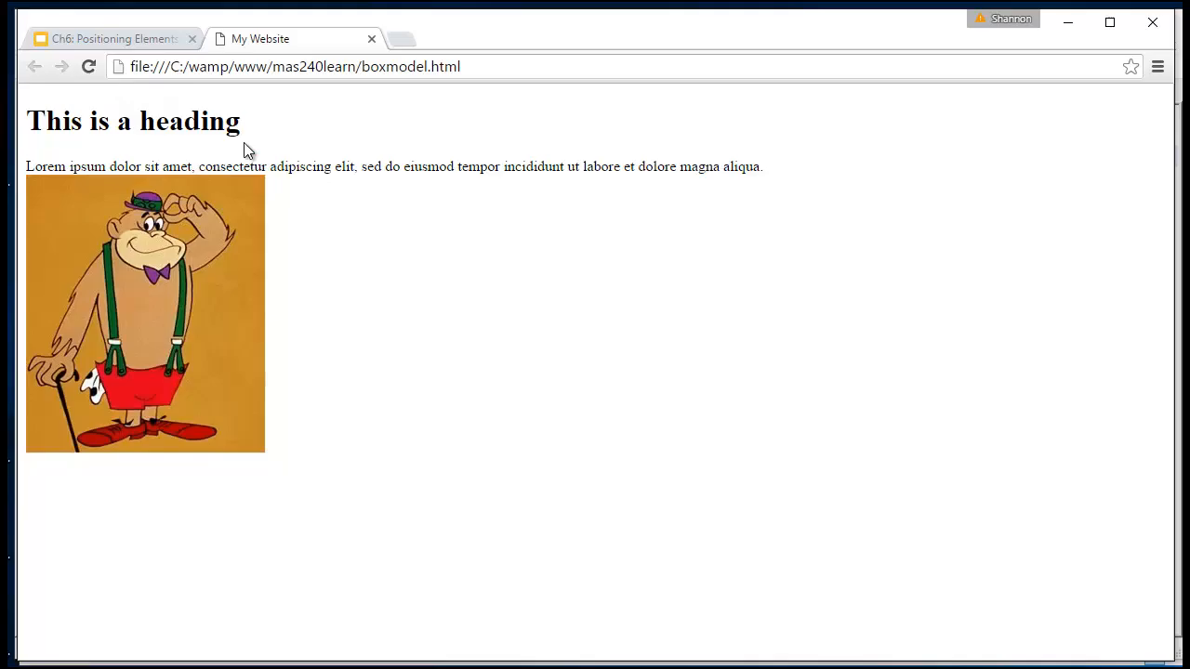
{"action": "mouse_move", "coordinate": [147, 190]}
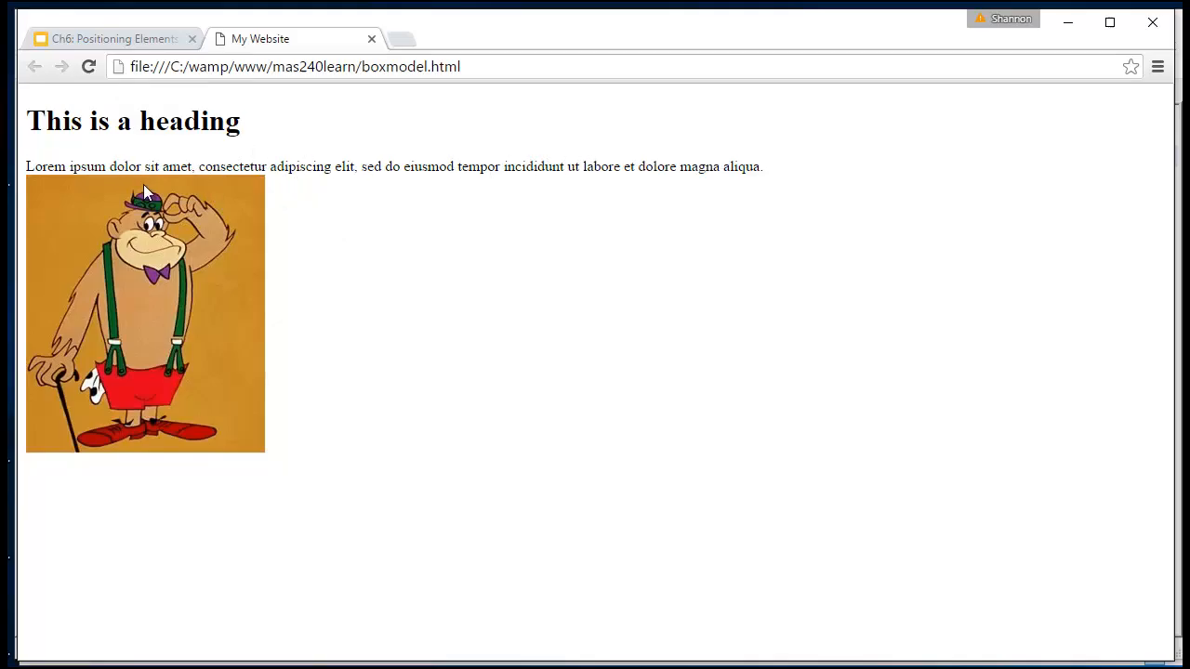
{"action": "mouse_move", "coordinate": [89, 67]}
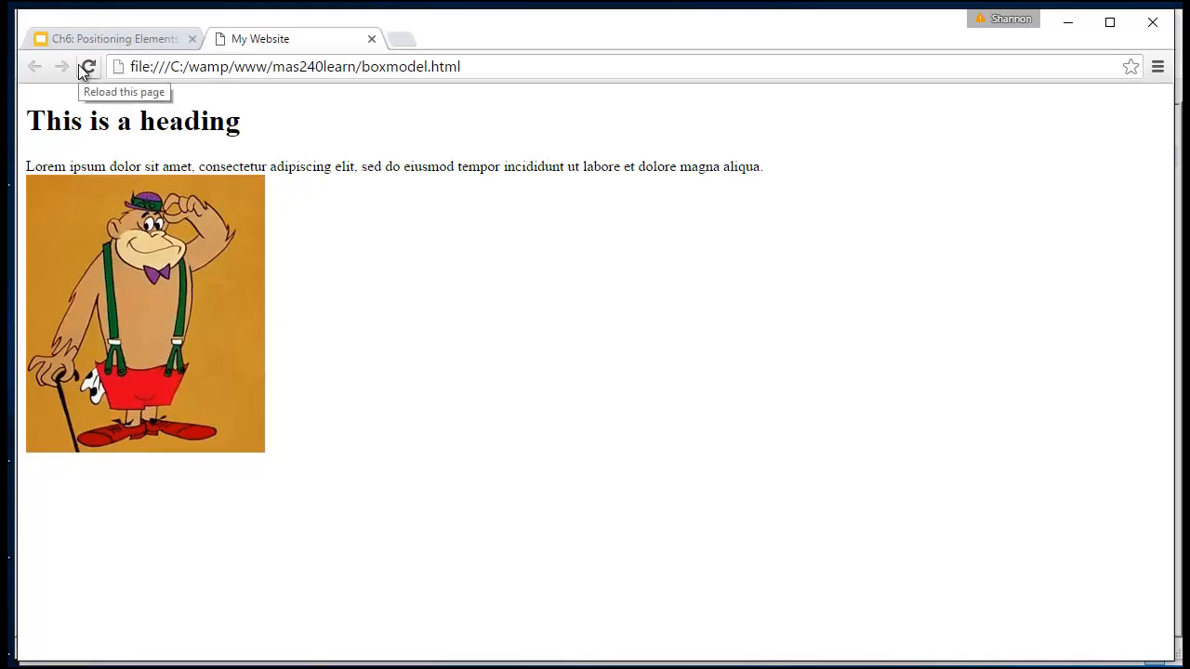
{"action": "left_click", "coordinate": [89, 66]}
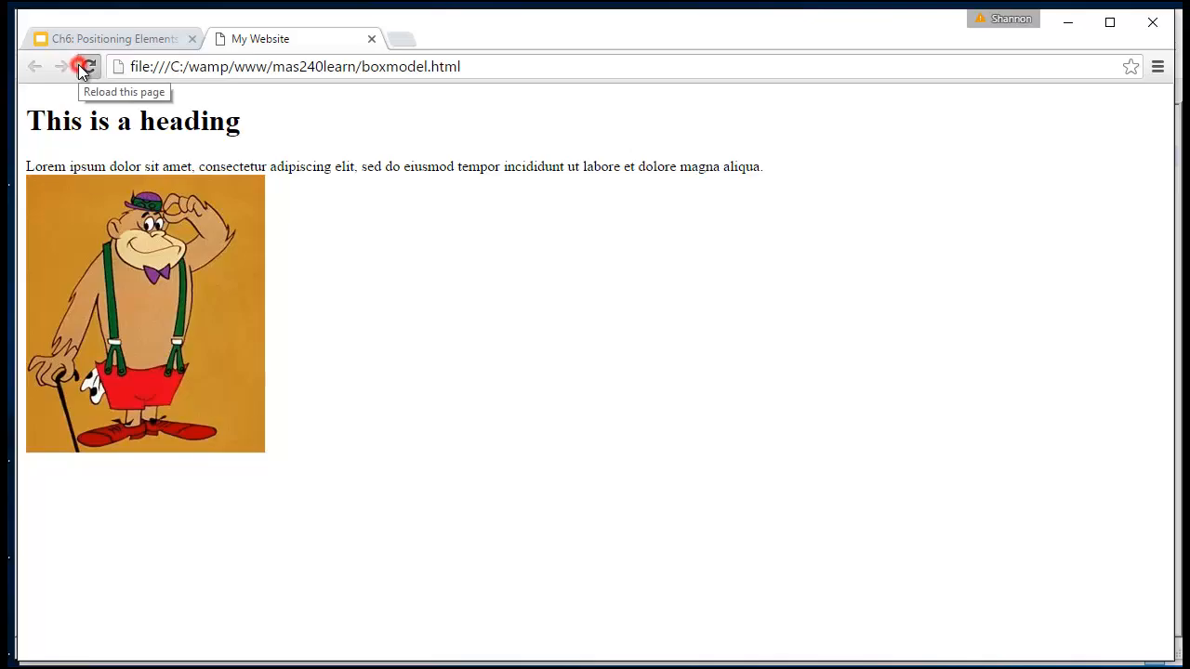
{"action": "left_click", "coordinate": [87, 67]}
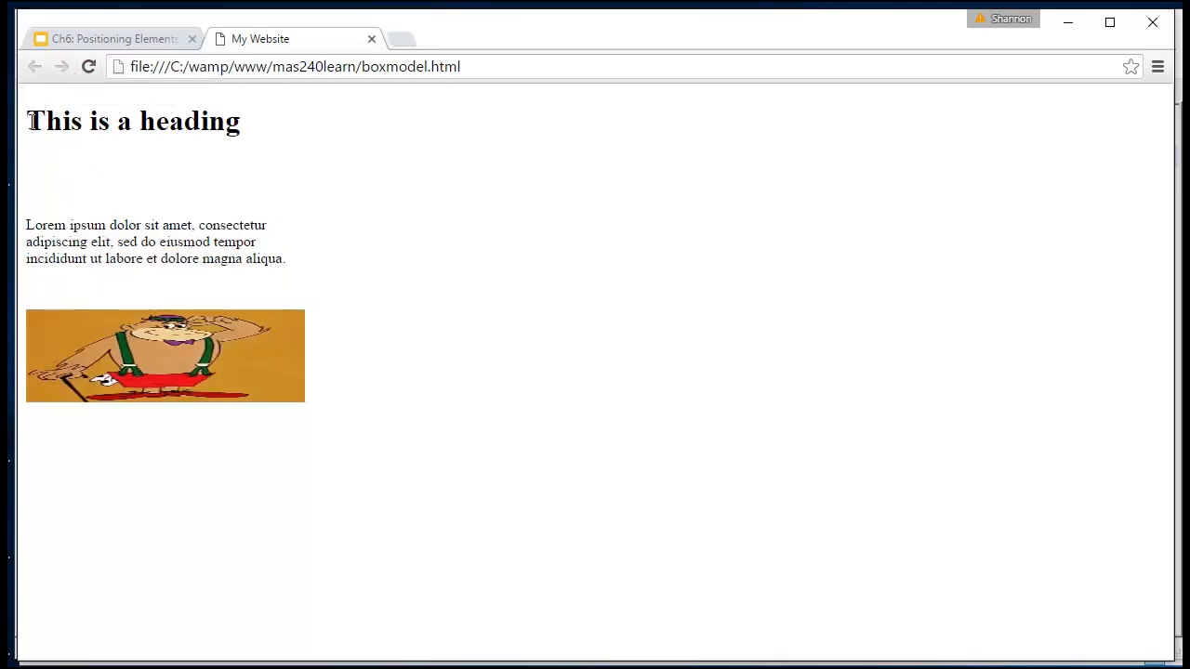
{"action": "mouse_move", "coordinate": [35, 178]}
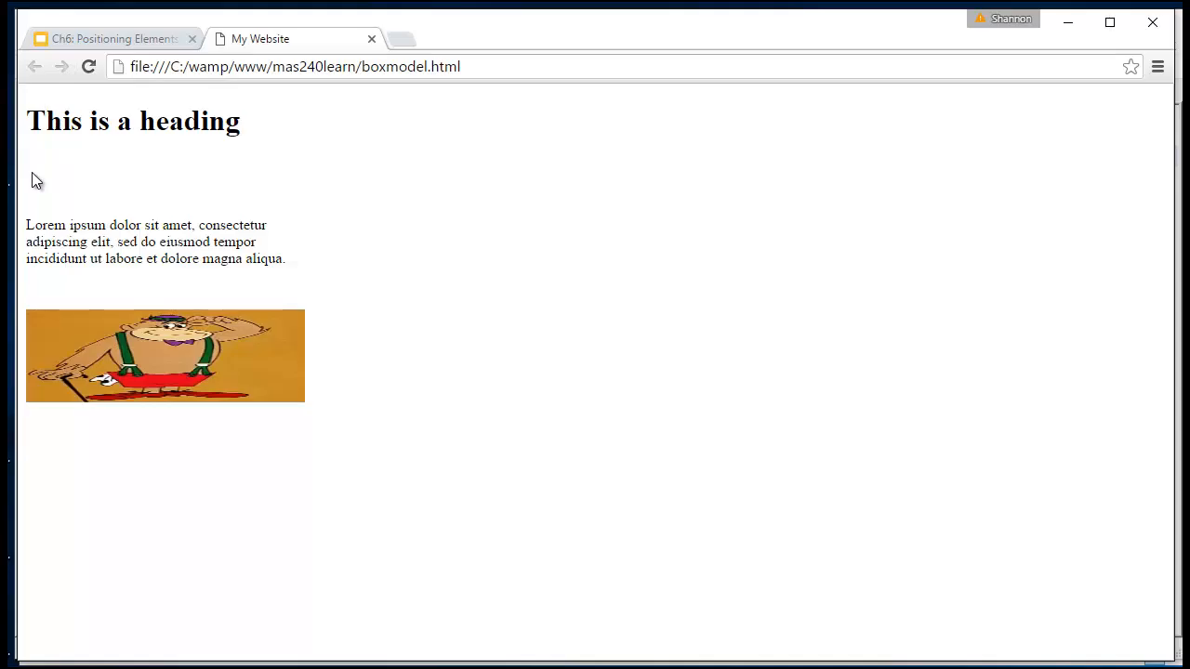
{"action": "mouse_move", "coordinate": [30, 156]}
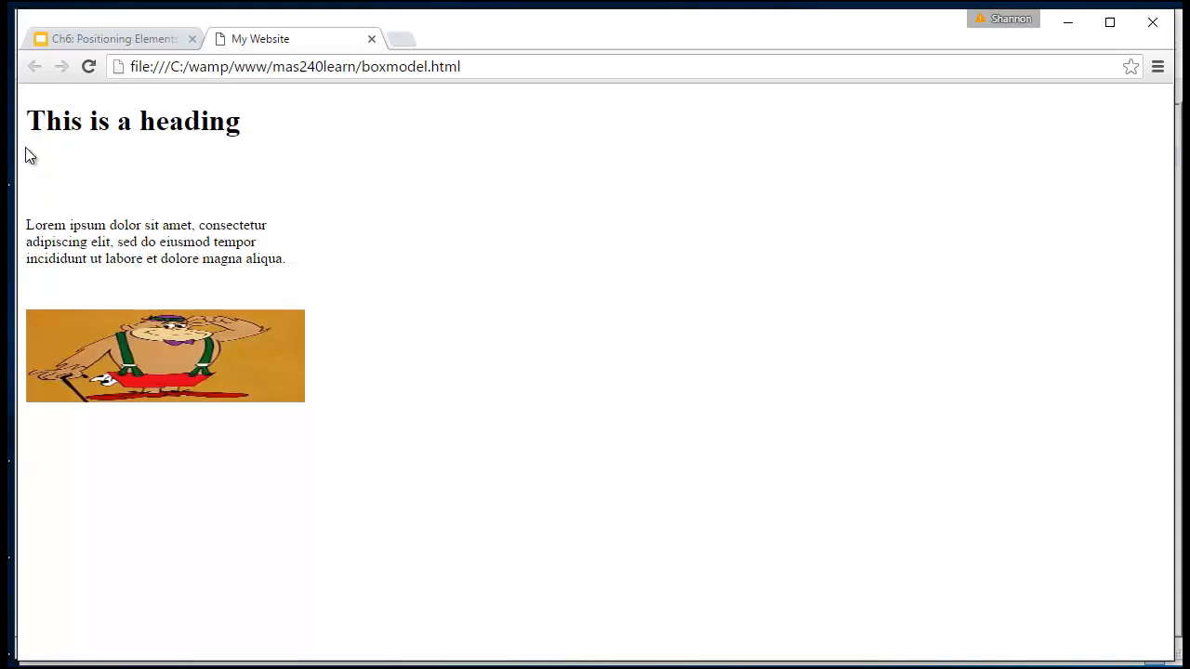
{"action": "mouse_move", "coordinate": [26, 130]}
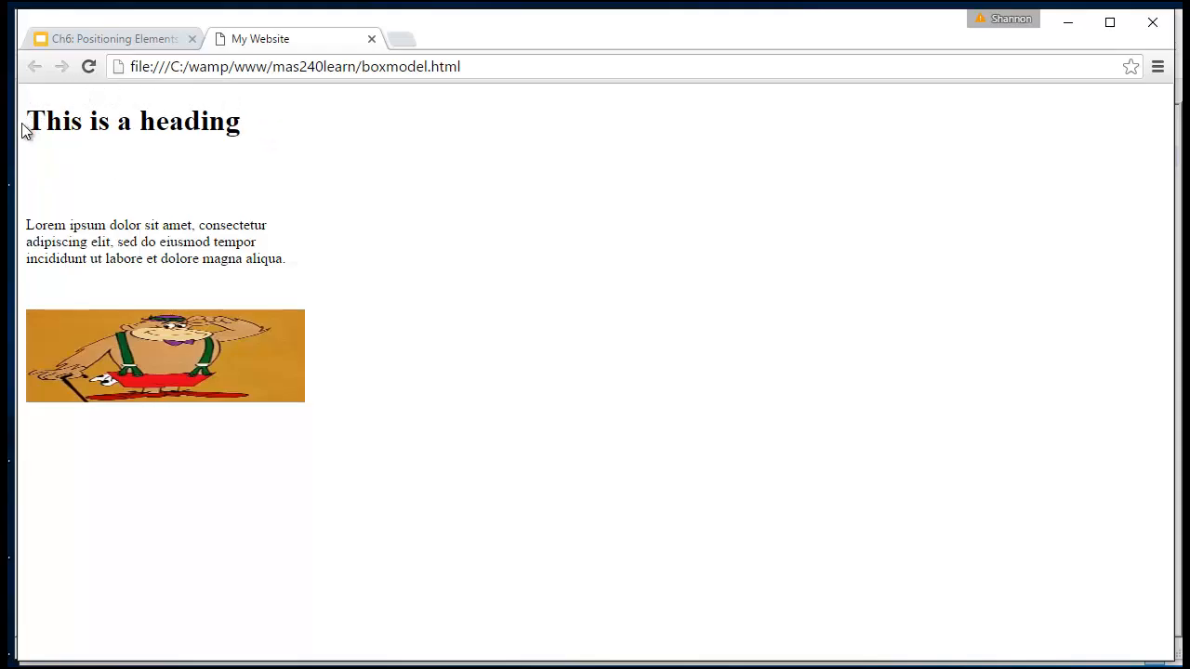
{"action": "mouse_move", "coordinate": [296, 166]}
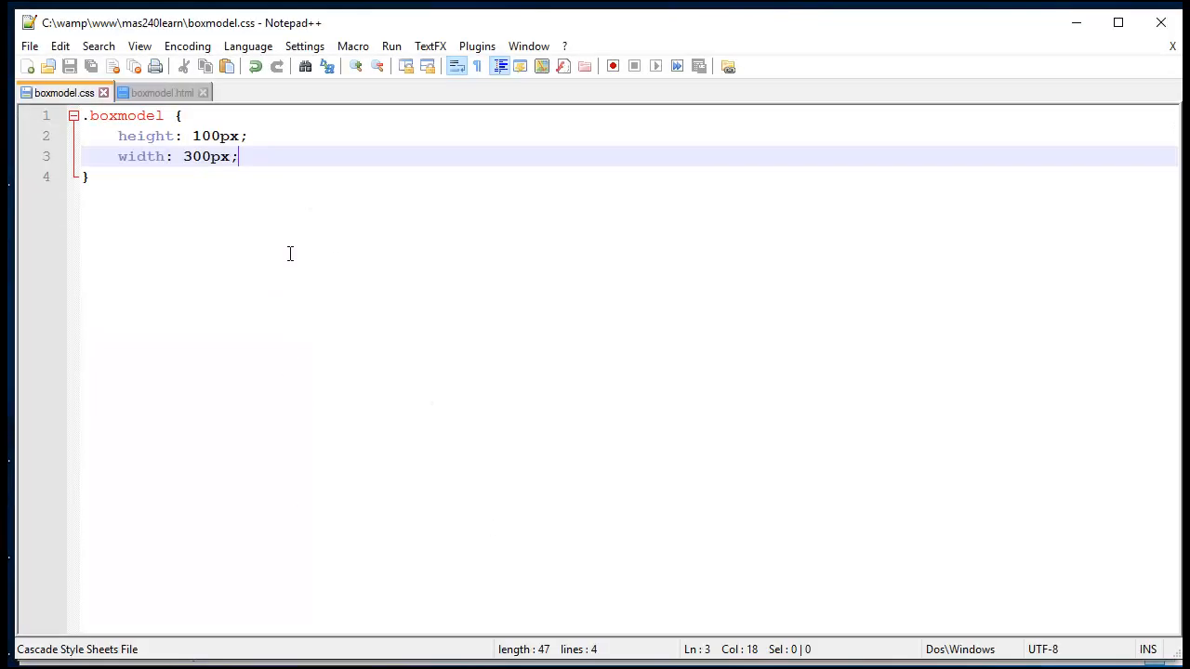
Add background-color: #ccc to the .boxmodel rule.
{"action": "type", "text": "background-color: #"}
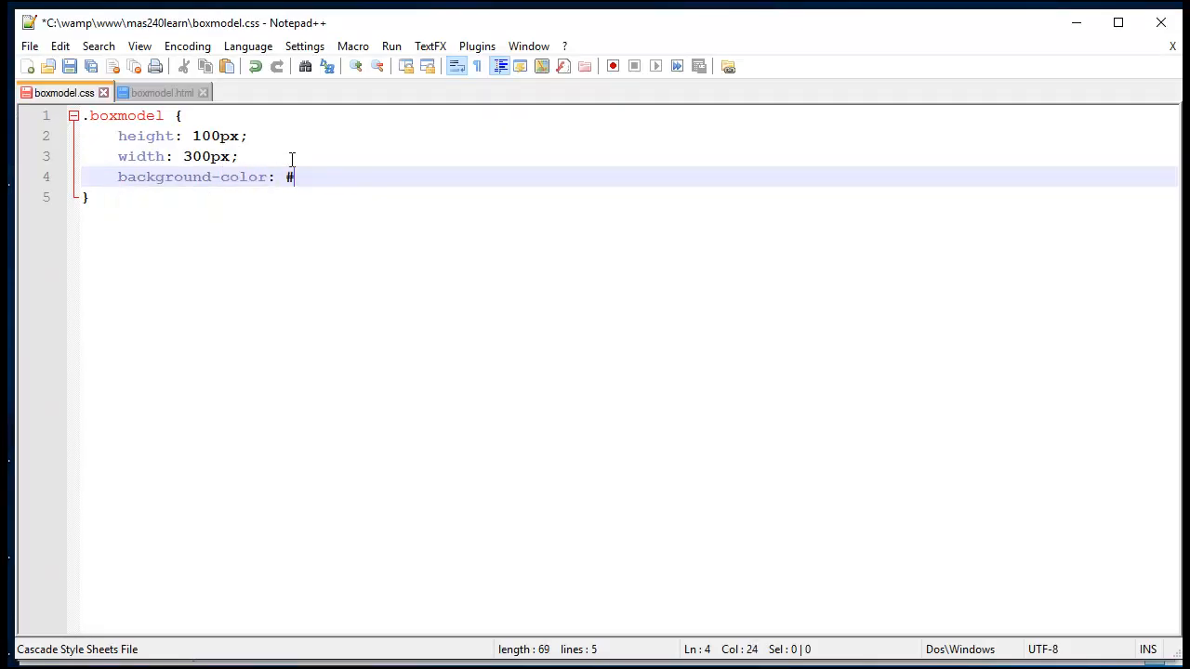
{"action": "type", "text": "ccc"}
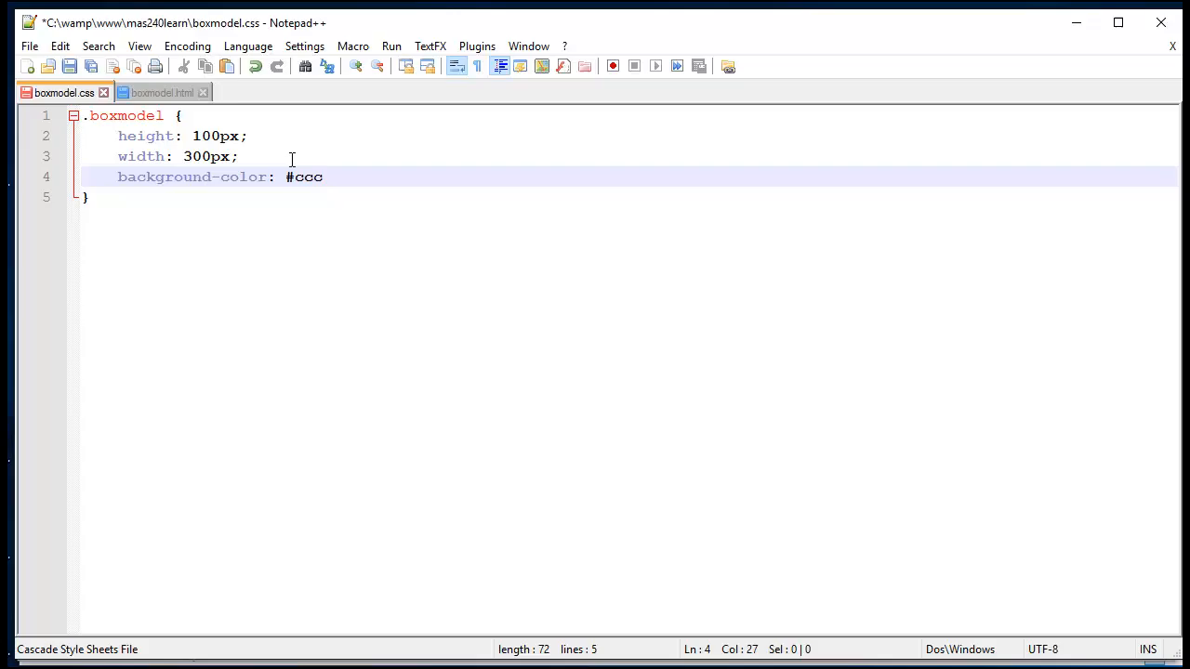
{"action": "type", "text": ";"}
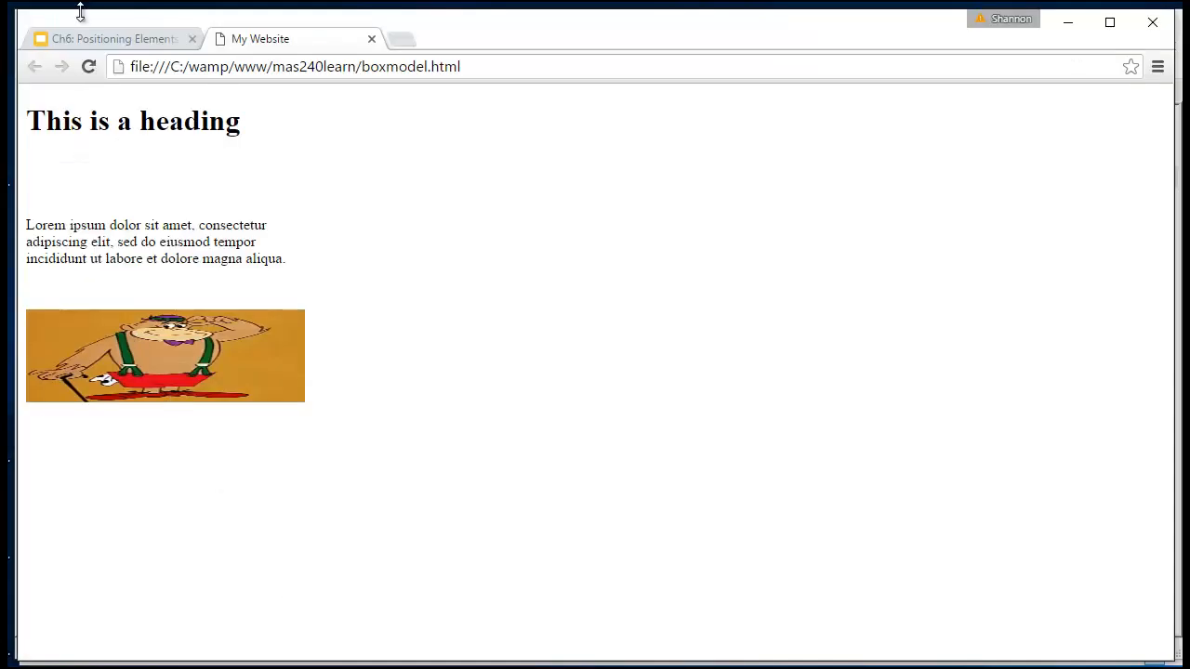
Reload the page to show the grey #ccc backgrounds on the boxes.
{"action": "left_click", "coordinate": [89, 67]}
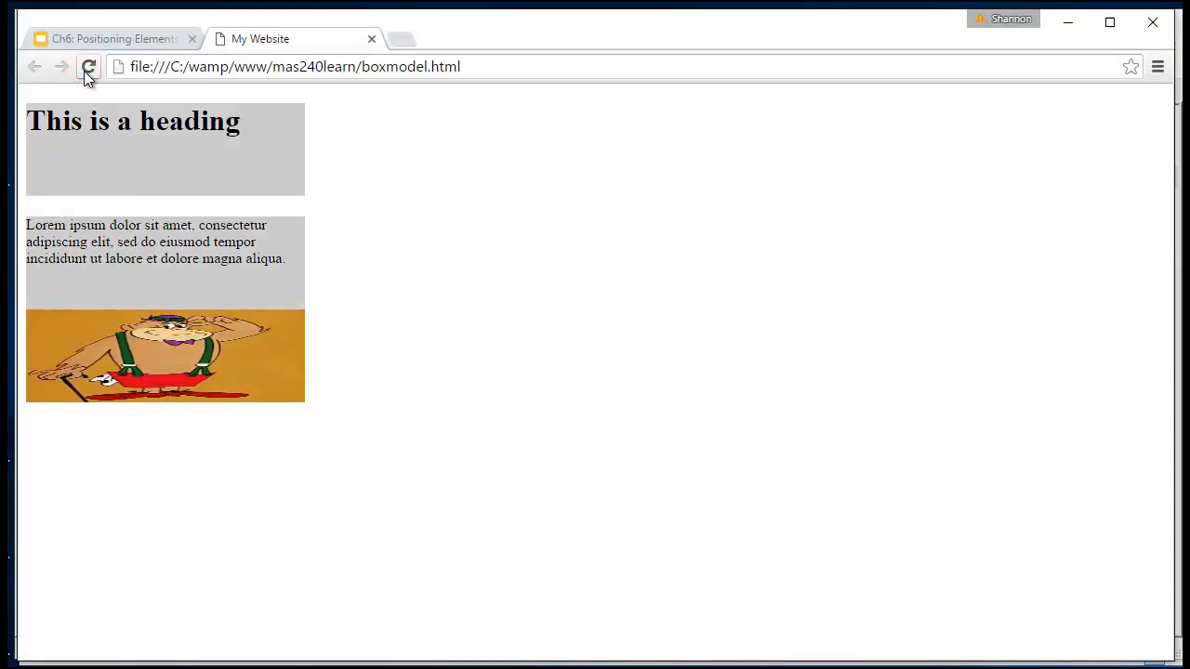
{"action": "left_click", "coordinate": [90, 67]}
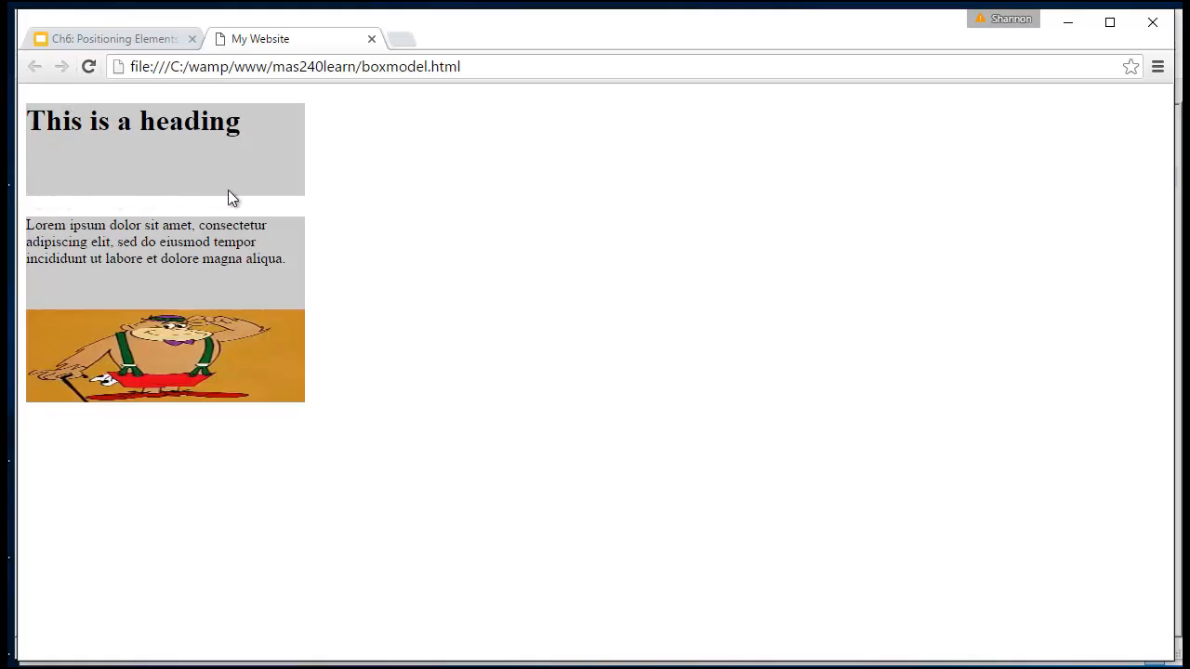
{"action": "mouse_move", "coordinate": [309, 116]}
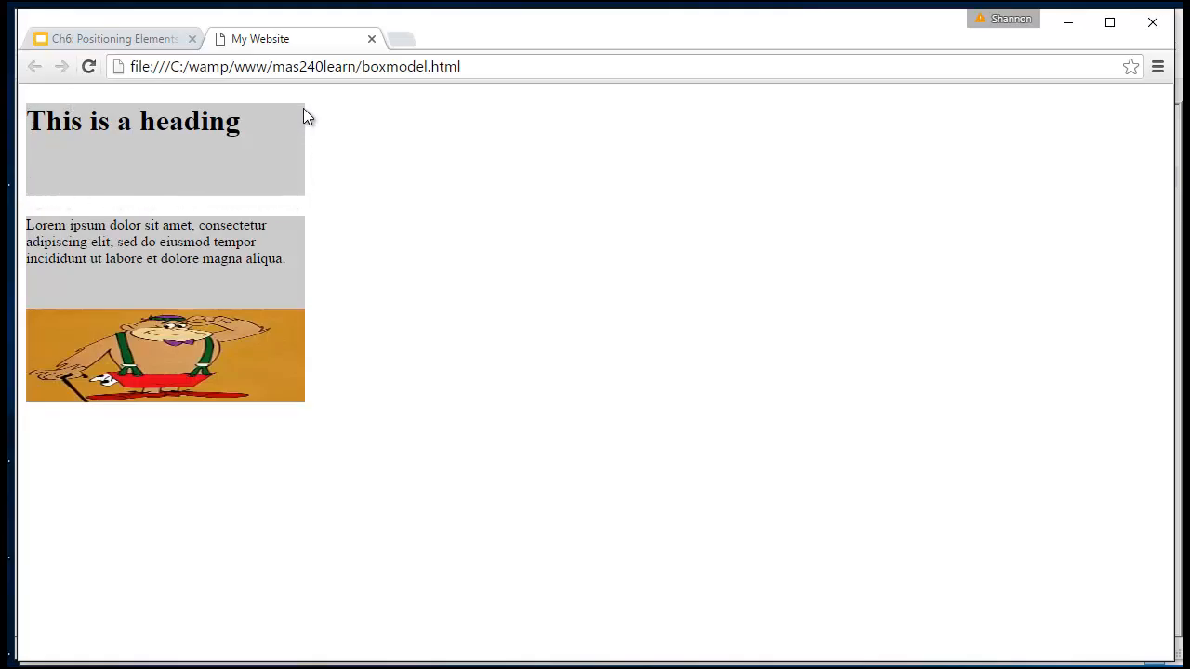
{"action": "mouse_move", "coordinate": [56, 305]}
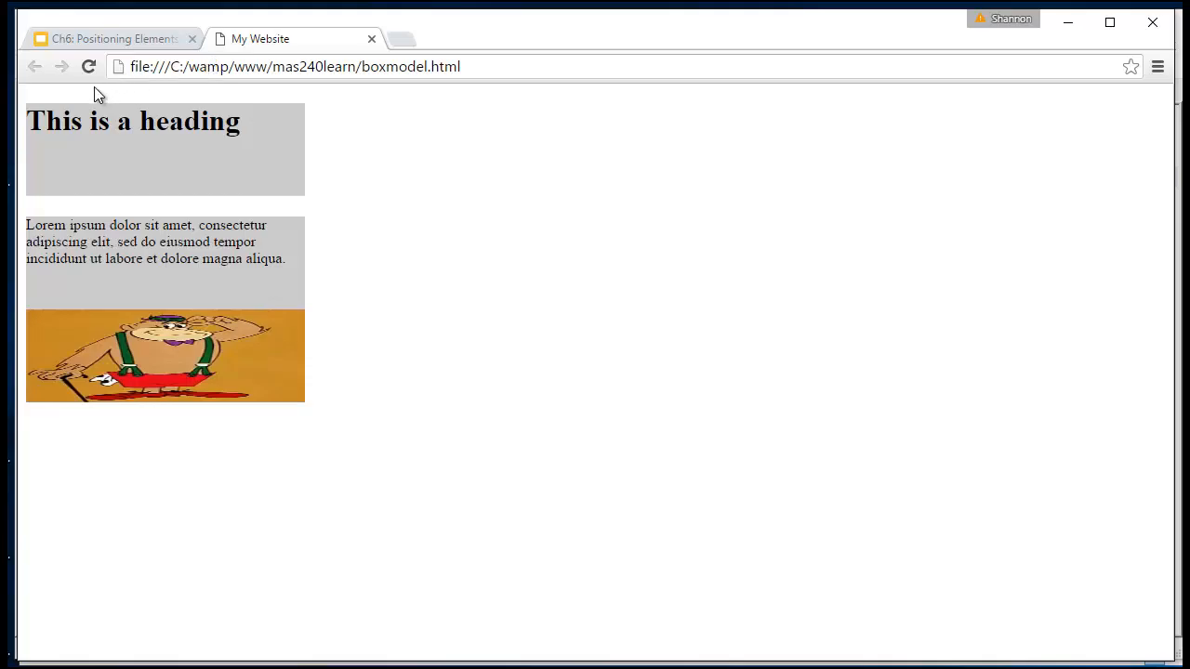
{"action": "mouse_move", "coordinate": [30, 100]}
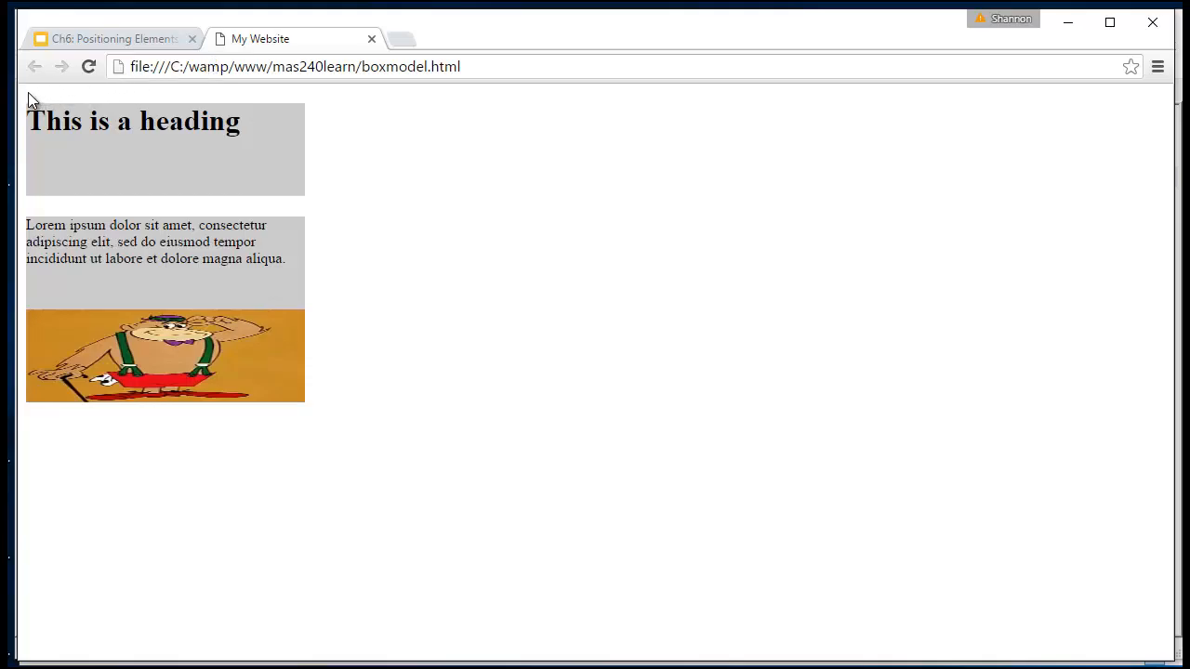
{"action": "mouse_move", "coordinate": [67, 223]}
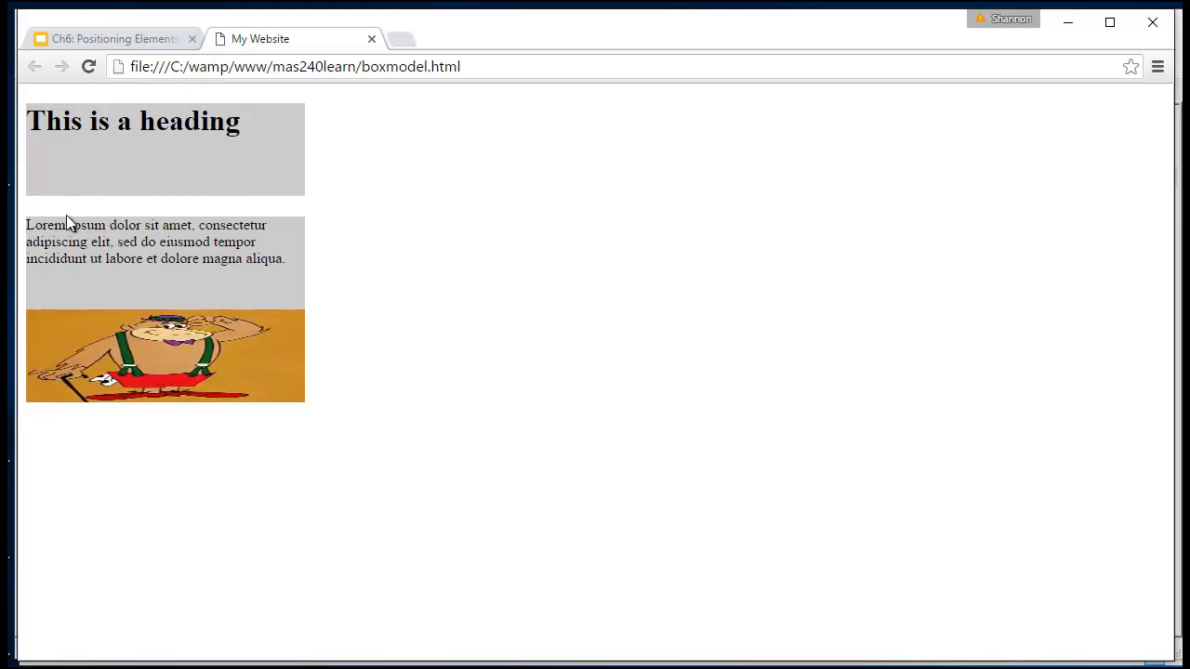
{"action": "mouse_move", "coordinate": [57, 212]}
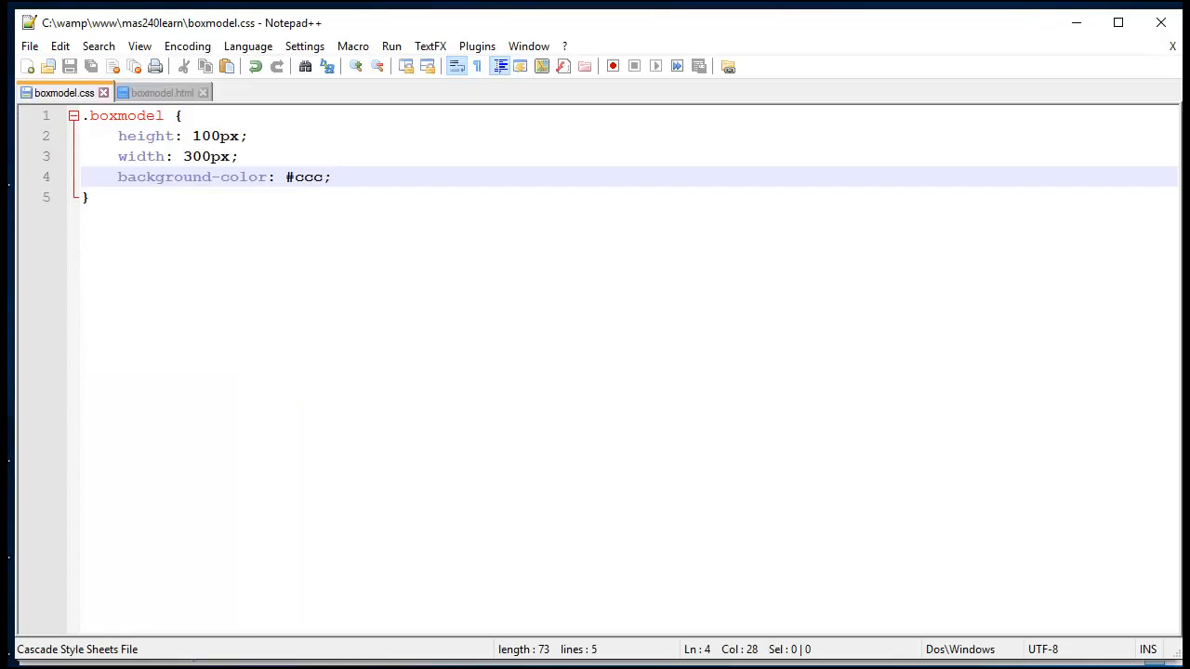
Add padding: 30px to the .boxmodel rule and return to the page.
{"action": "type", "text": "paddin"}
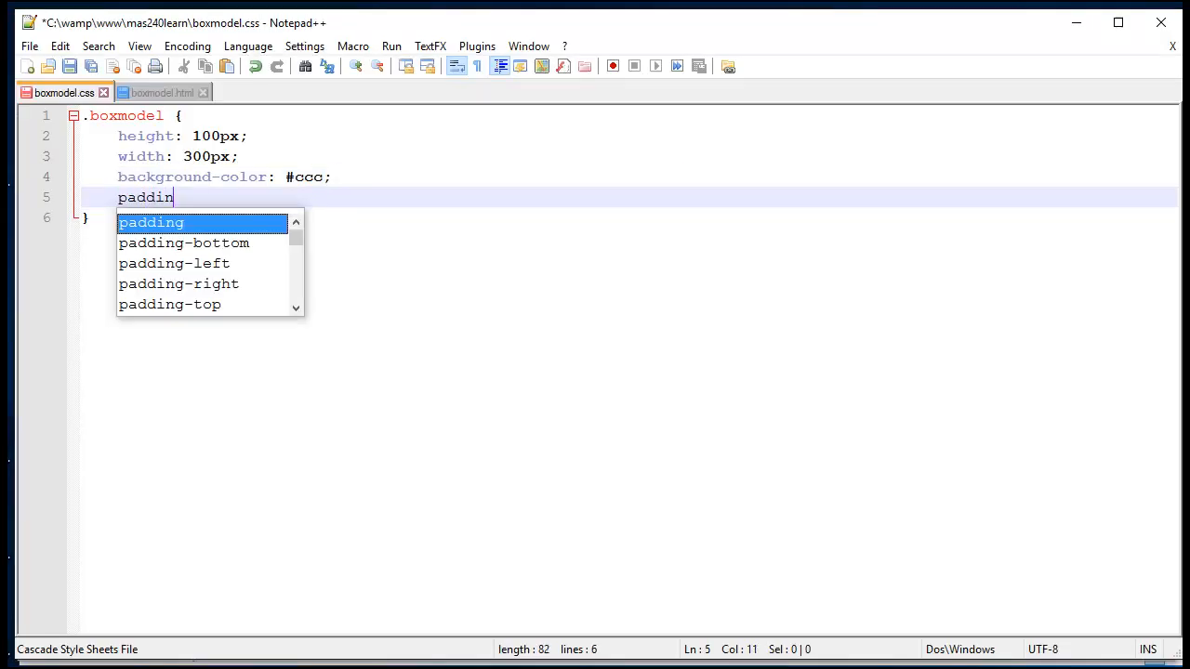
{"action": "type", "text": "g: 30px'"}
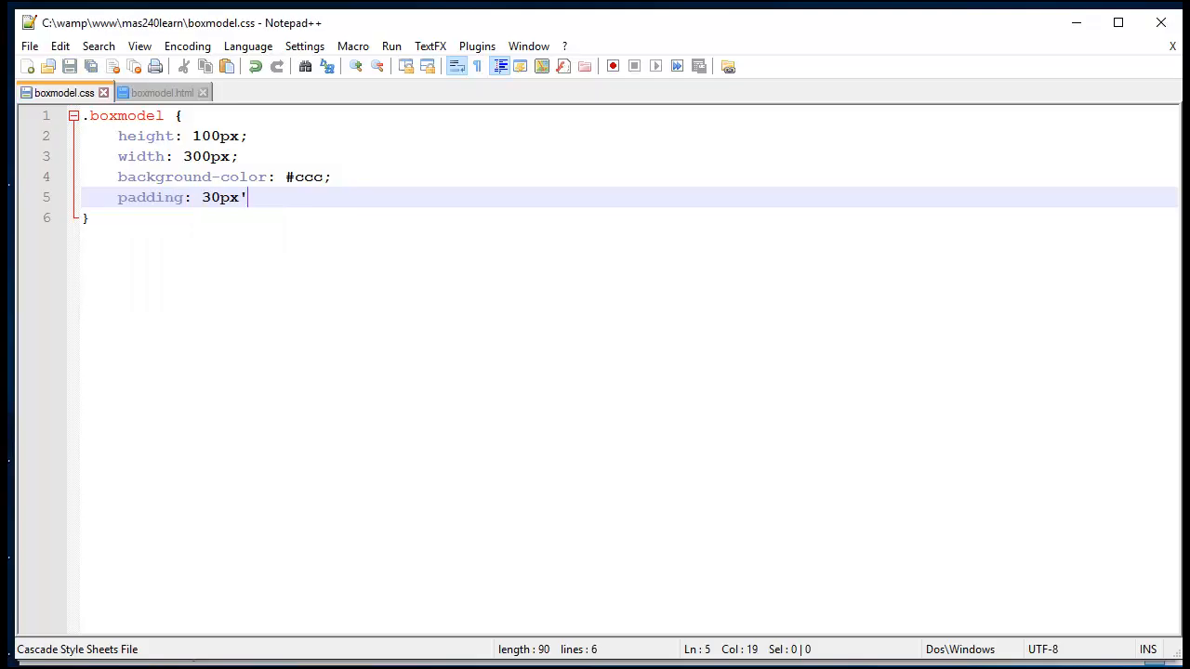
{"action": "type", "text": ";"}
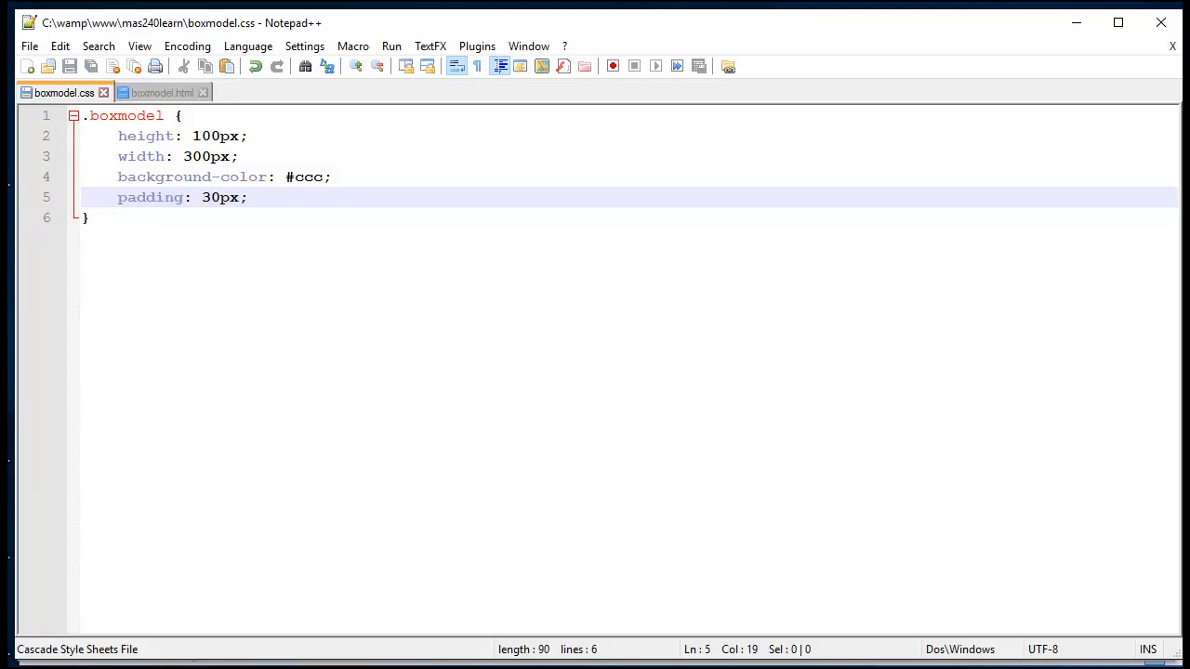
{"action": "left_click", "coordinate": [90, 217]}
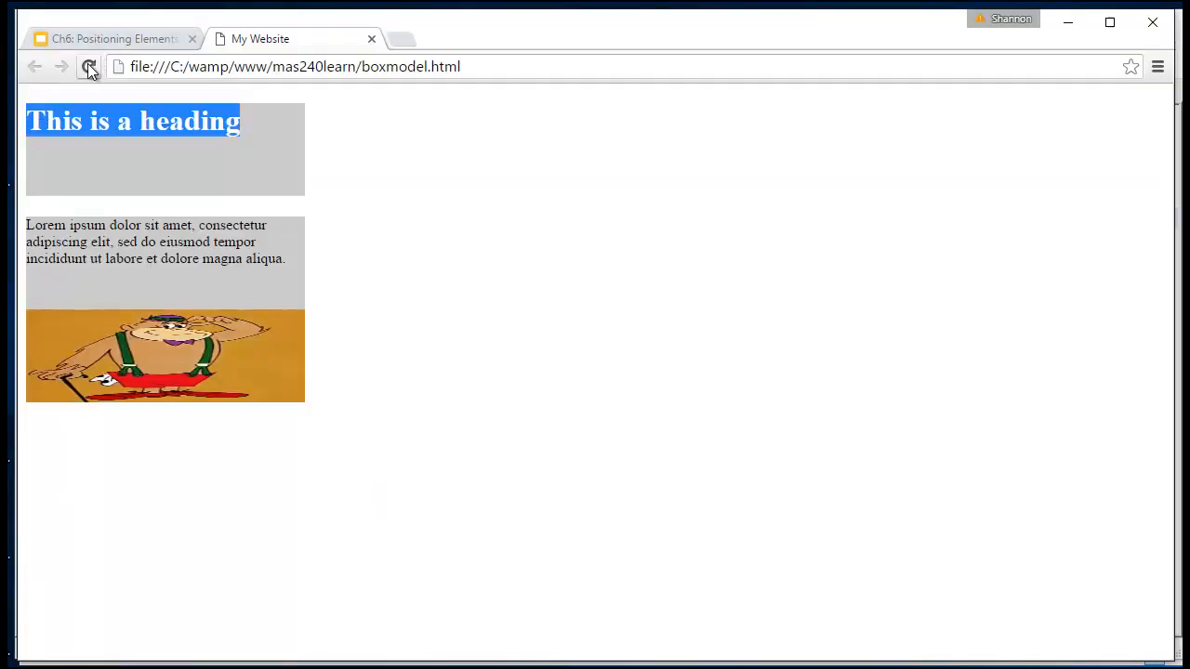
Reload the page to show the boxes enlarged by 30px padding.
{"action": "left_click", "coordinate": [89, 67]}
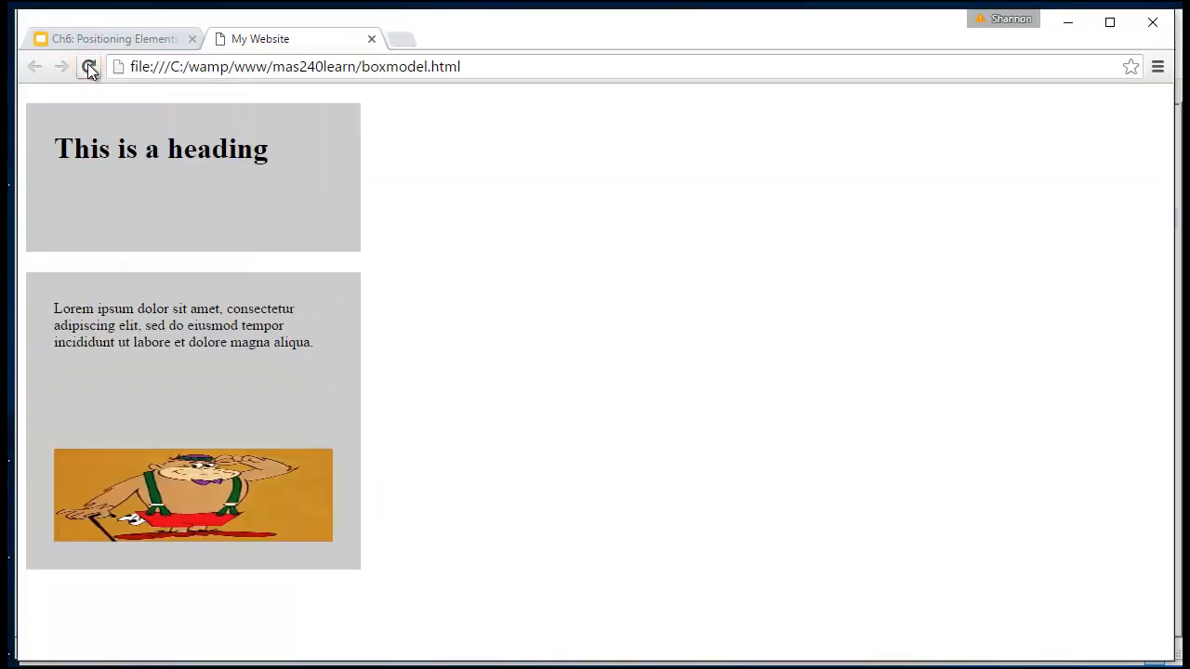
{"action": "left_click", "coordinate": [89, 67]}
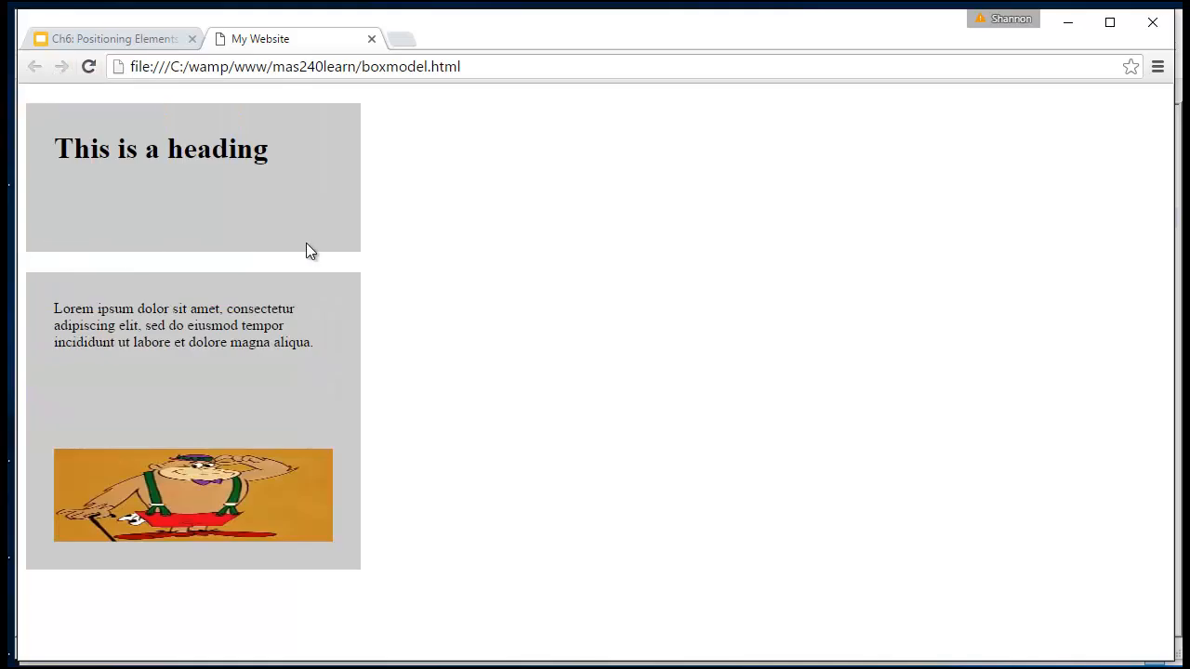
{"action": "mouse_move", "coordinate": [337, 115]}
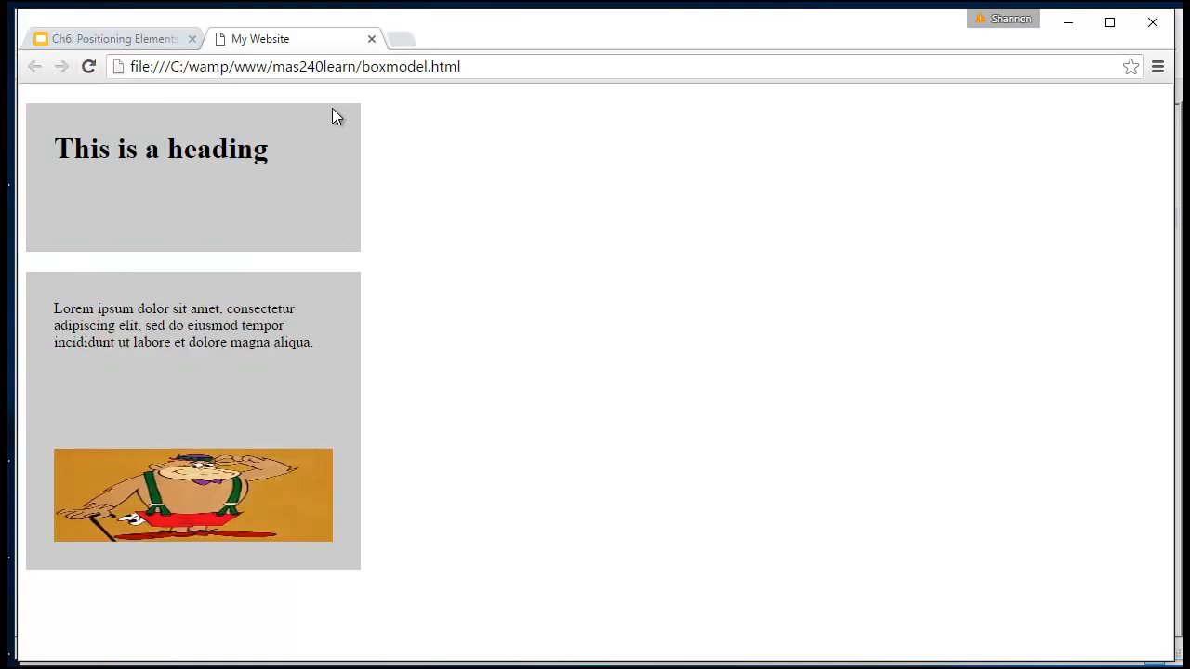
{"action": "mouse_move", "coordinate": [301, 438]}
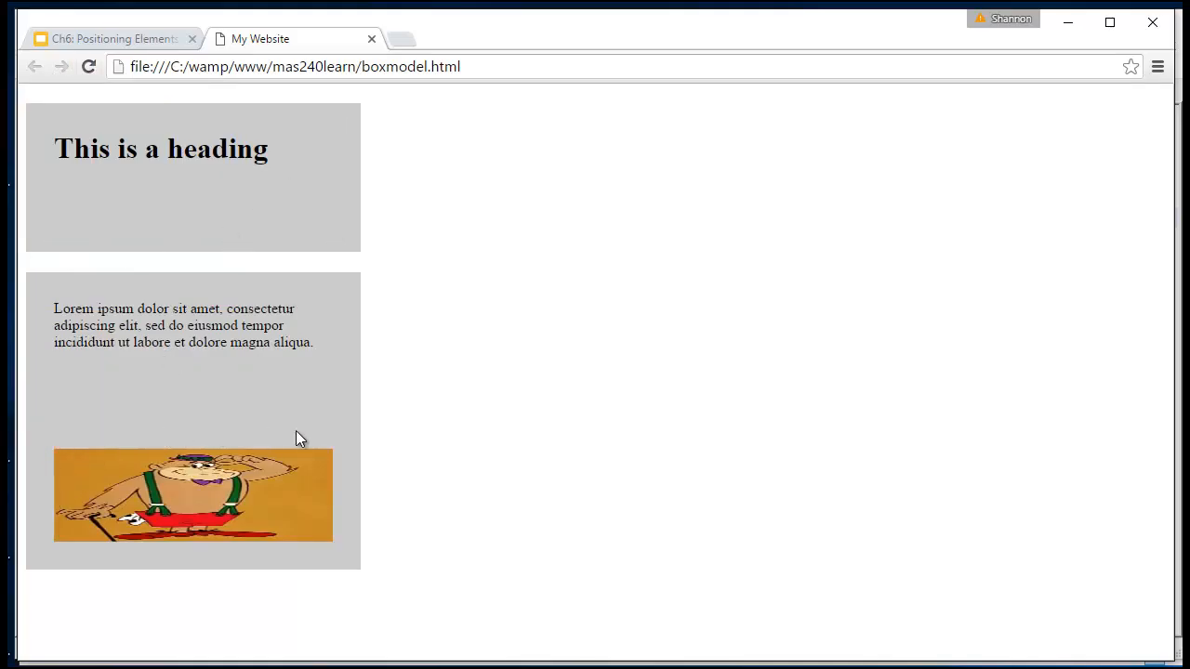
{"action": "mouse_move", "coordinate": [57, 454]}
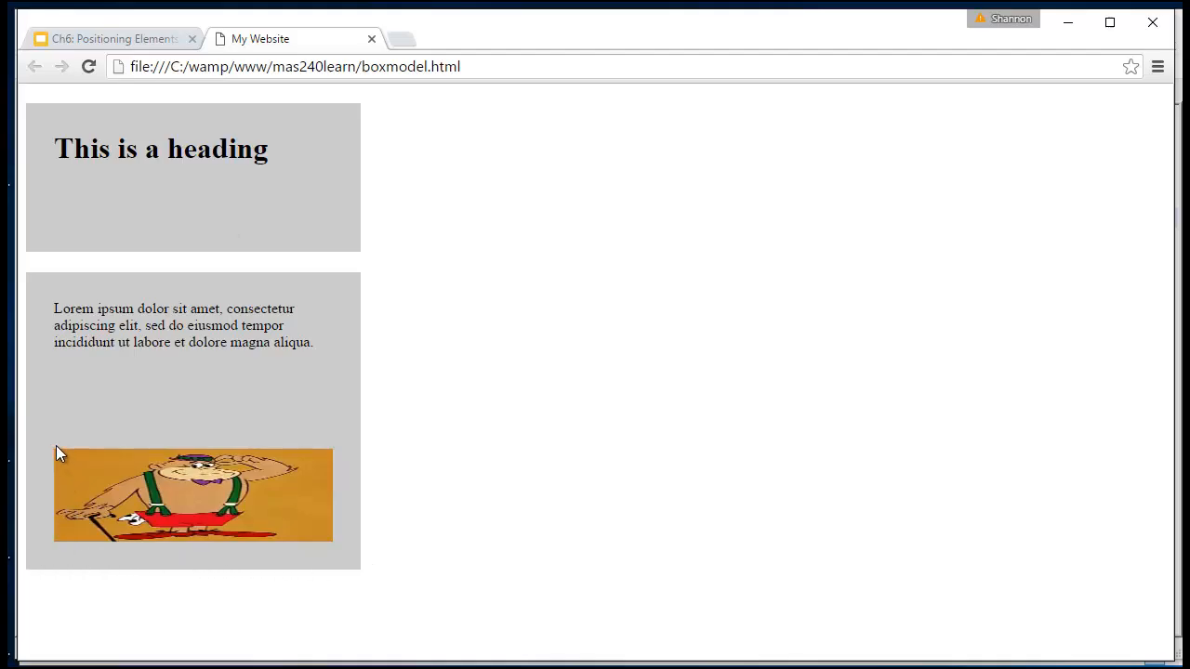
{"action": "mouse_move", "coordinate": [339, 464]}
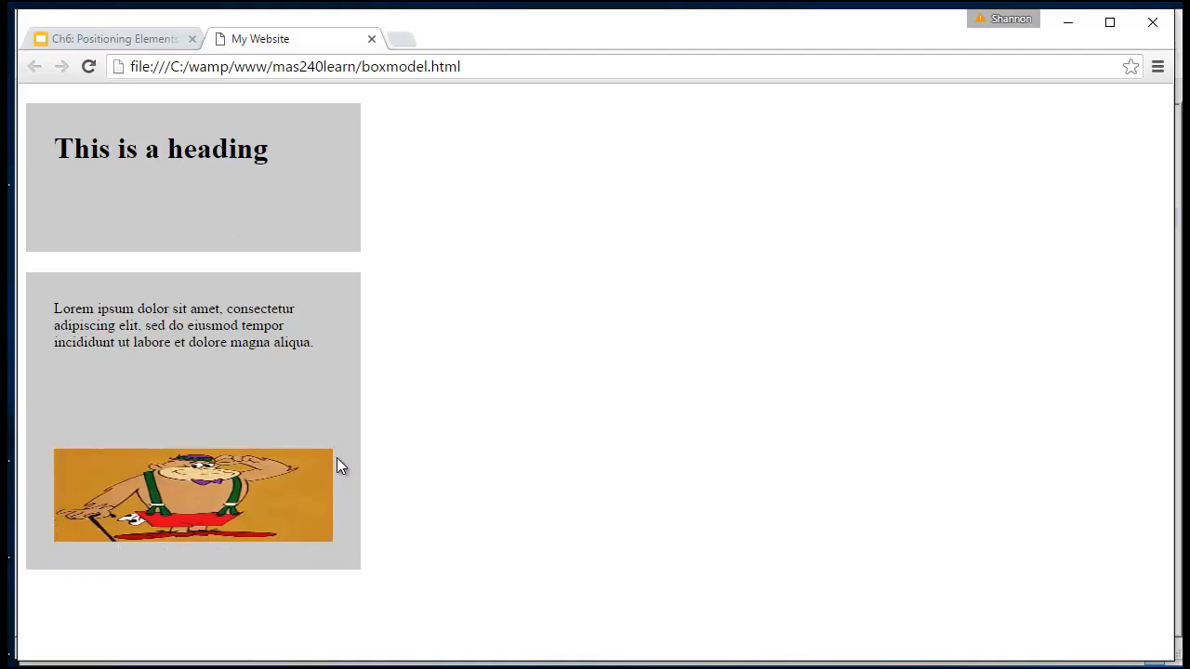
{"action": "mouse_move", "coordinate": [78, 461]}
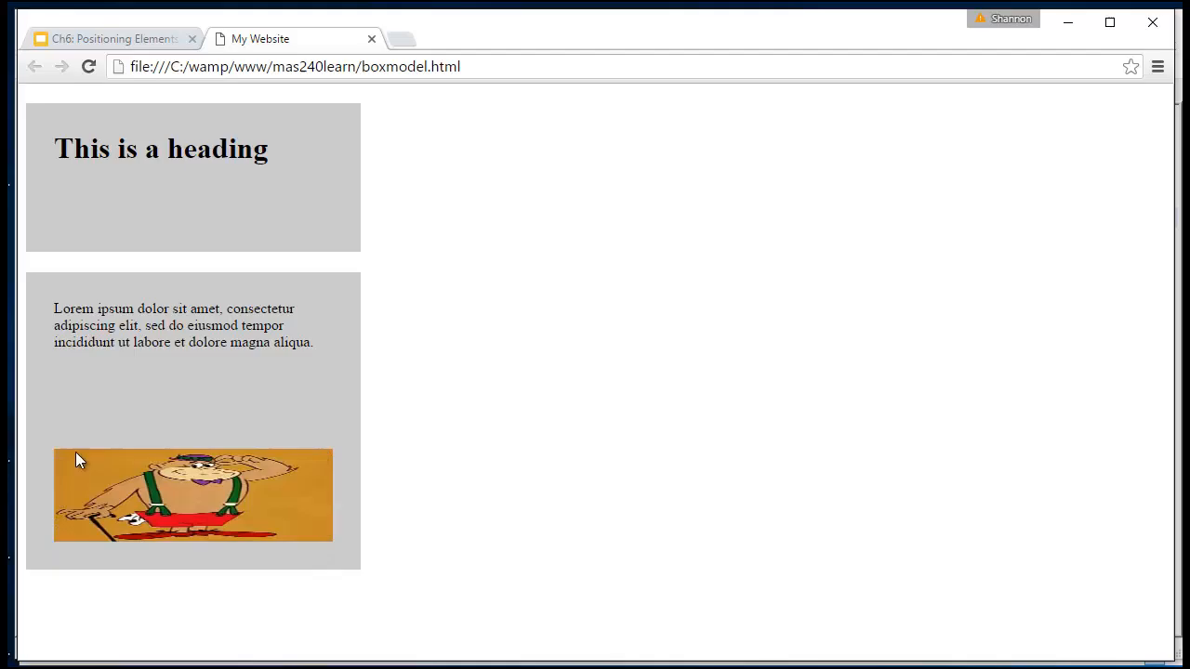
{"action": "mouse_move", "coordinate": [112, 444]}
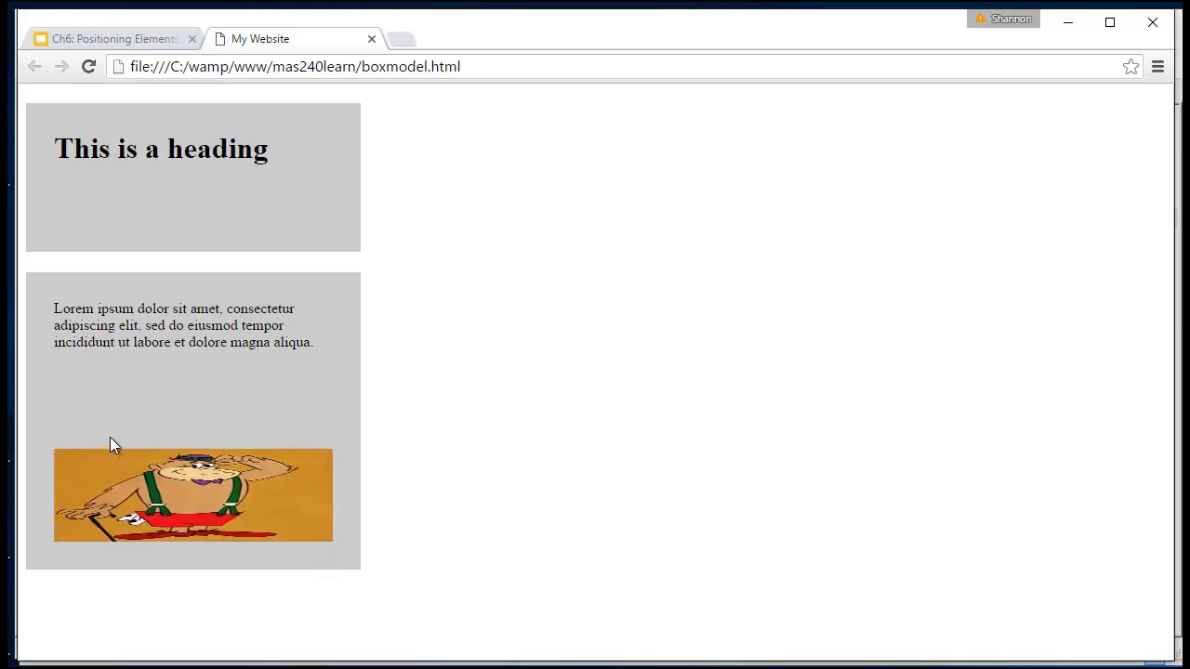
{"action": "mouse_move", "coordinate": [333, 565]}
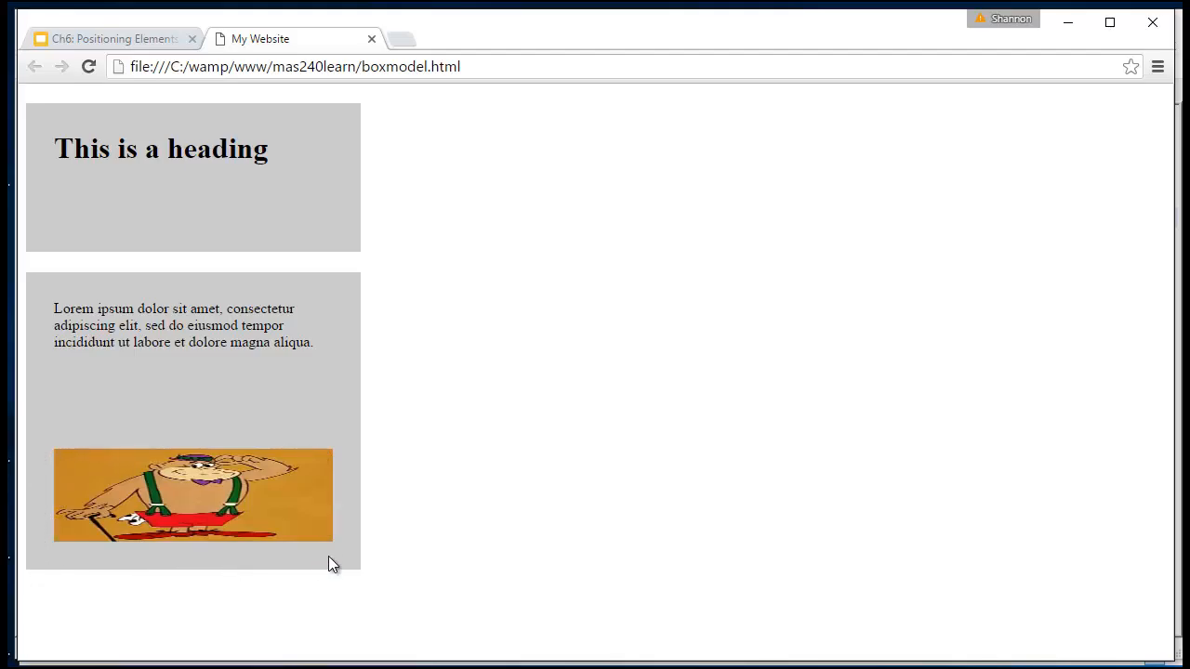
{"action": "mouse_move", "coordinate": [41, 539]}
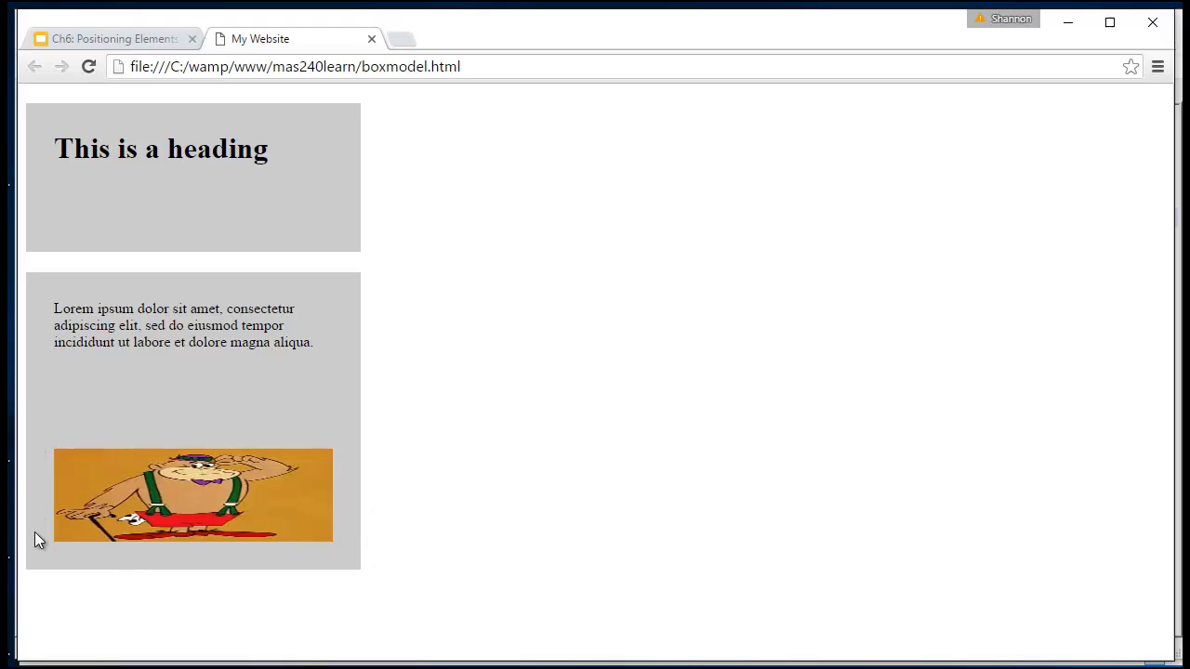
{"action": "mouse_move", "coordinate": [370, 562]}
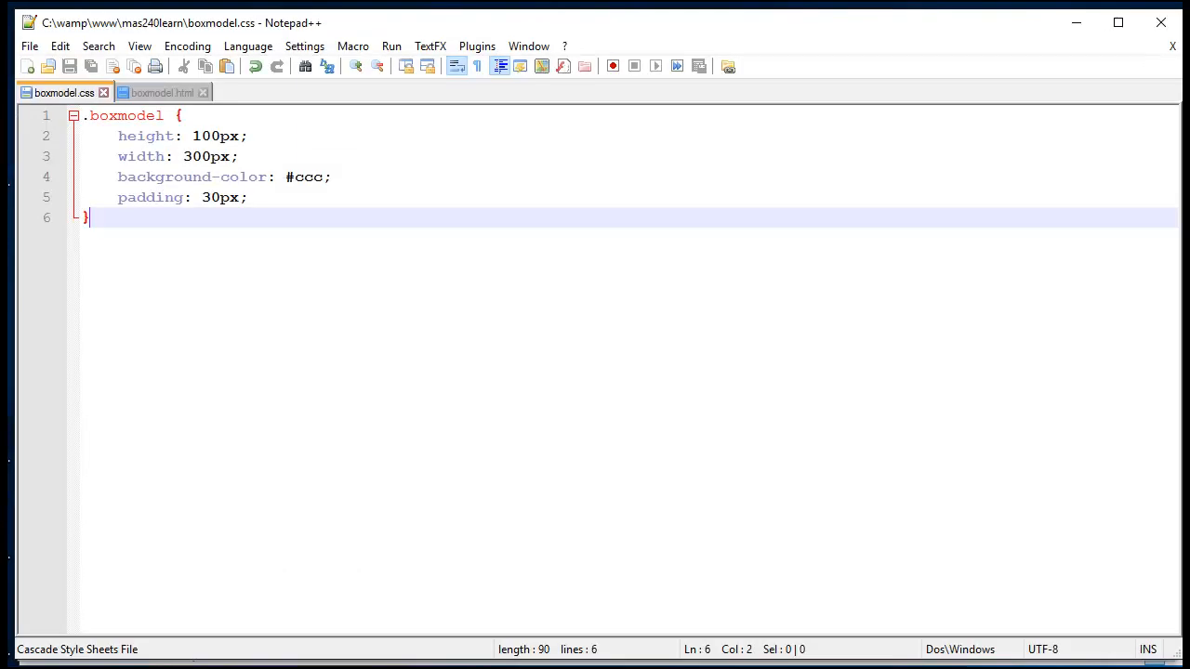
Add border: 10px solid #000 on a new line after the padding declaration.
{"action": "left_click", "coordinate": [260, 197]}
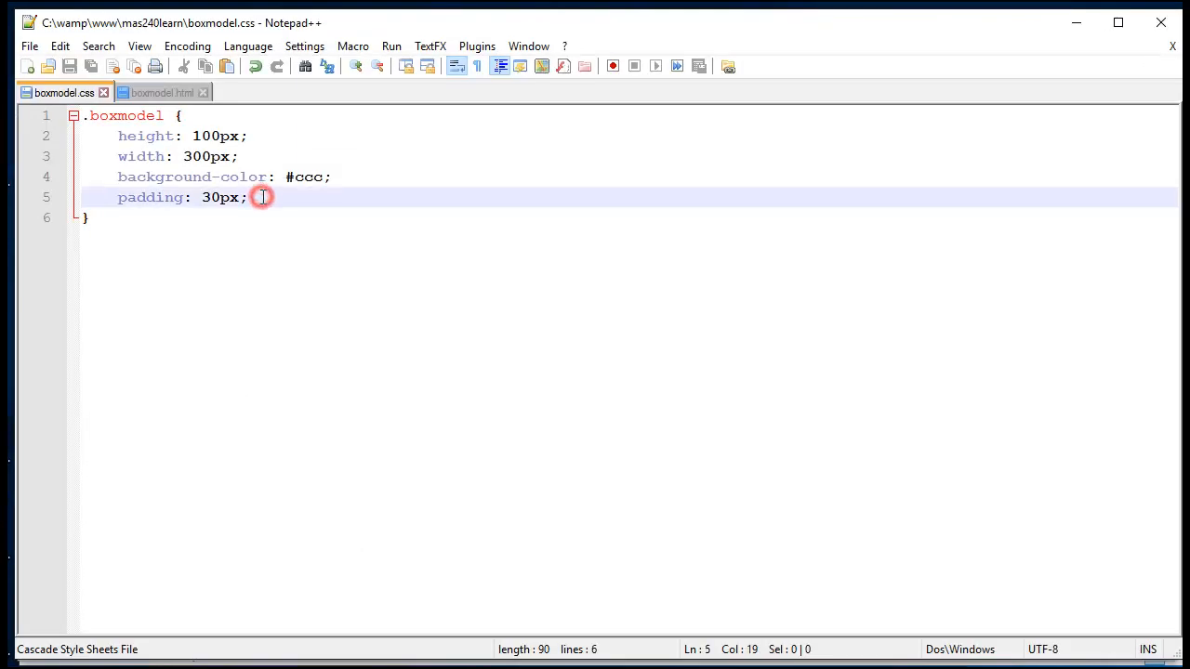
{"action": "key", "text": "Return"}
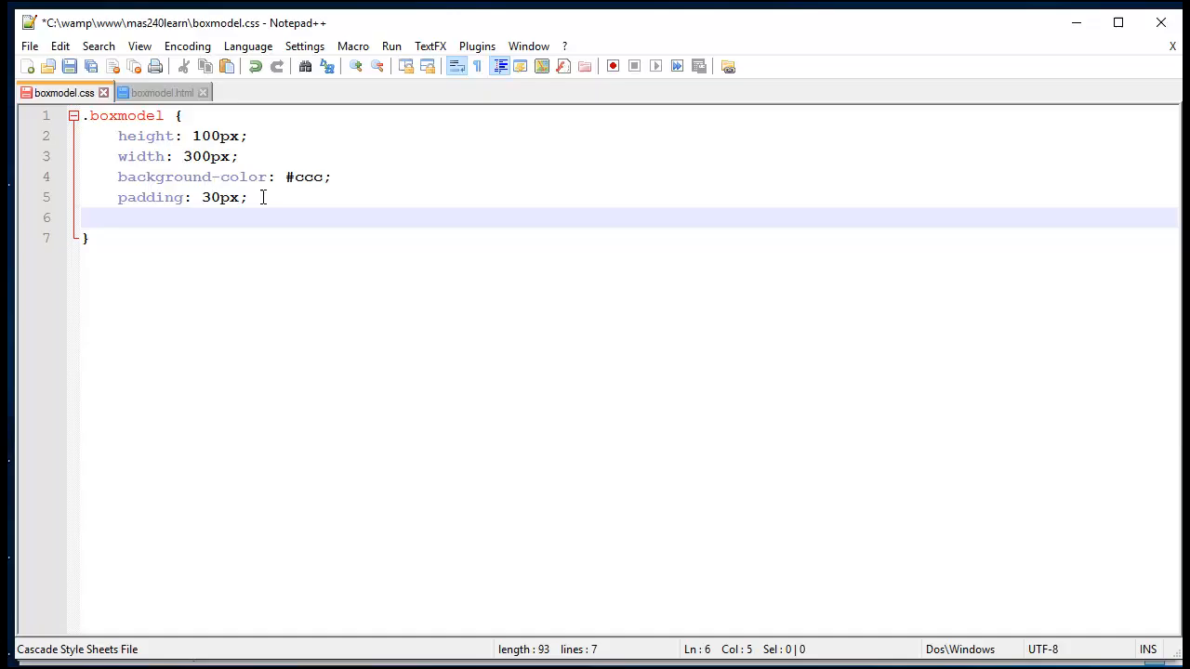
{"action": "type", "text": "border:"}
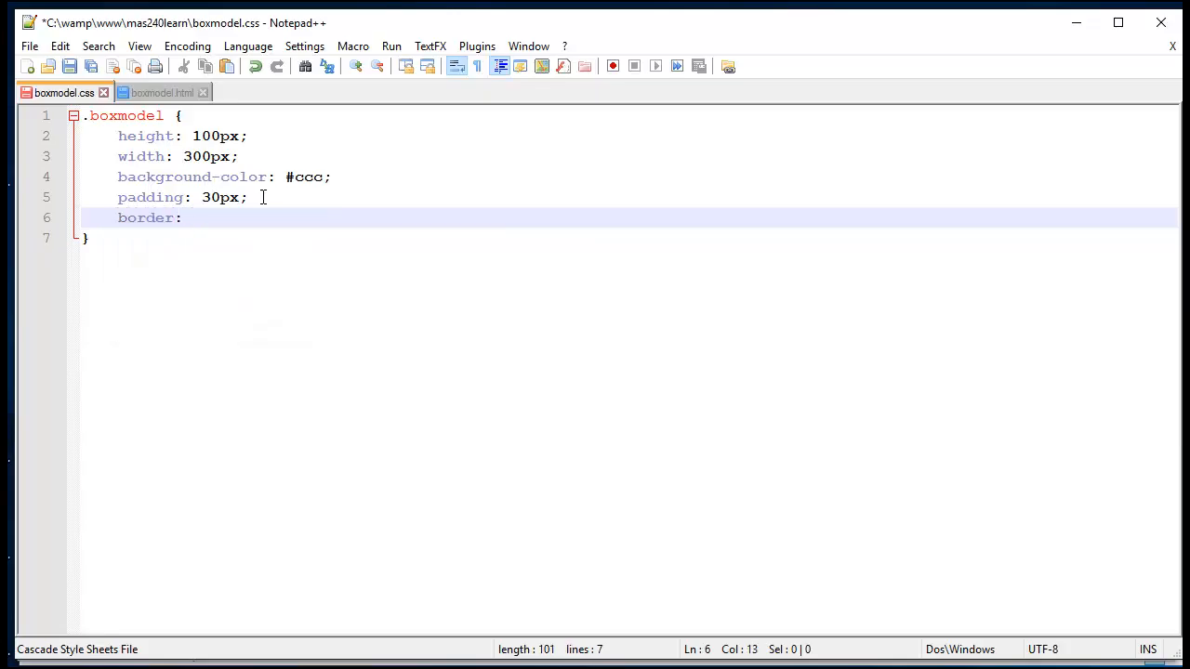
{"action": "type", "text": "10px s"}
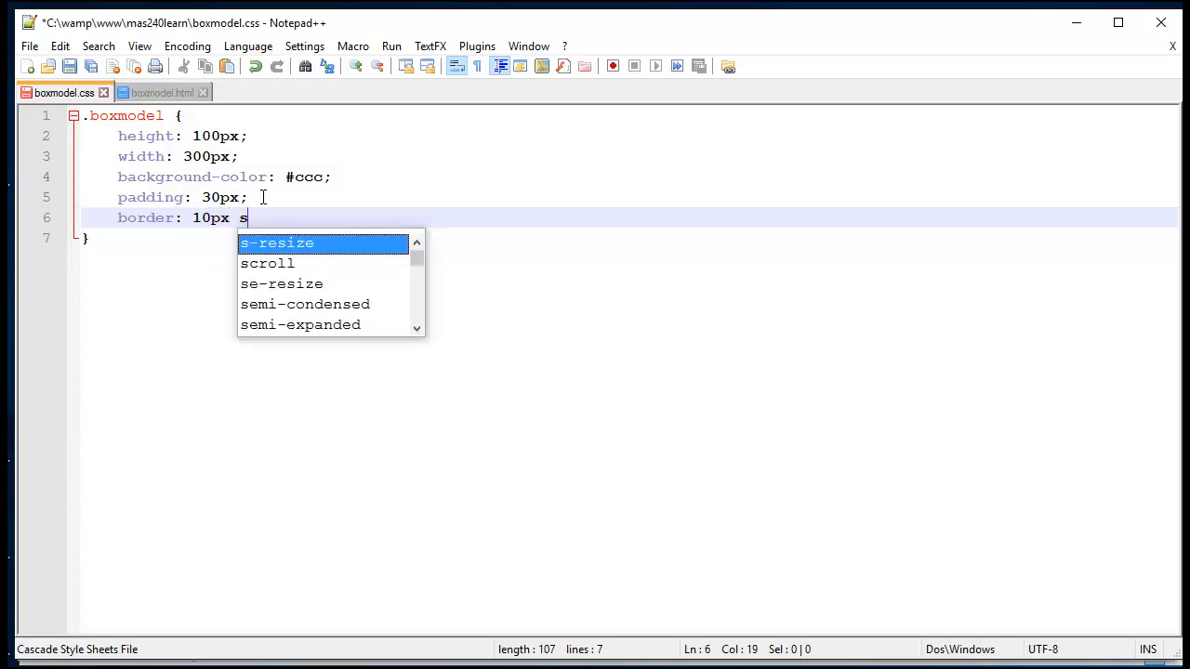
{"action": "type", "text": "olid #"}
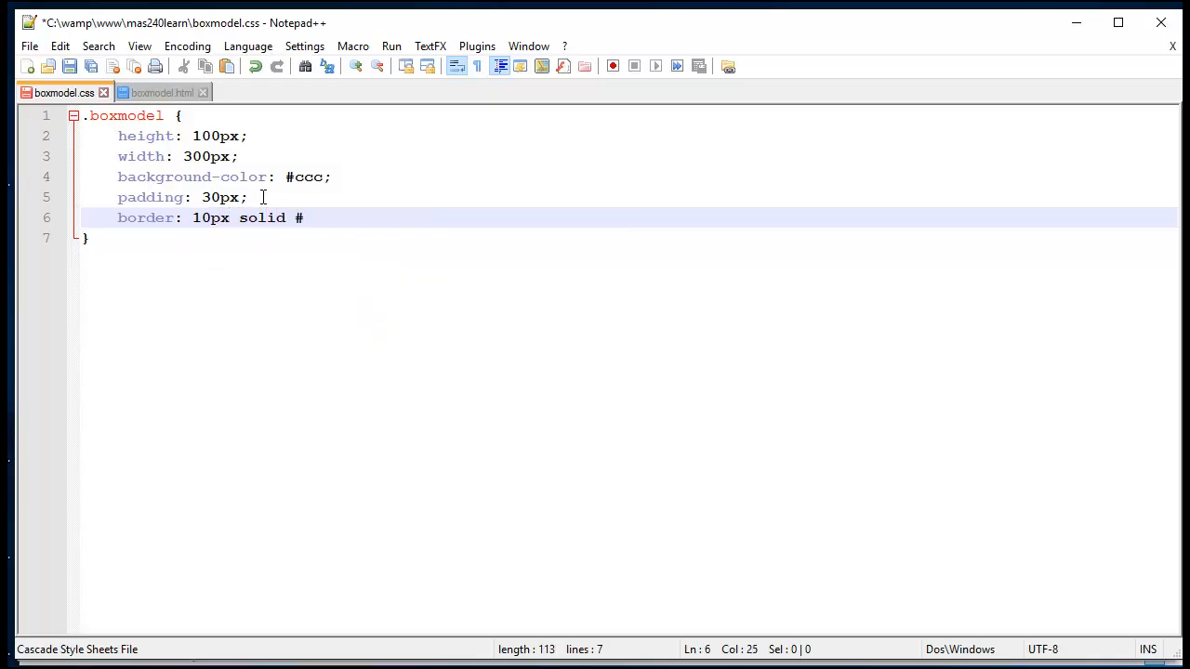
{"action": "type", "text": "000;"}
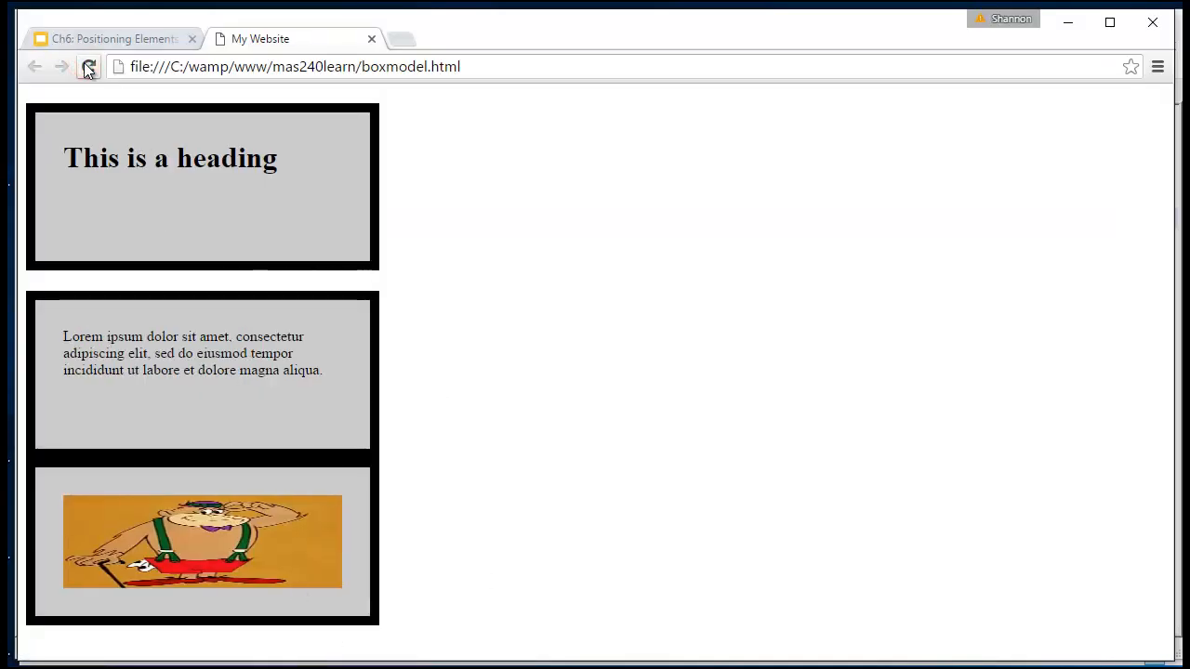
Reload boxmodel.html in Chrome to reveal the thick black borders on the grey boxes.
{"action": "left_click", "coordinate": [89, 67]}
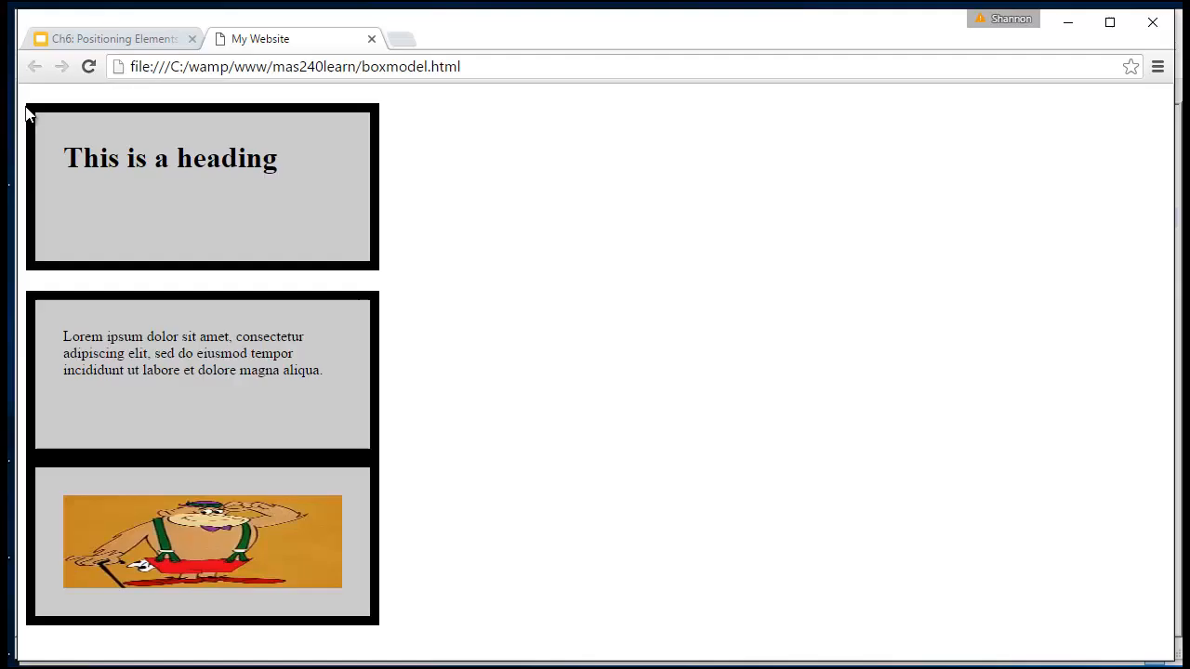
{"action": "mouse_move", "coordinate": [28, 213]}
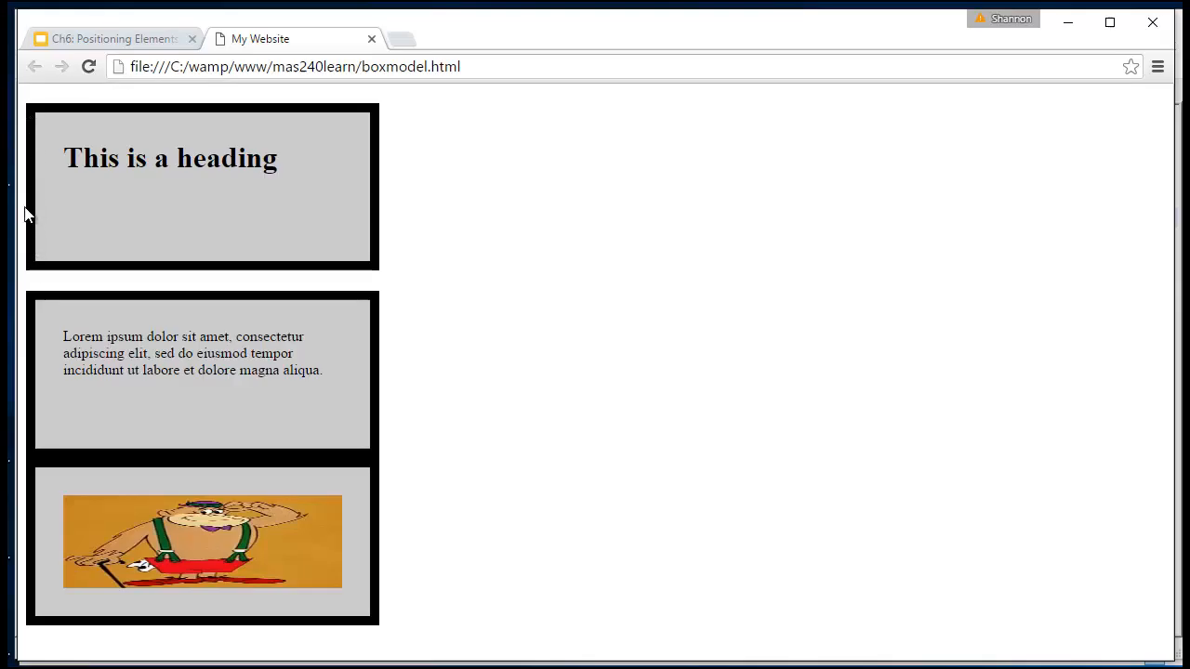
{"action": "mouse_move", "coordinate": [63, 165]}
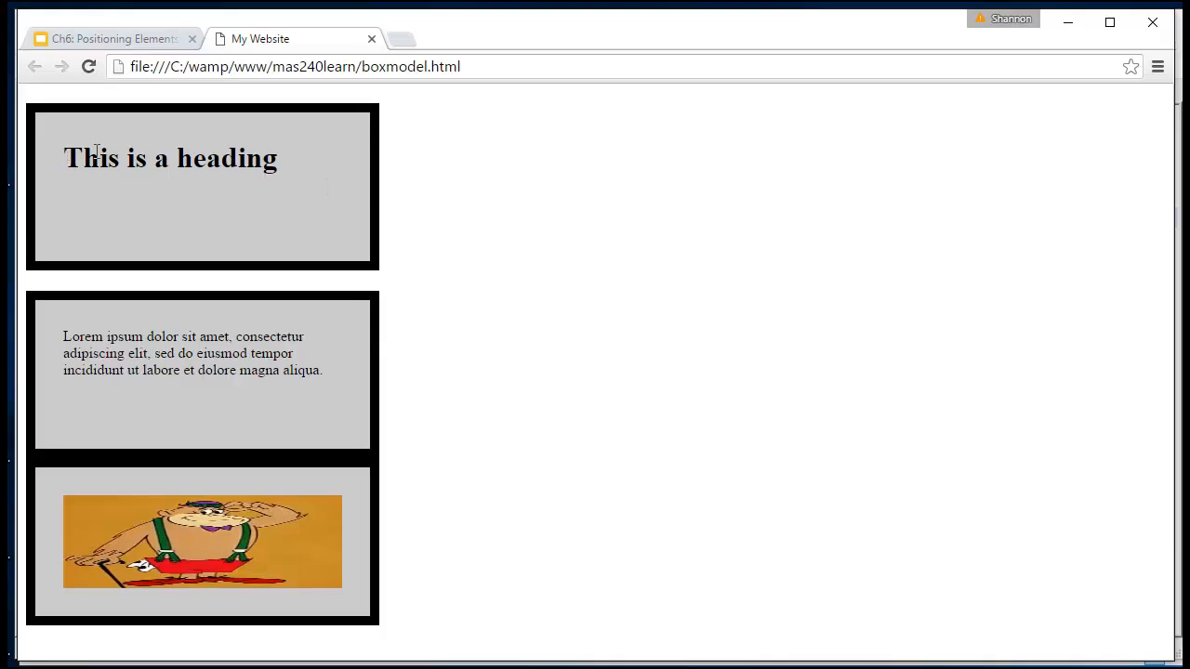
{"action": "mouse_move", "coordinate": [327, 417]}
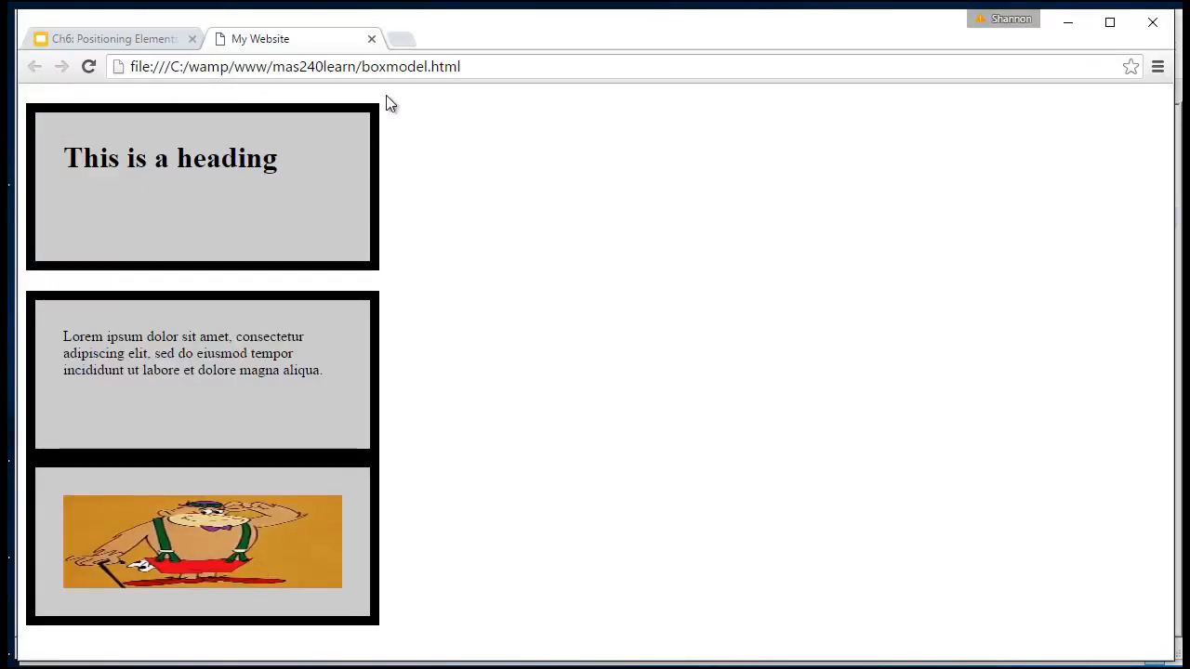
{"action": "mouse_move", "coordinate": [376, 285]}
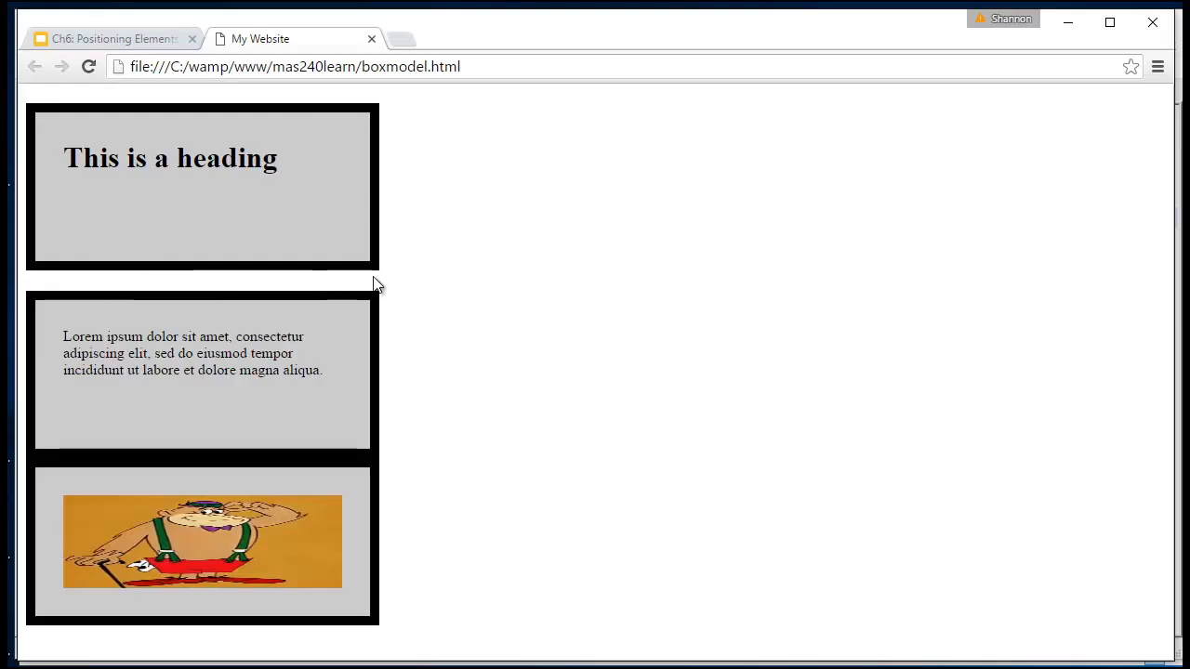
{"action": "mouse_move", "coordinate": [158, 100]}
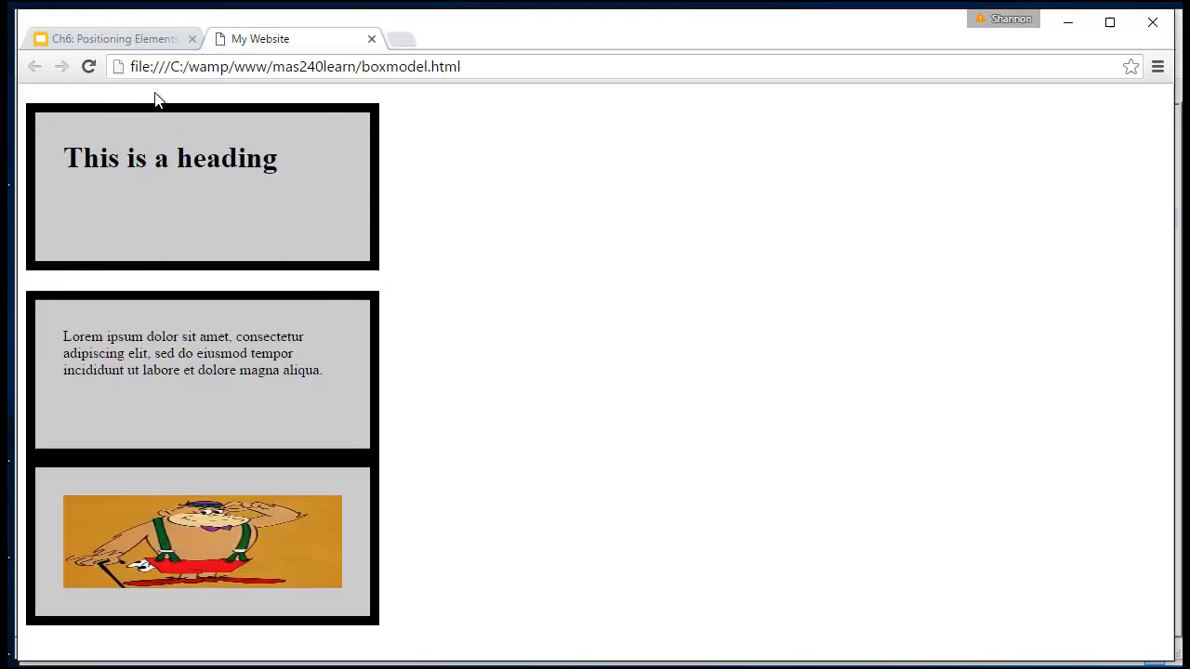
{"action": "mouse_move", "coordinate": [323, 283]}
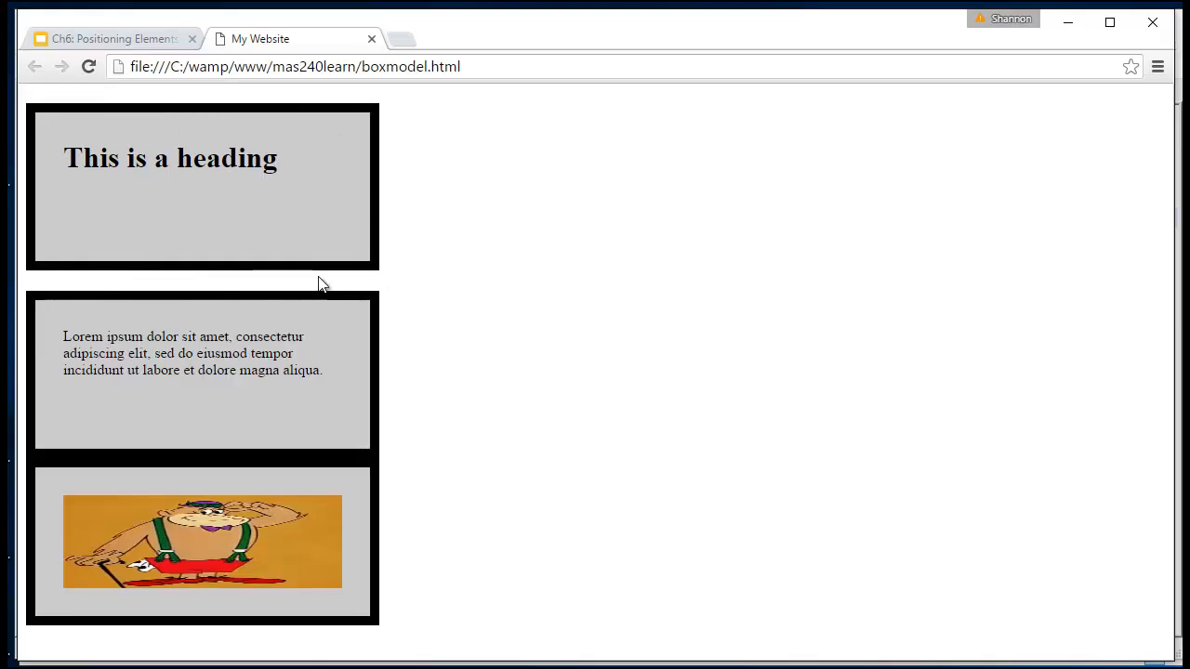
{"action": "mouse_move", "coordinate": [50, 272]}
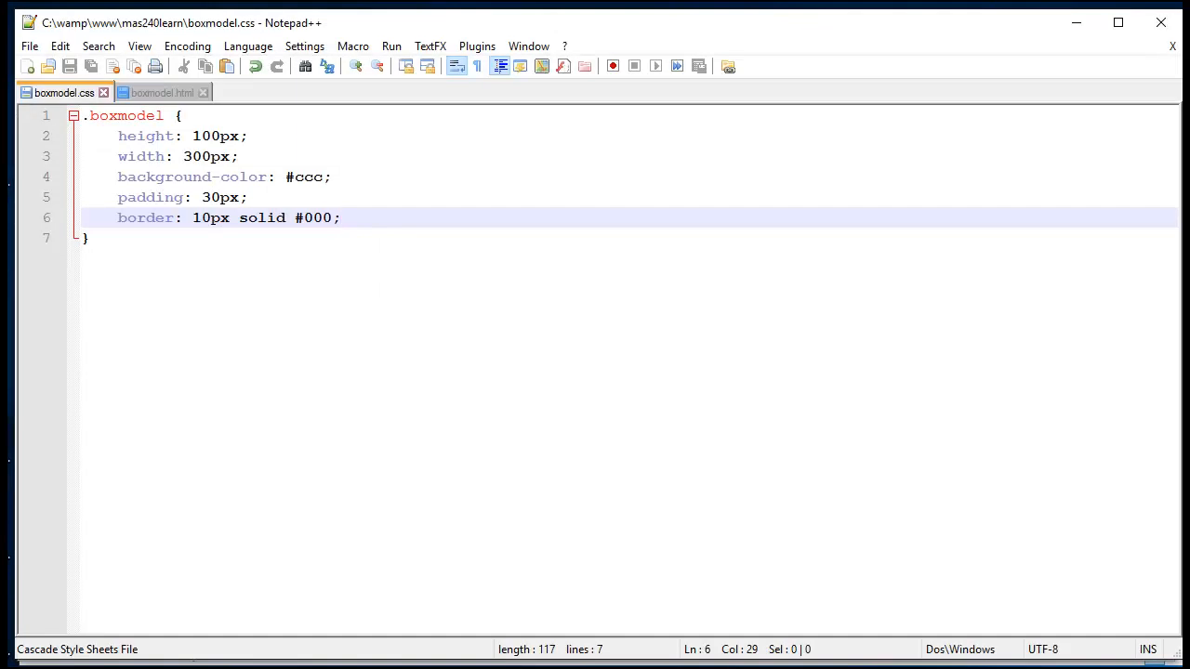
Add margin: 30px; after the border line in the .boxmodel rule.
{"action": "left_click", "coordinate": [344, 217]}
{"action": "type", "text": "marg"}
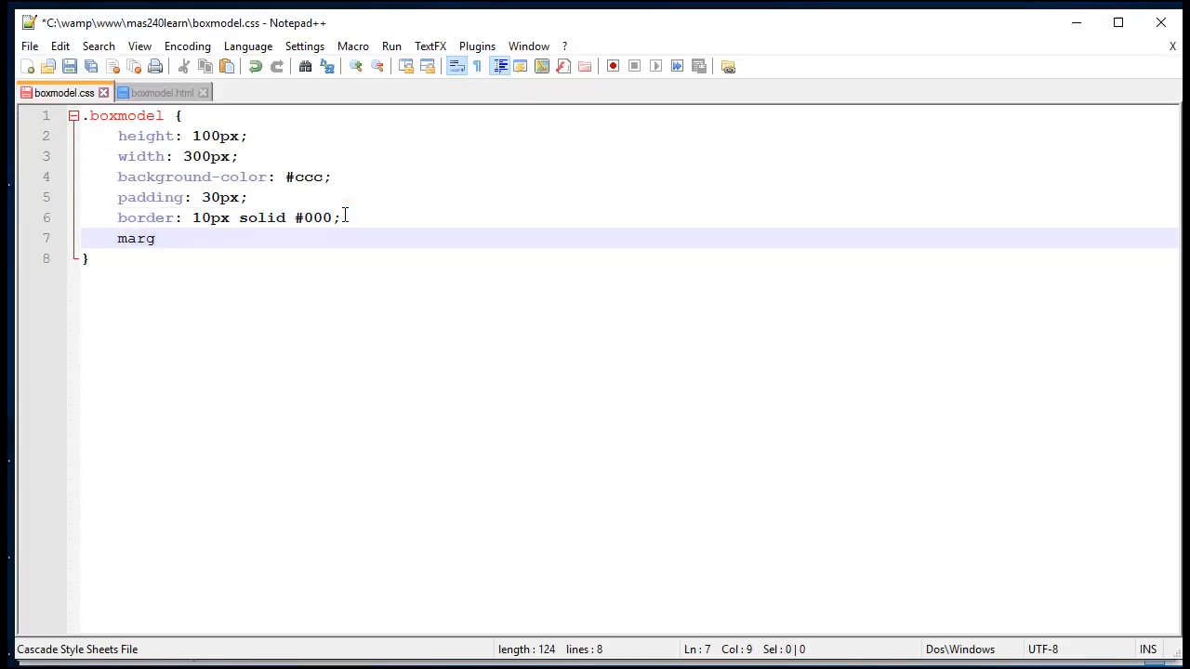
{"action": "type", "text": "in:"}
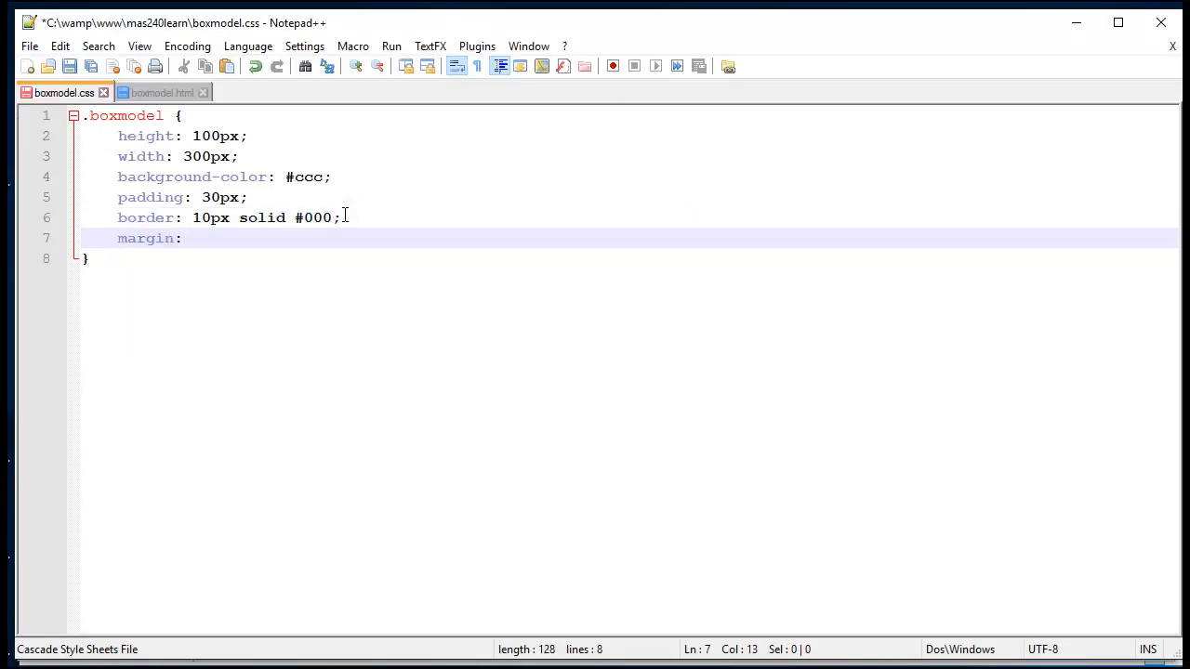
{"action": "type", "text": "30px;"}
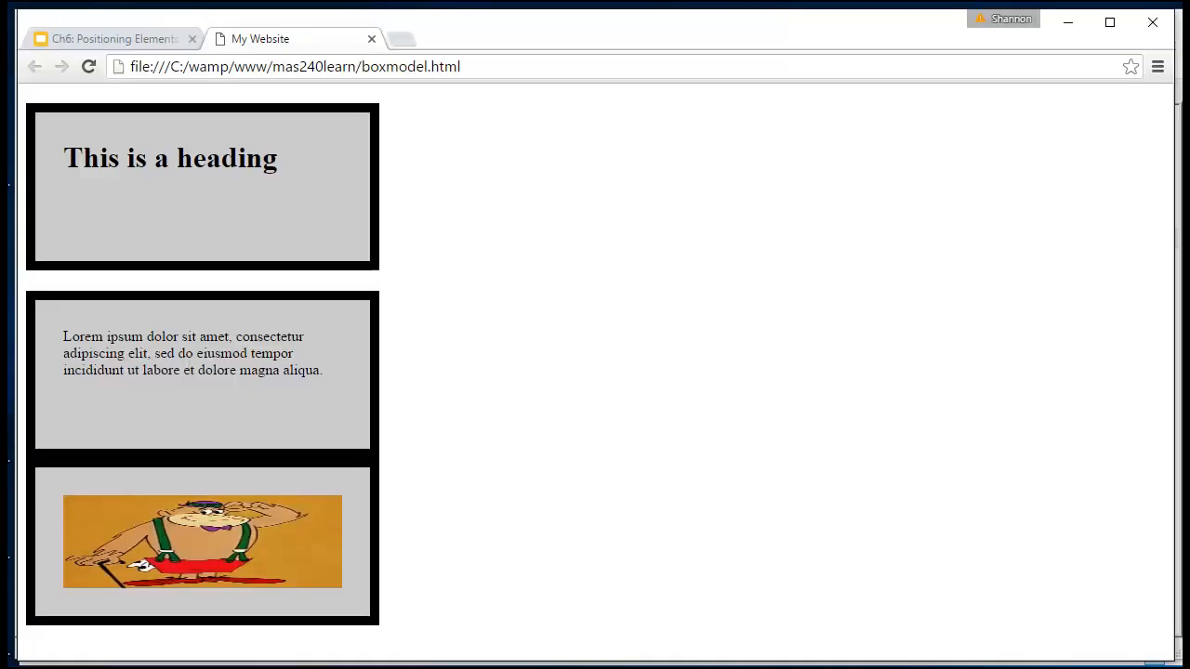
Reload the page and scroll to check the bordered boxes now sit spaced apart.
{"action": "left_click", "coordinate": [89, 66]}
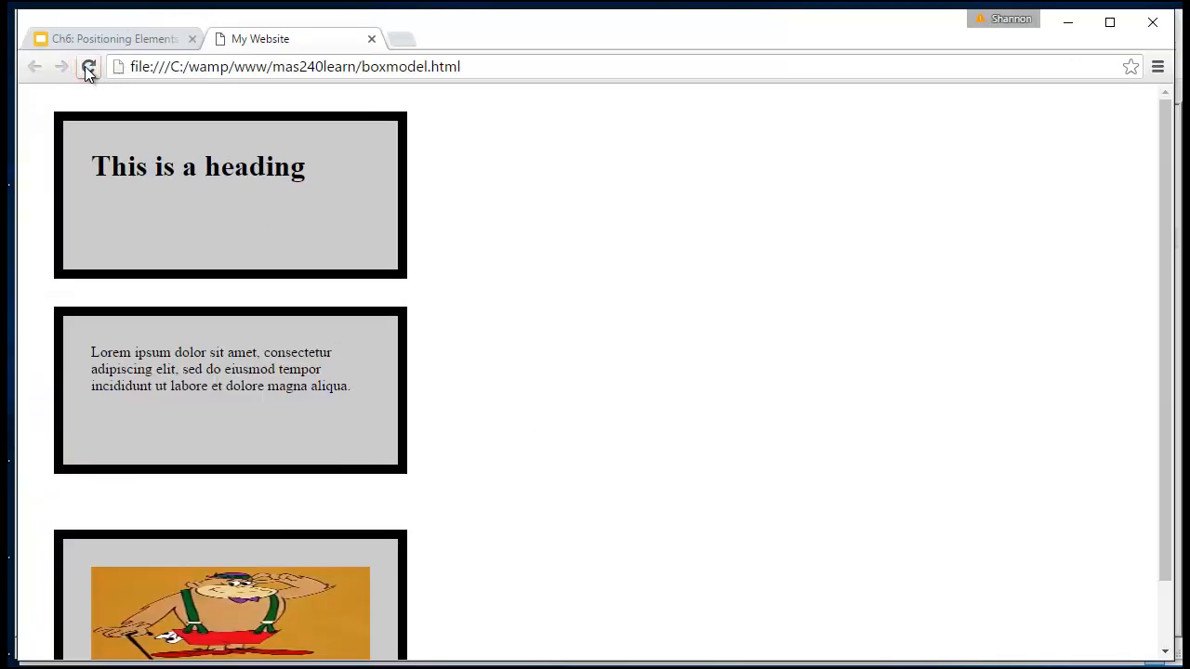
{"action": "left_click", "coordinate": [89, 67]}
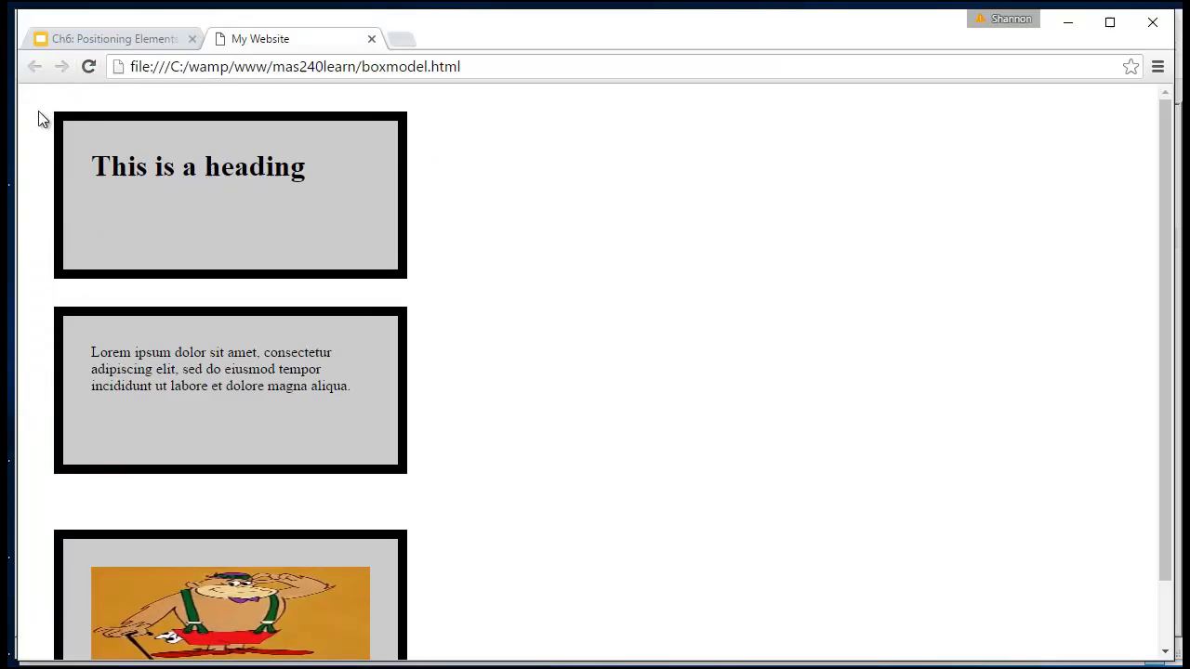
{"action": "mouse_move", "coordinate": [442, 242]}
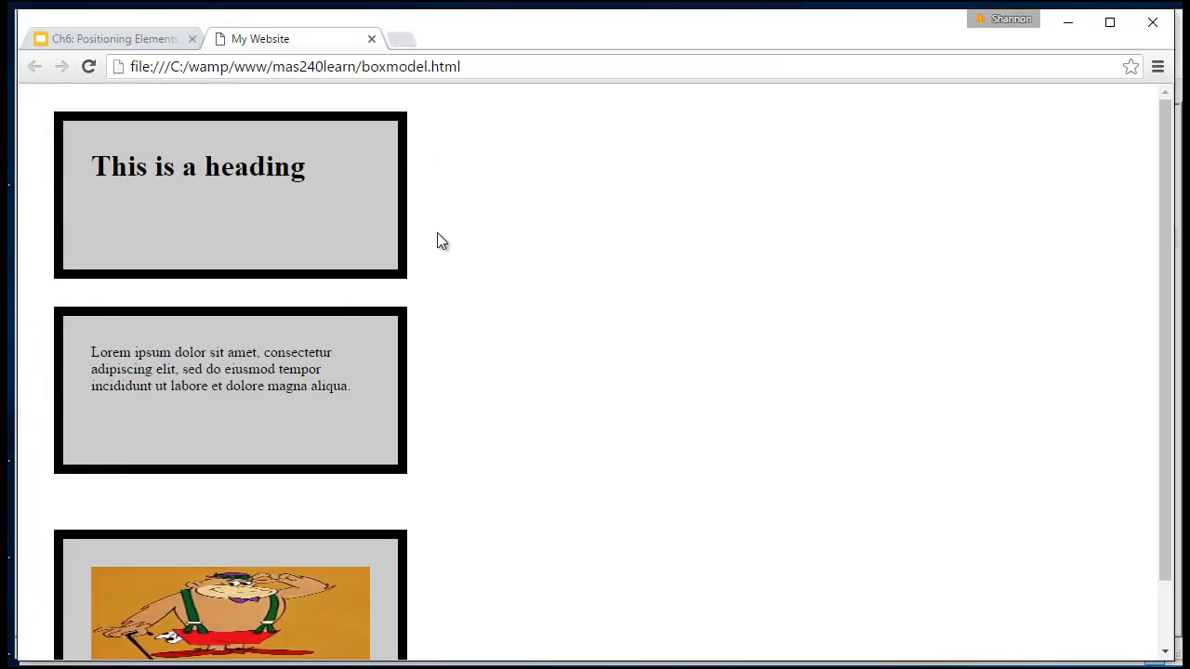
{"action": "mouse_move", "coordinate": [48, 319]}
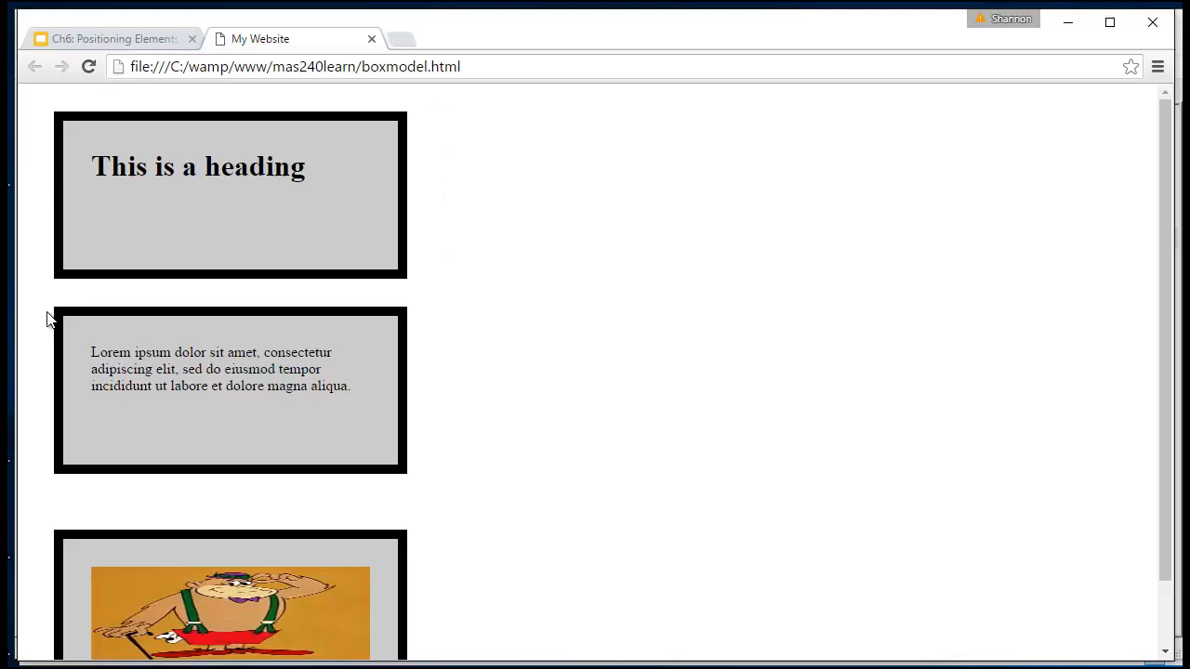
{"action": "mouse_move", "coordinate": [424, 341]}
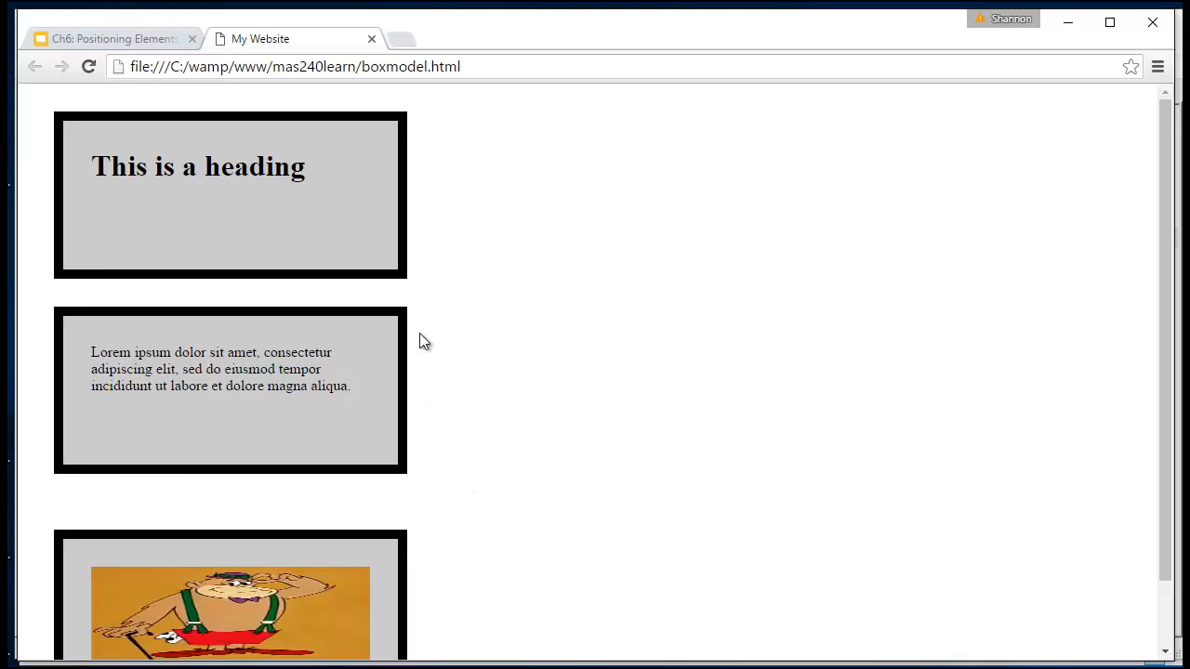
{"action": "scroll", "scroll_direction": "down", "scroll_amount": 3}
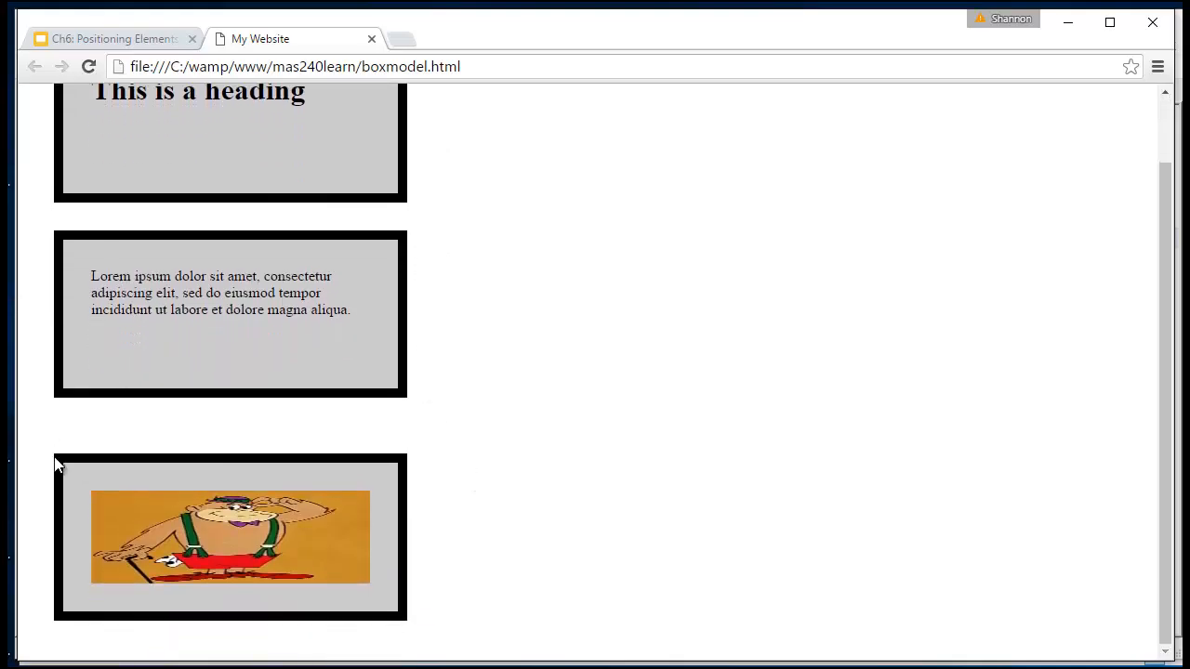
{"action": "mouse_move", "coordinate": [413, 446]}
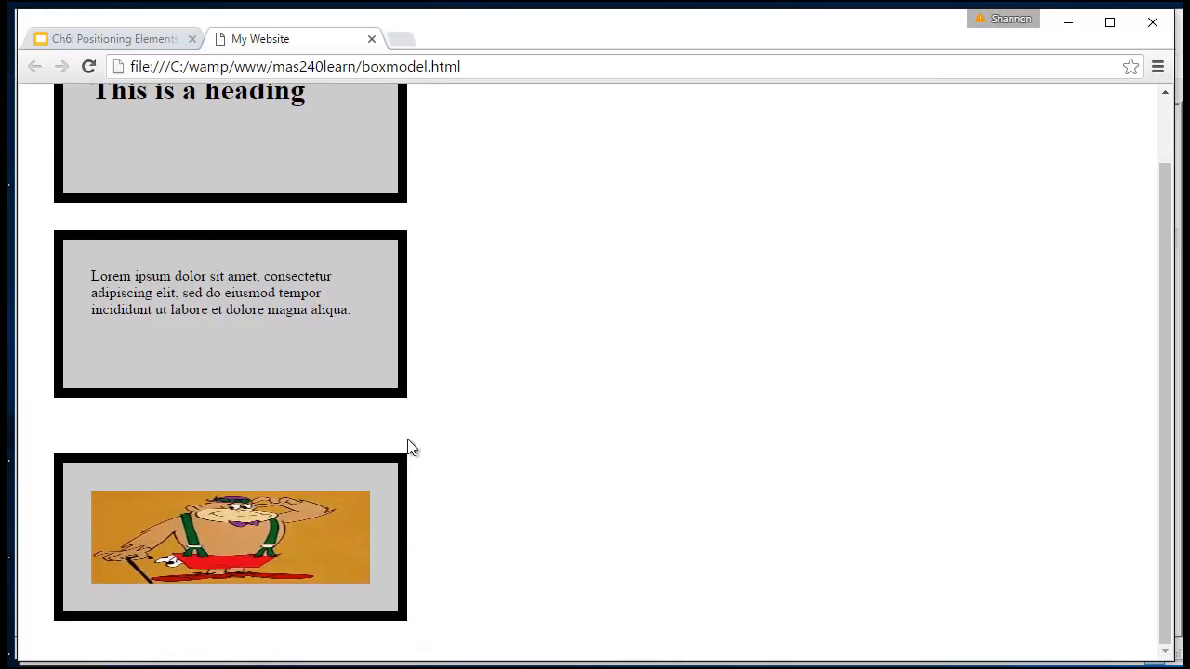
{"action": "mouse_move", "coordinate": [41, 658]}
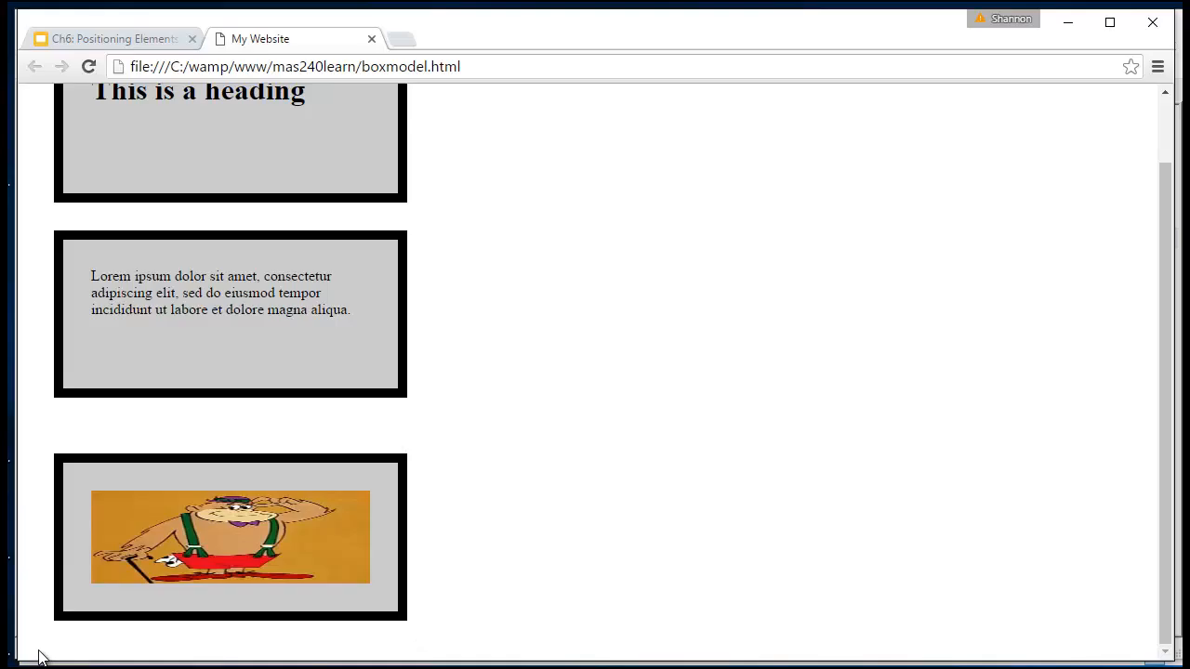
{"action": "mouse_move", "coordinate": [67, 572]}
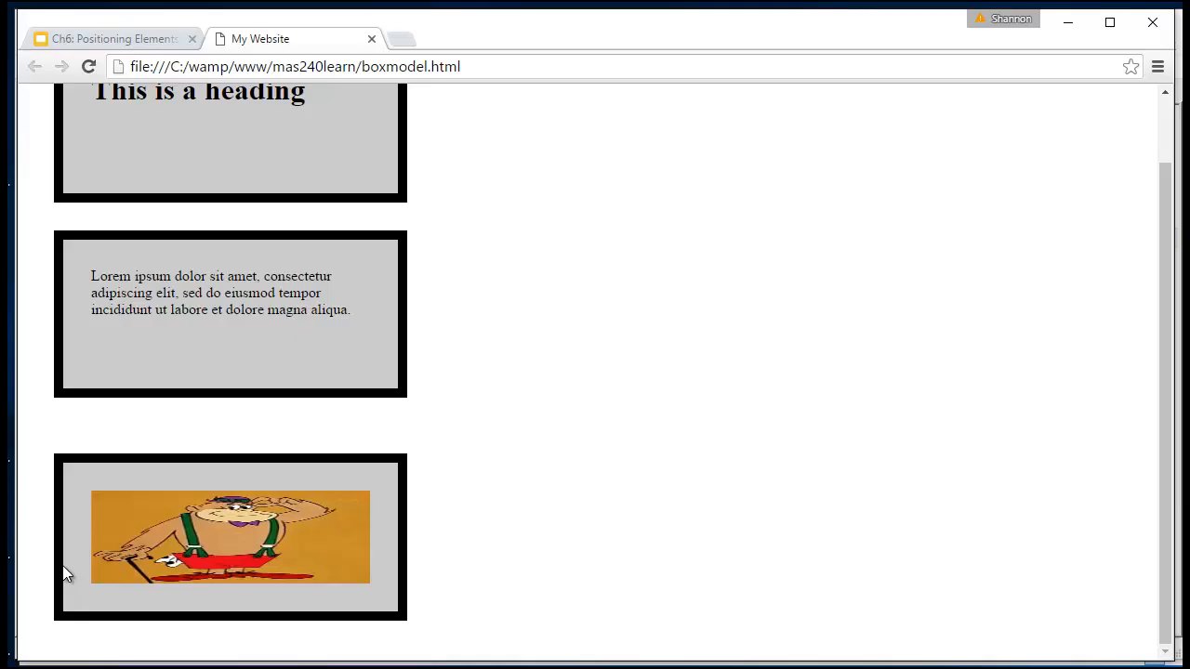
{"action": "mouse_move", "coordinate": [121, 649]}
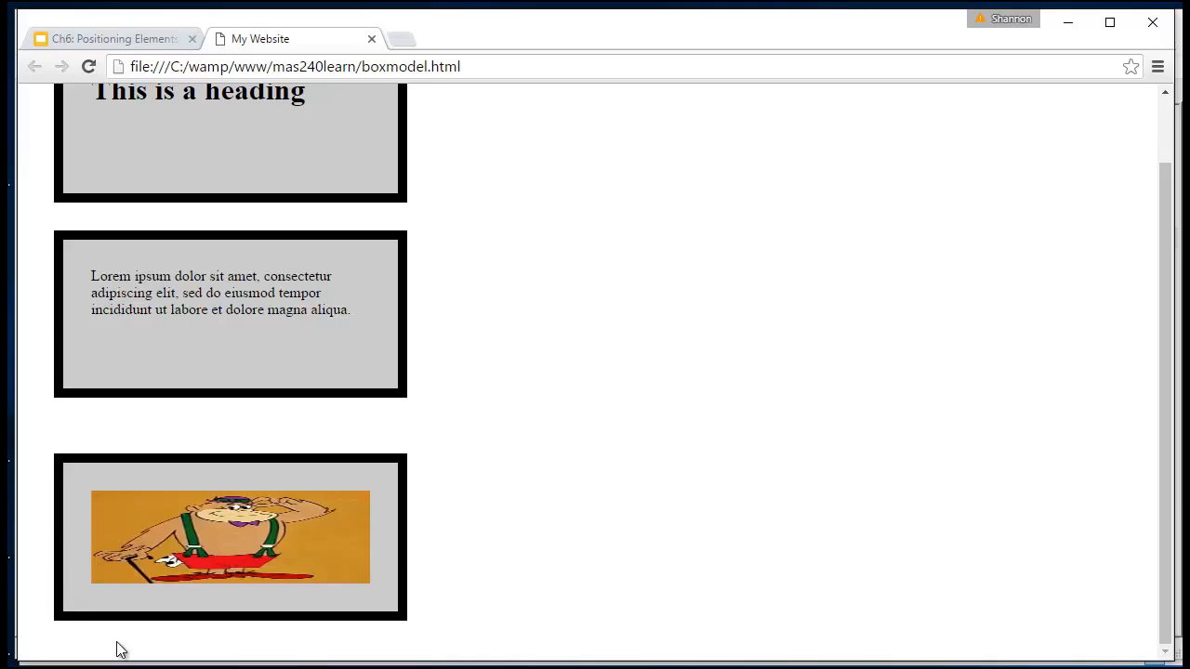
{"action": "mouse_move", "coordinate": [26, 468]}
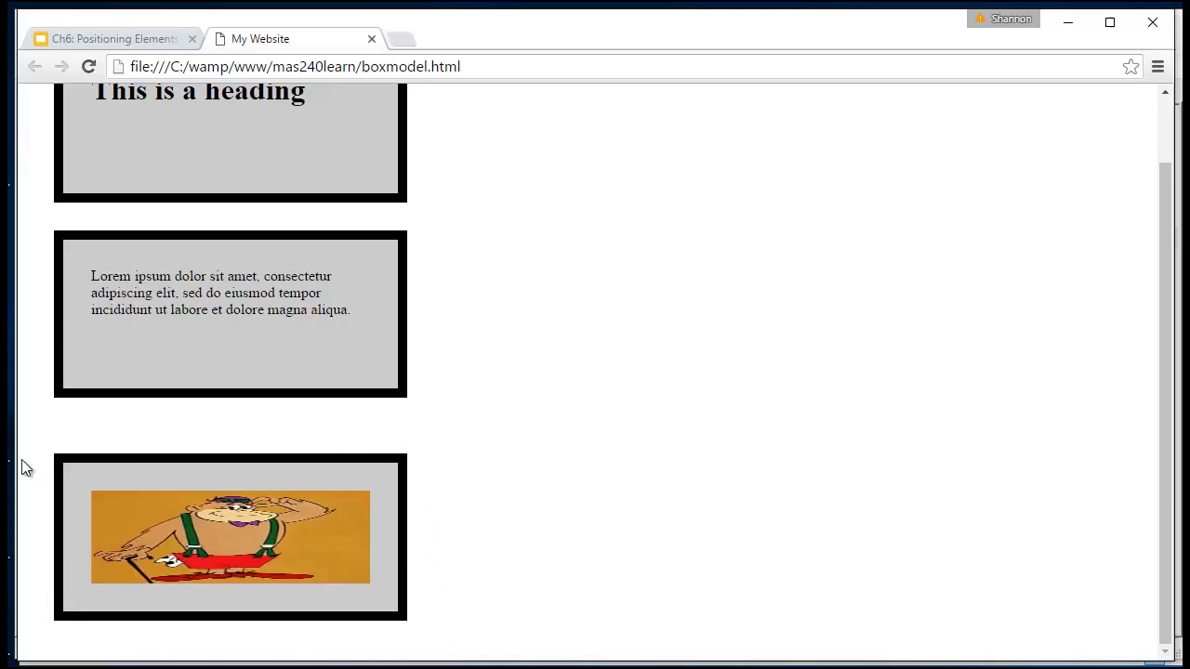
{"action": "scroll", "scroll_direction": "up", "scroll_amount": 3}
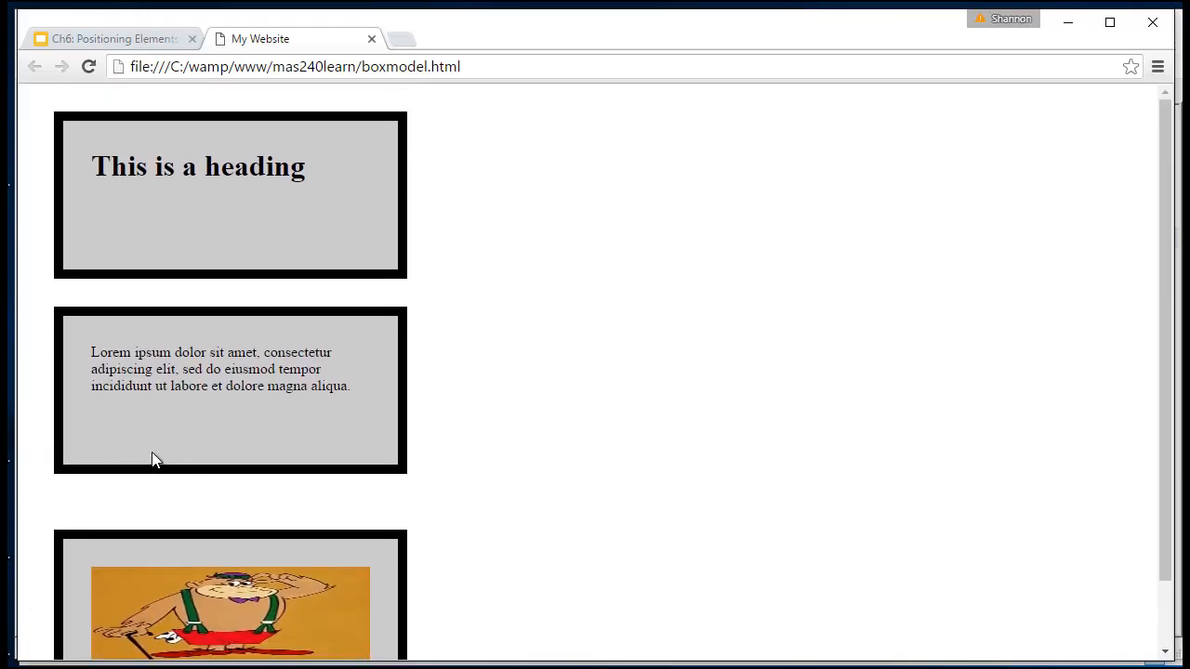
{"action": "mouse_move", "coordinate": [220, 299]}
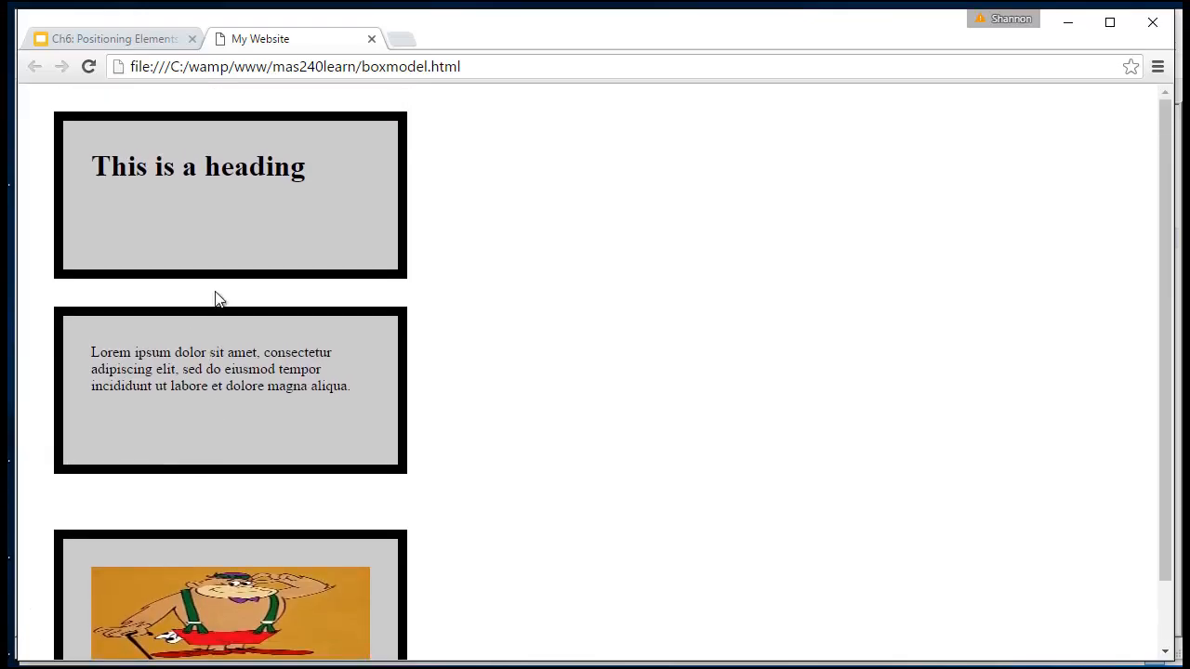
Return to the Google Slides tab showing the box model margin slide.
{"action": "left_click", "coordinate": [111, 37]}
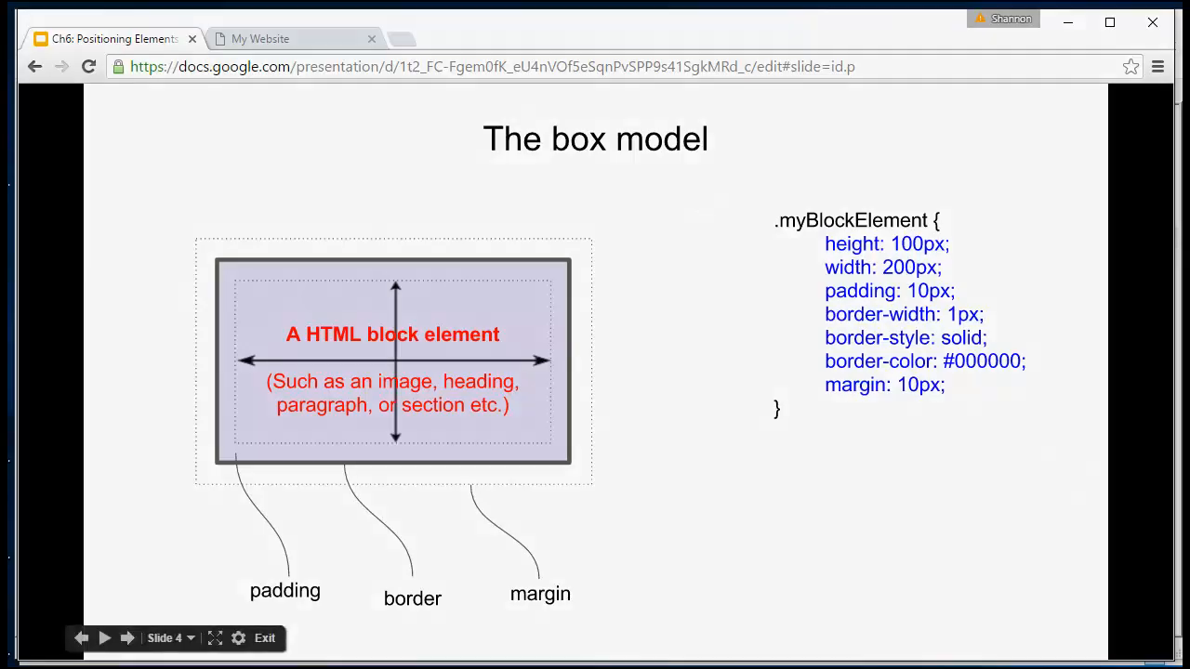